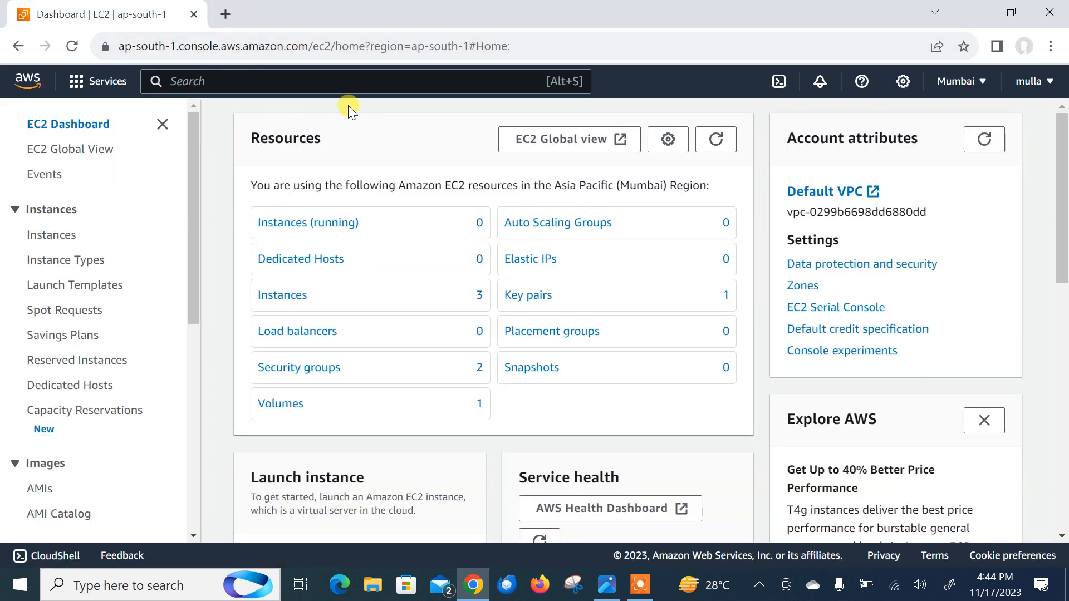
{"action": "mouse_move", "coordinate": [331, 157]}
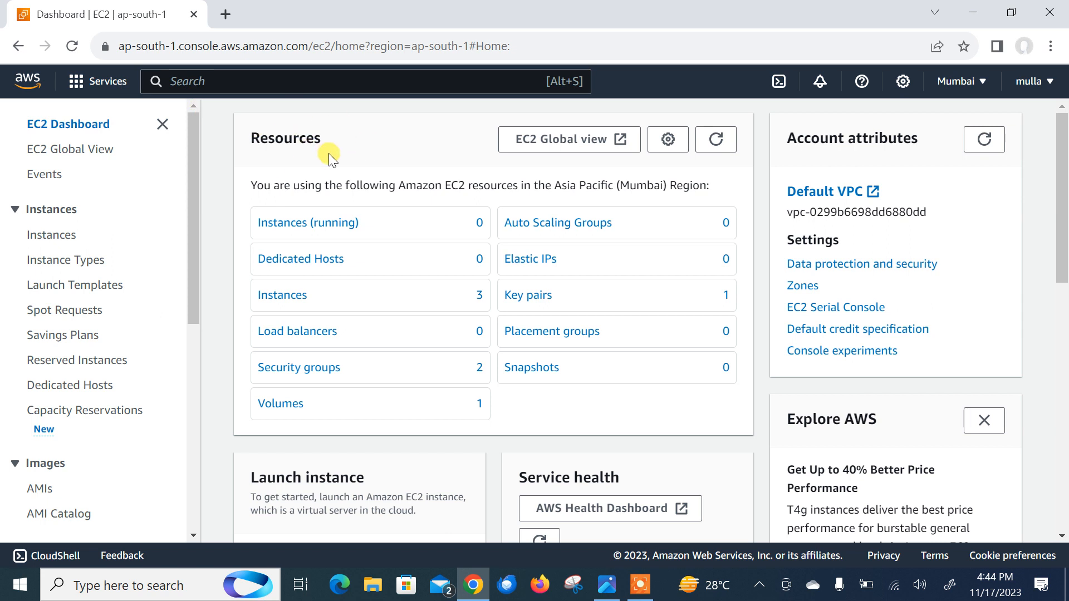
{"action": "mouse_move", "coordinate": [961, 80]}
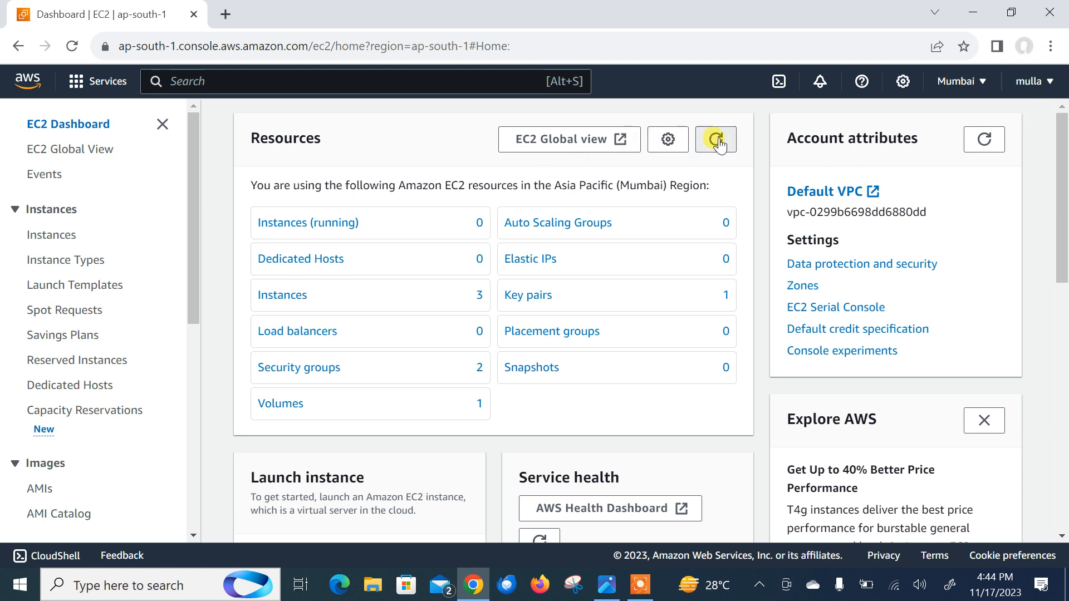
- Show the running EC2 instances and select grafana-server to reach its Grafana login page on port 3000
{"action": "left_click", "coordinate": [715, 139]}
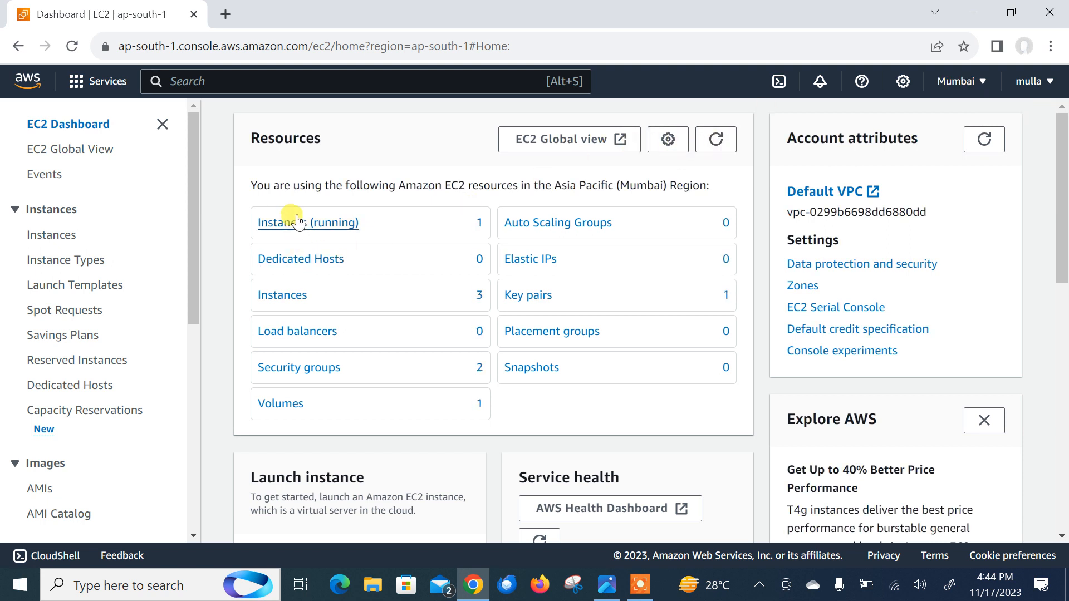
{"action": "left_click", "coordinate": [308, 223]}
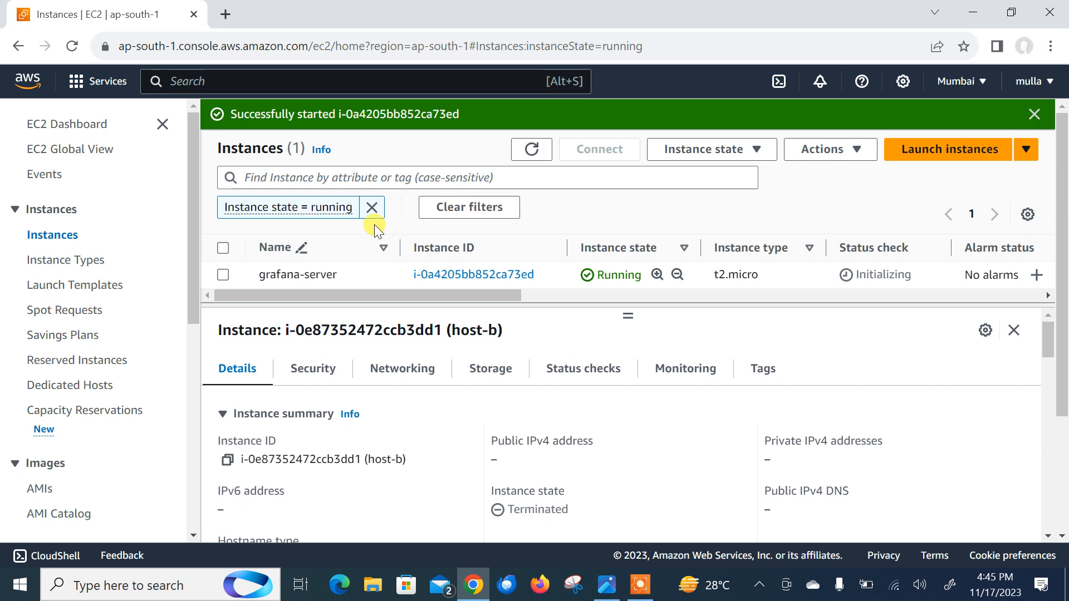
{"action": "mouse_move", "coordinate": [340, 421]}
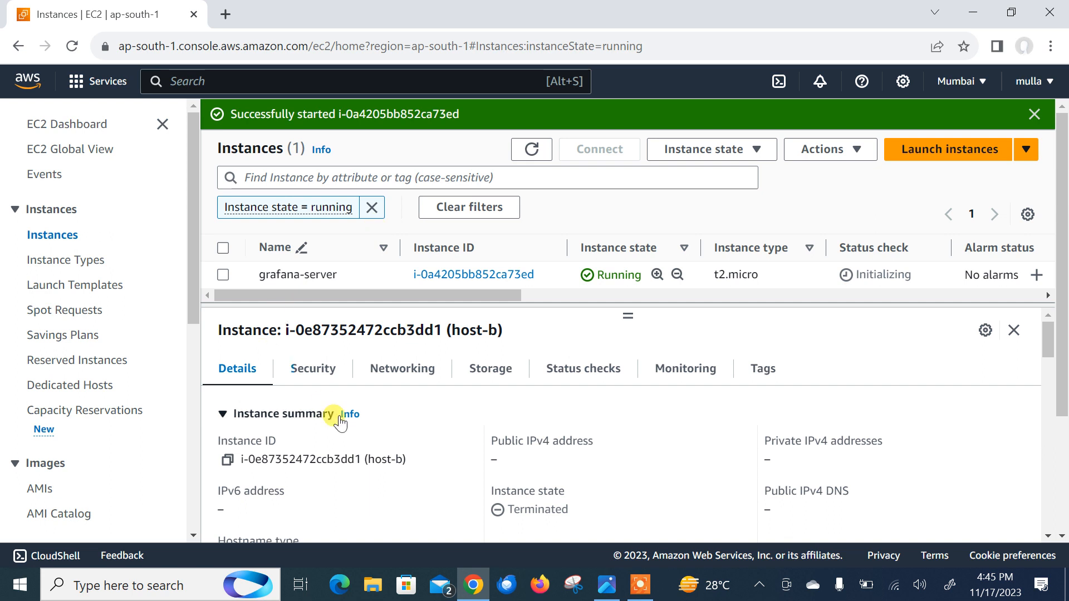
{"action": "left_click", "coordinate": [223, 275]}
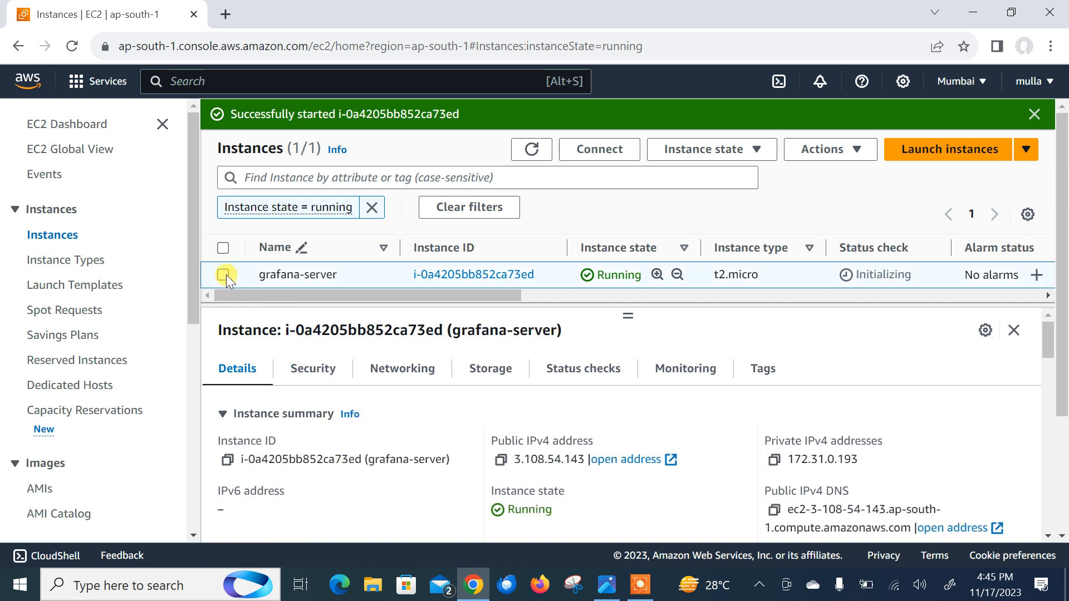
{"action": "left_click", "coordinate": [223, 275]}
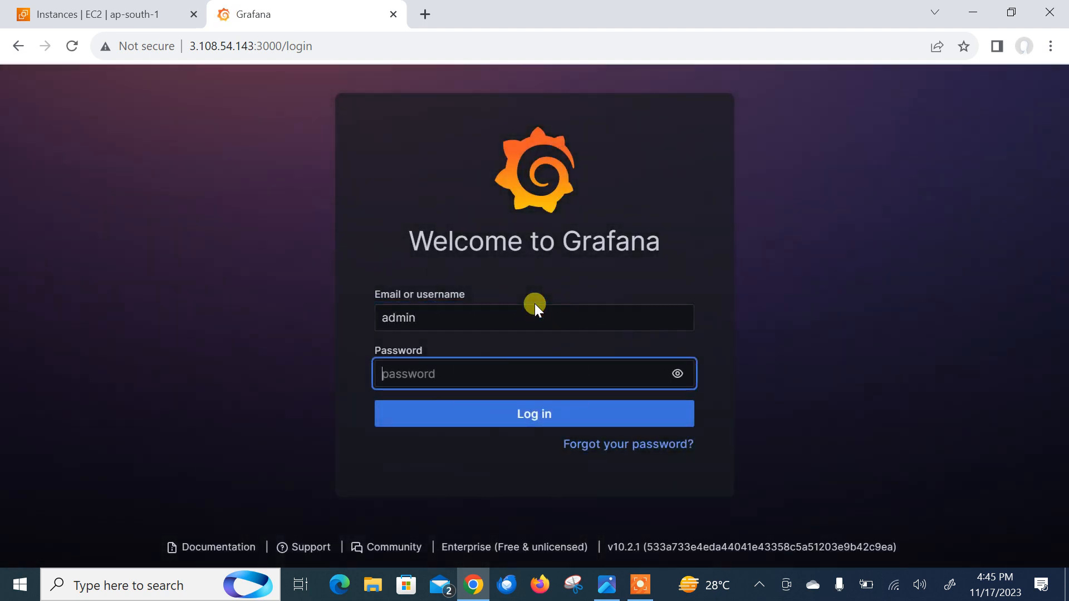
- Sign in to Grafana as admin, save the login in the browser, and return to the EC2 instances tab
{"action": "left_click", "coordinate": [534, 414]}
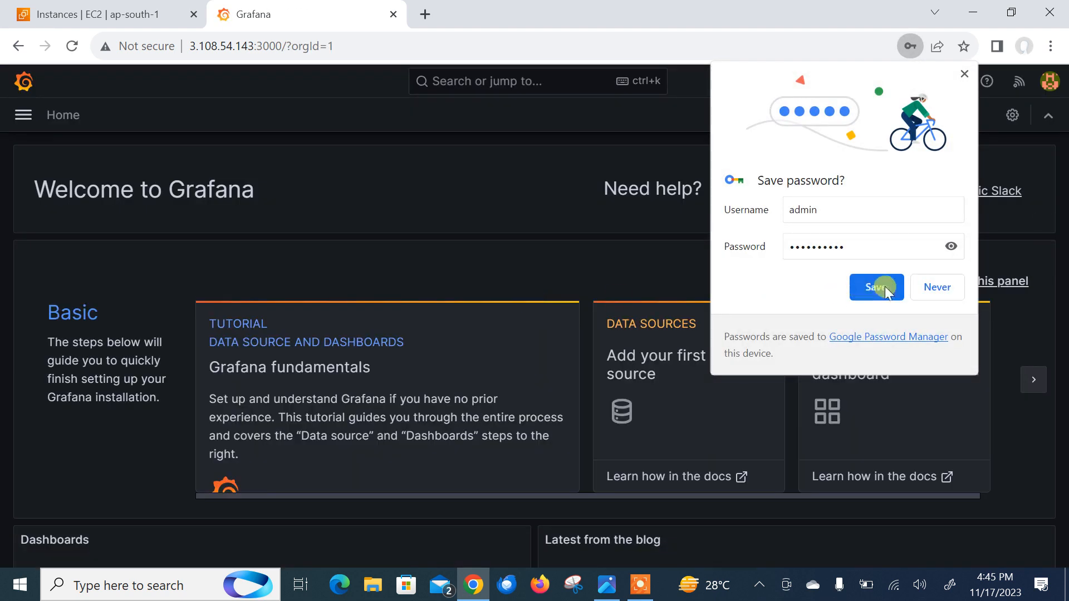
{"action": "left_click", "coordinate": [877, 288]}
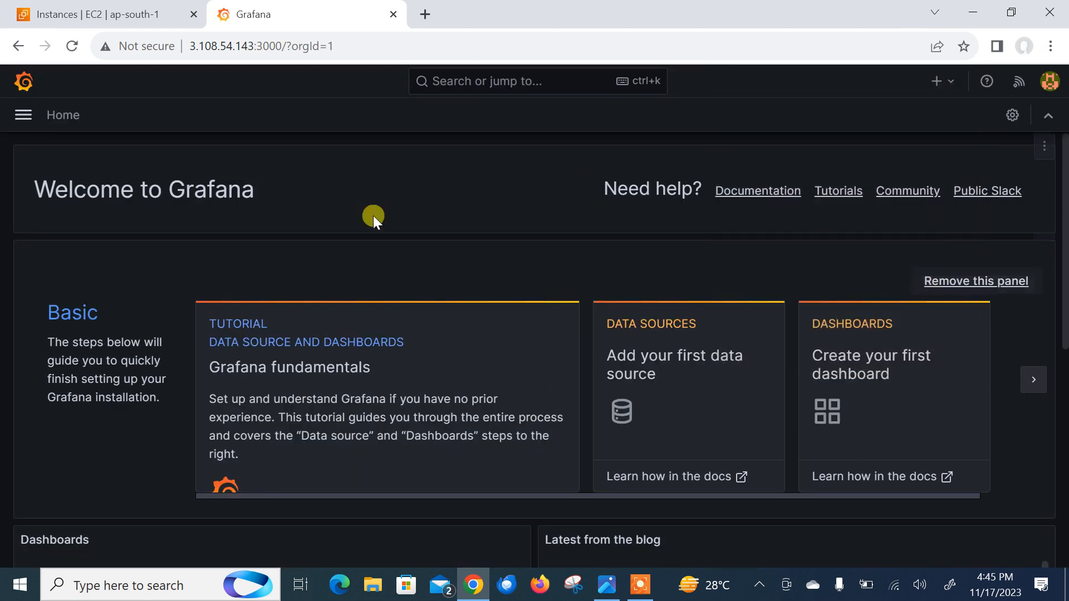
{"action": "mouse_move", "coordinate": [415, 311]}
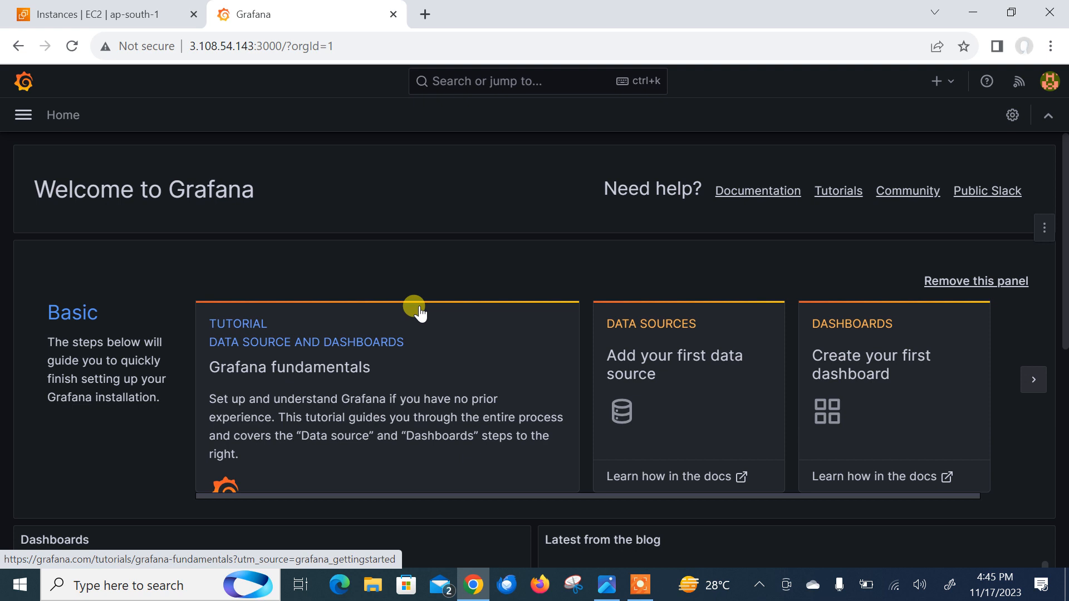
{"action": "left_click", "coordinate": [95, 13]}
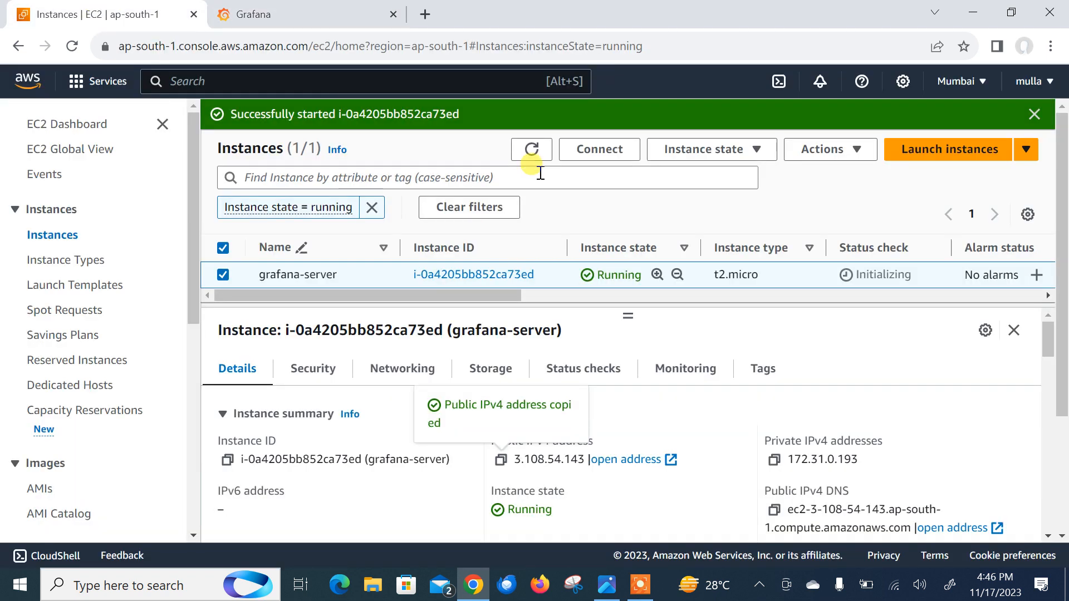
- Start a new EC2 instance launch named demo-machine
{"action": "left_click", "coordinate": [948, 148]}
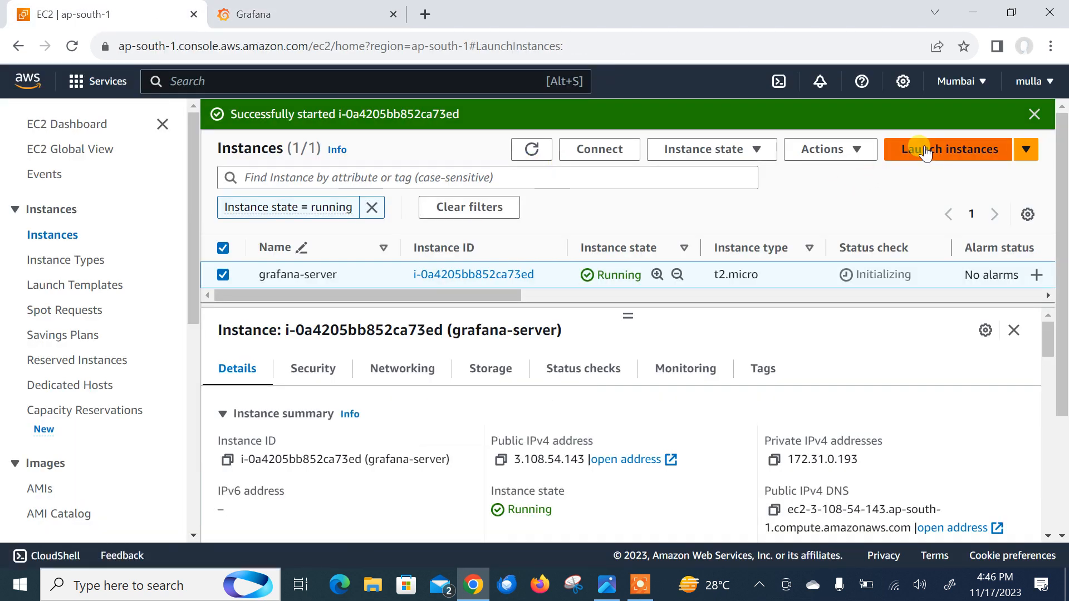
{"action": "left_click", "coordinate": [949, 149]}
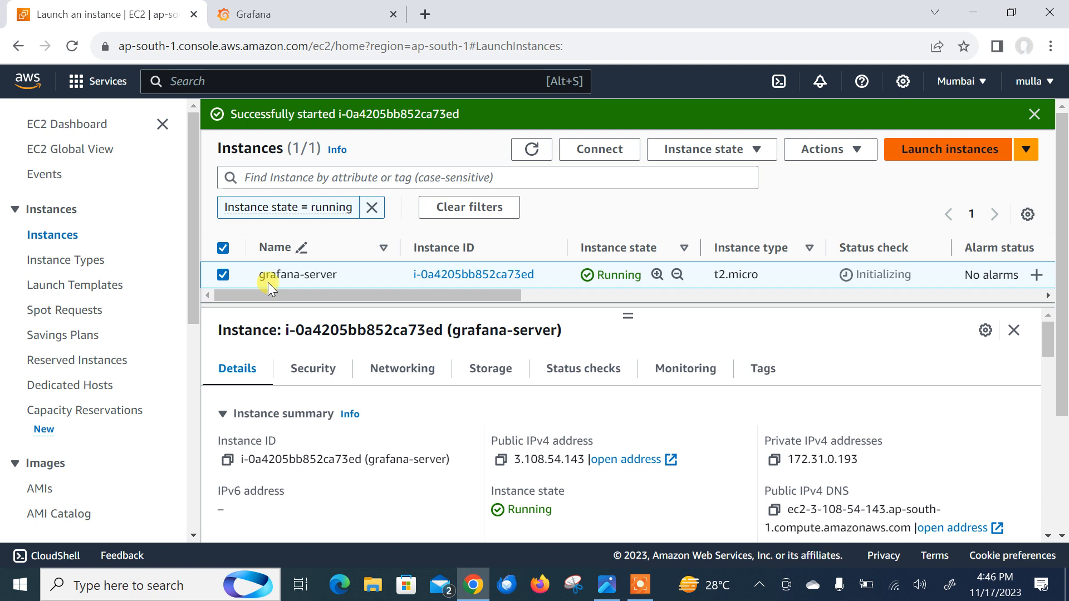
{"action": "mouse_move", "coordinate": [972, 156]}
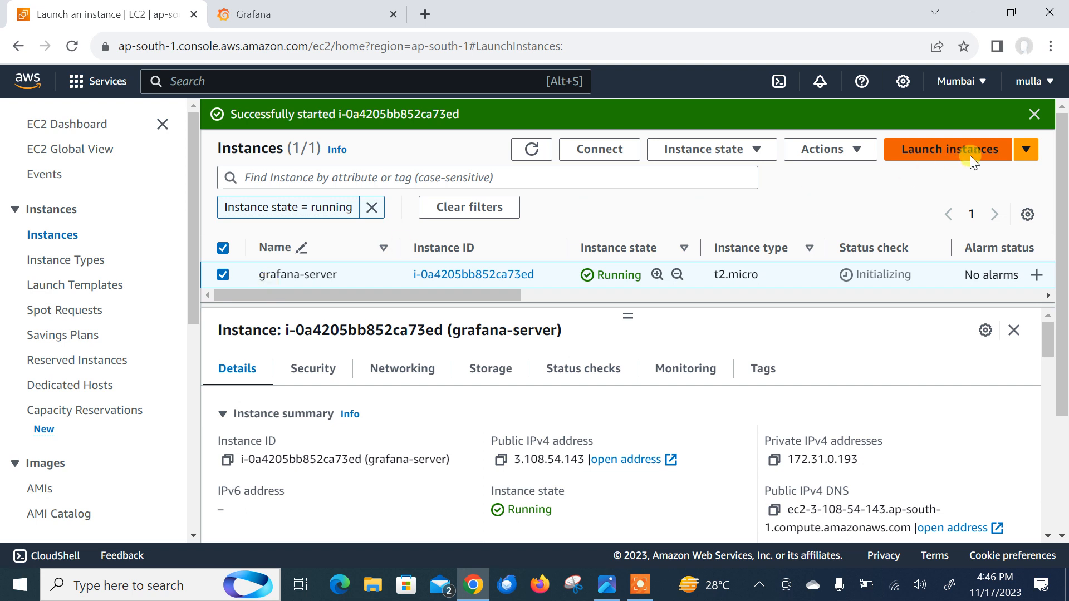
{"action": "left_click", "coordinate": [948, 148]}
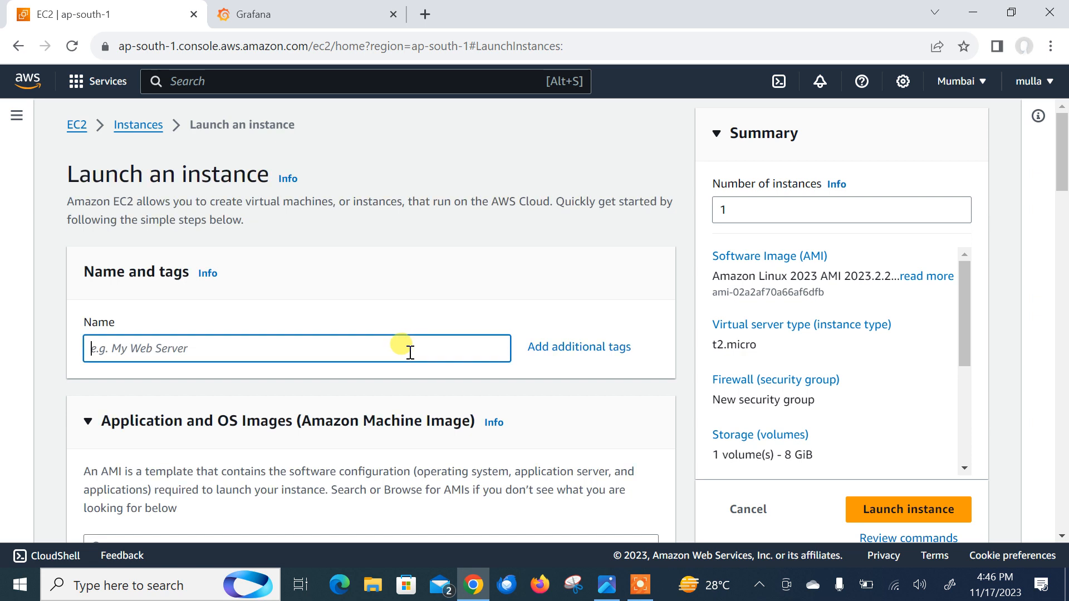
{"action": "type", "text": "demo-machine"}
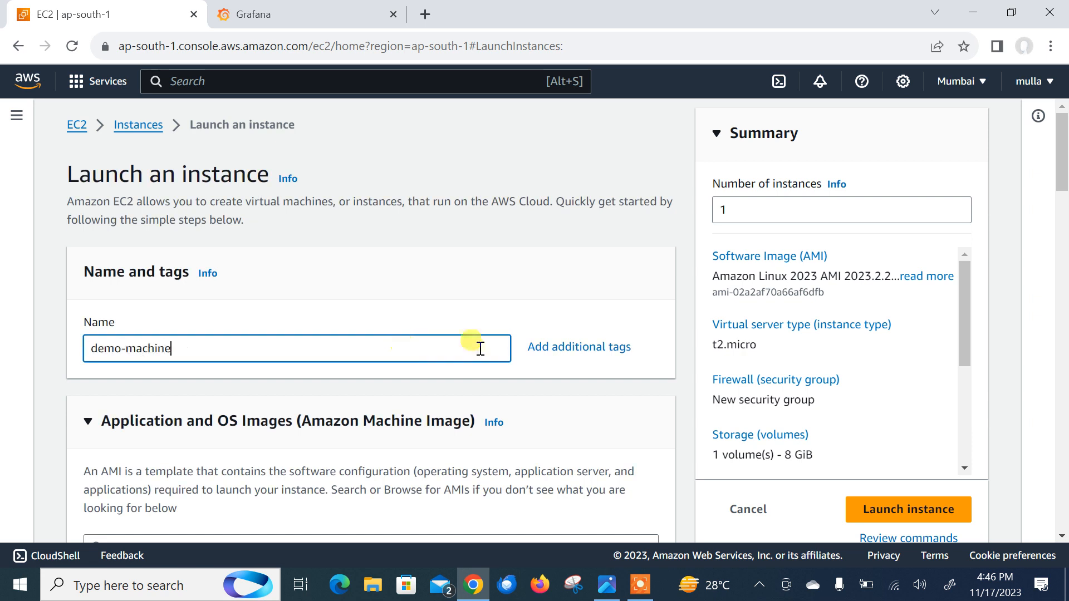
- Choose the mumbai key pair and launch the t2.micro Amazon Linux instance
{"action": "scroll", "scroll_direction": "down", "scroll_amount": 3}
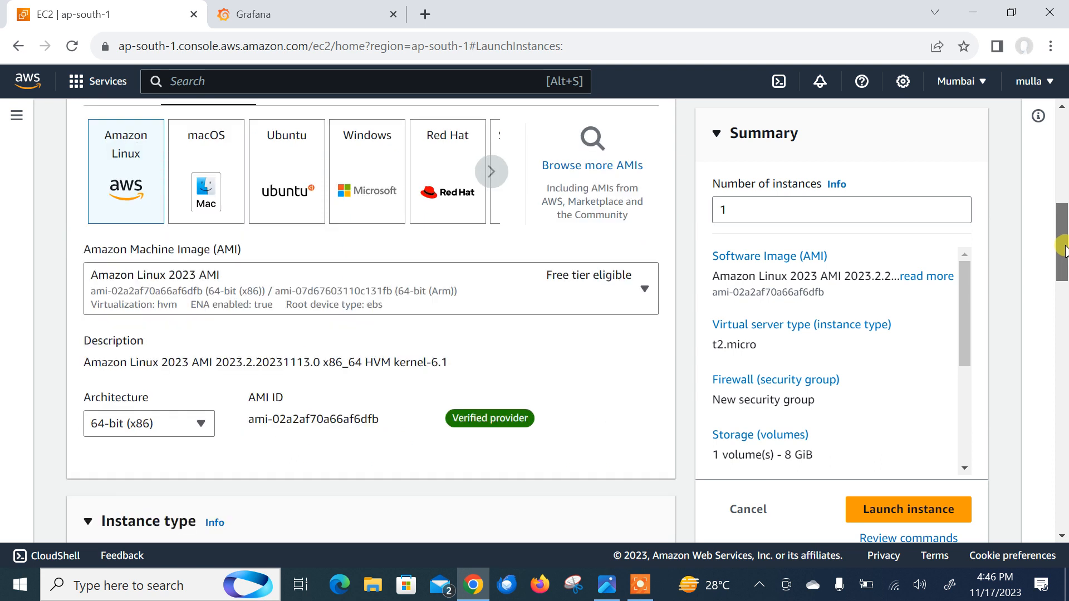
{"action": "scroll", "scroll_direction": "down", "scroll_amount": 3}
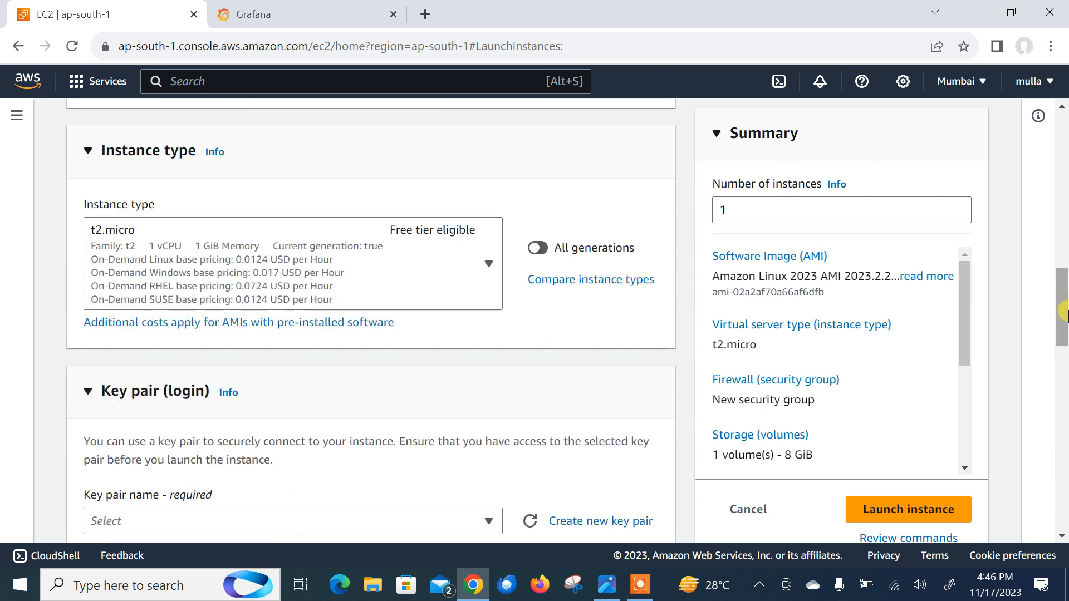
{"action": "scroll", "scroll_direction": "down", "scroll_amount": 3}
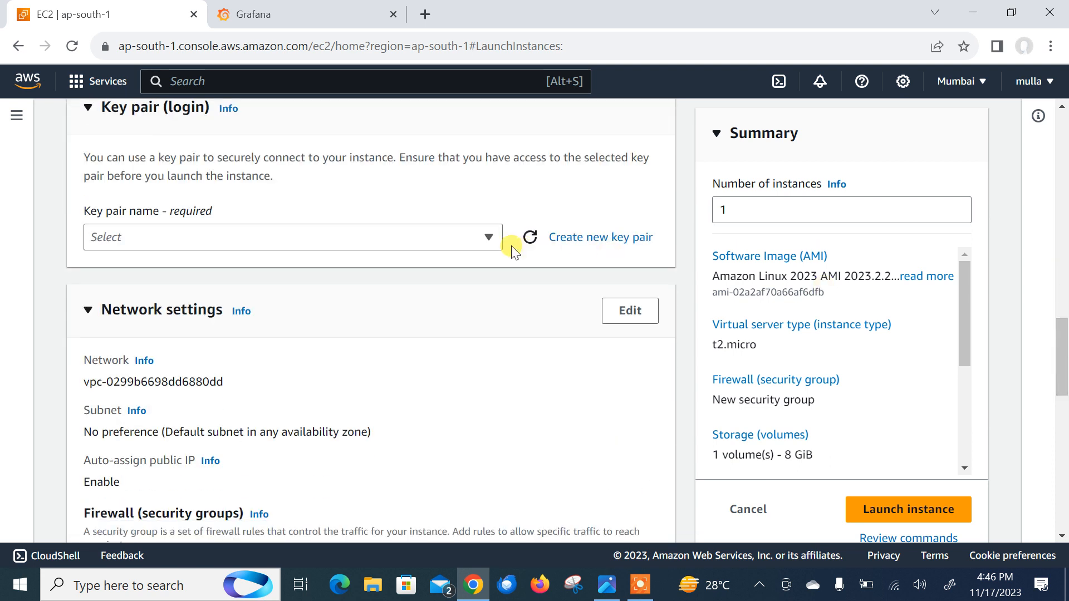
{"action": "left_click", "coordinate": [292, 236]}
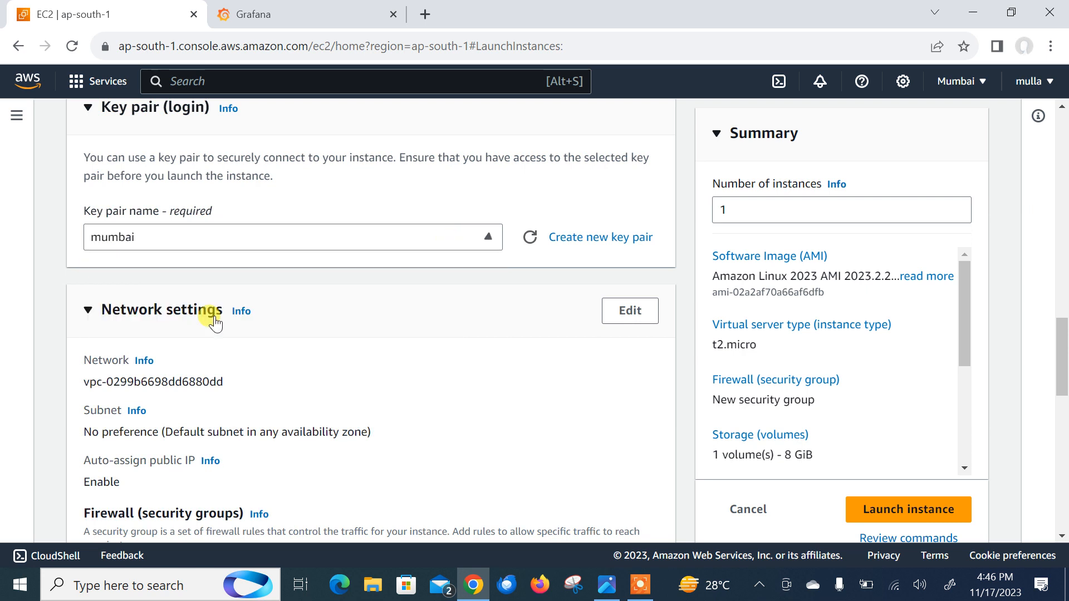
{"action": "mouse_move", "coordinate": [1056, 344]}
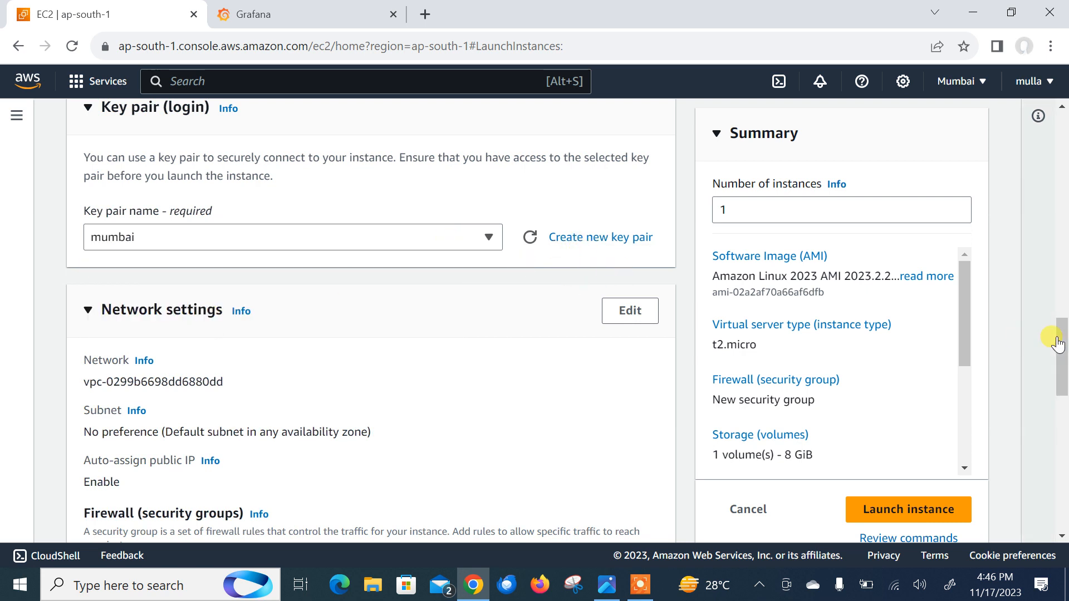
{"action": "scroll", "scroll_direction": "down", "scroll_amount": 3}
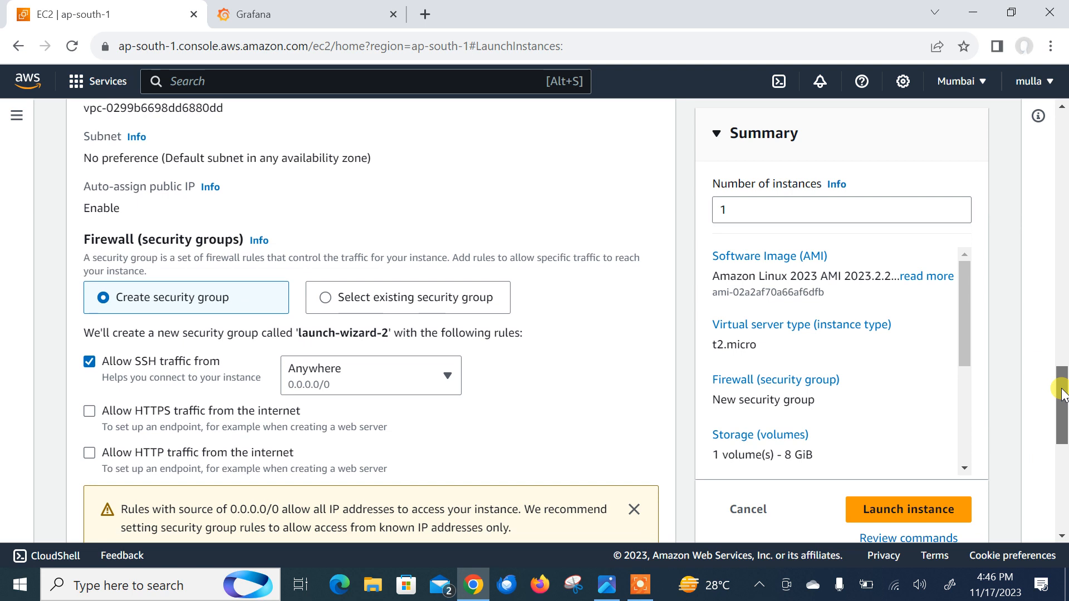
{"action": "scroll", "scroll_direction": "down", "scroll_amount": 3}
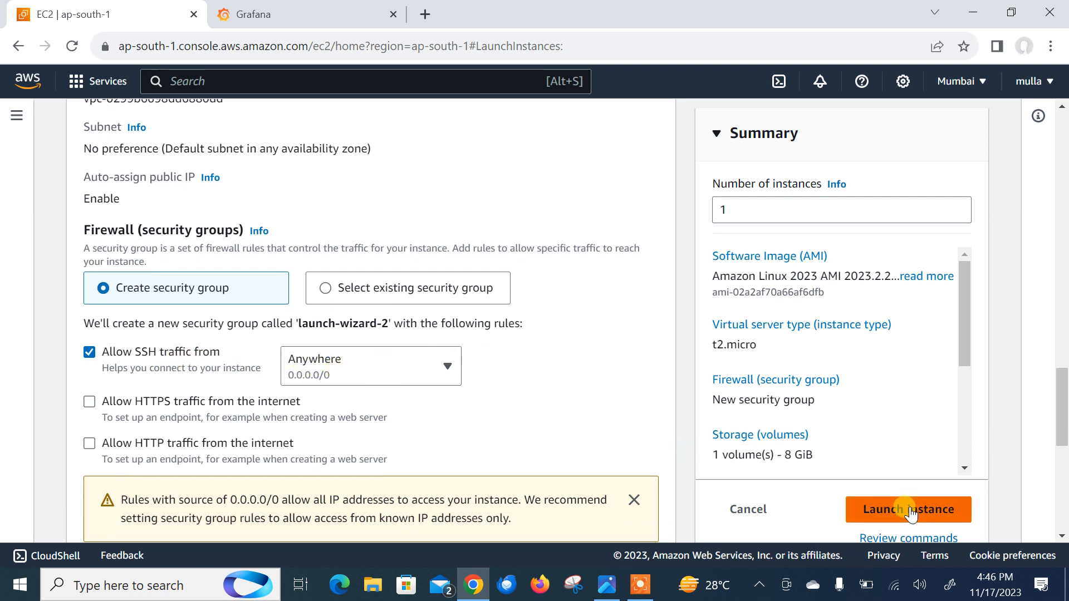
{"action": "left_click", "coordinate": [908, 509]}
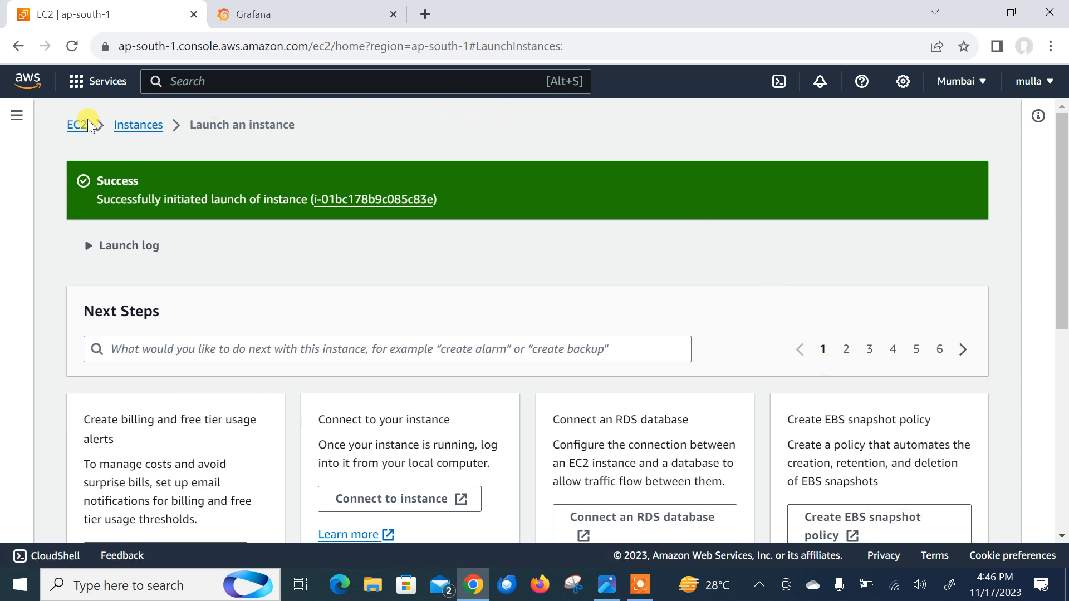
- Refresh the running instances list showing demo-machine and grafana-server, and select grafana-server
{"action": "left_click", "coordinate": [138, 124]}
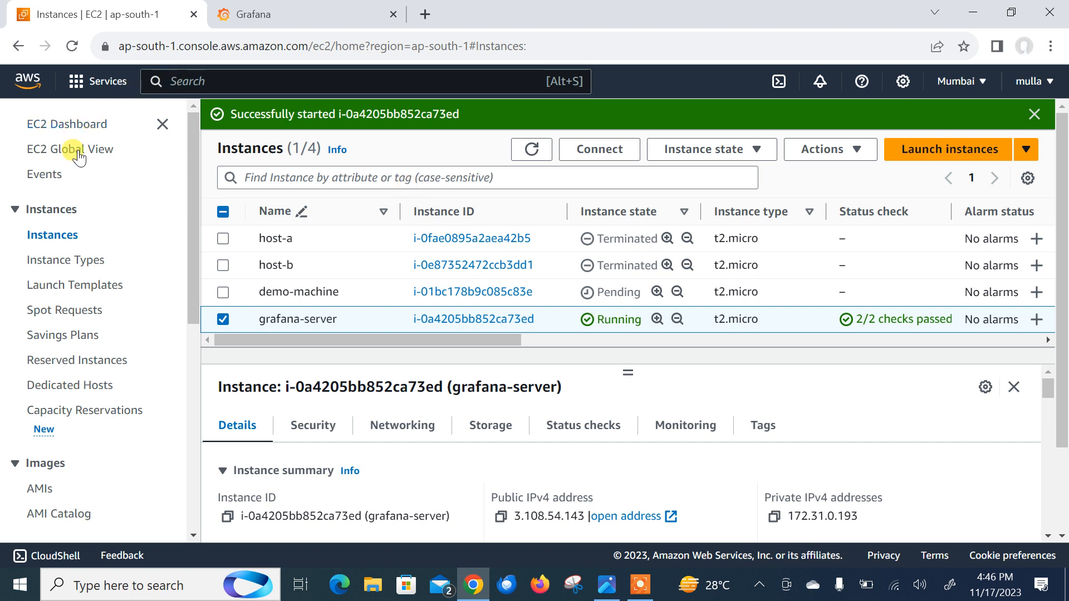
{"action": "left_click", "coordinate": [68, 124]}
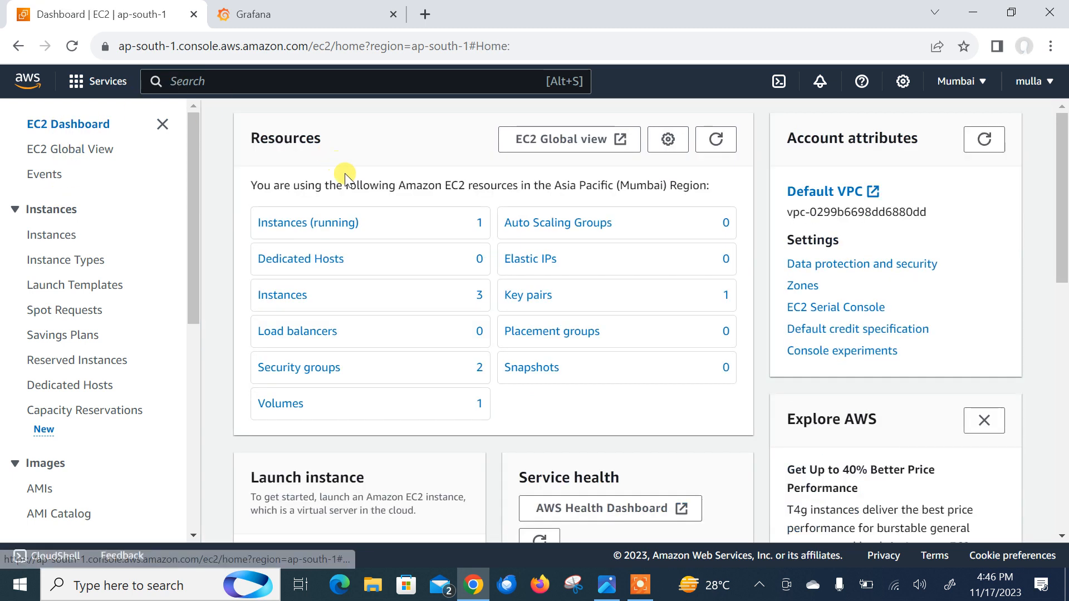
{"action": "left_click", "coordinate": [307, 223]}
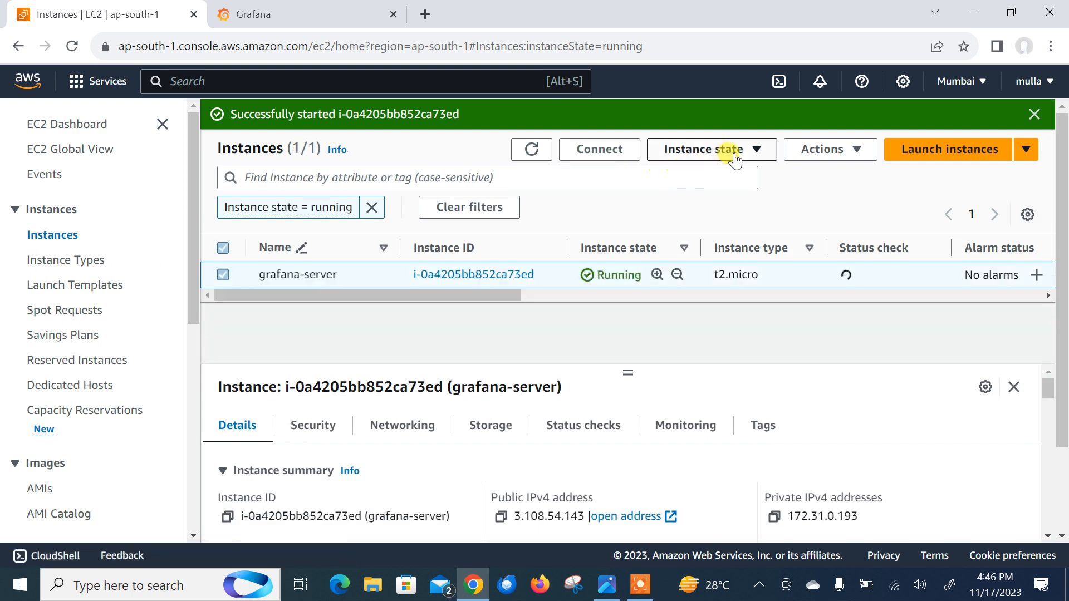
{"action": "left_click", "coordinate": [531, 148]}
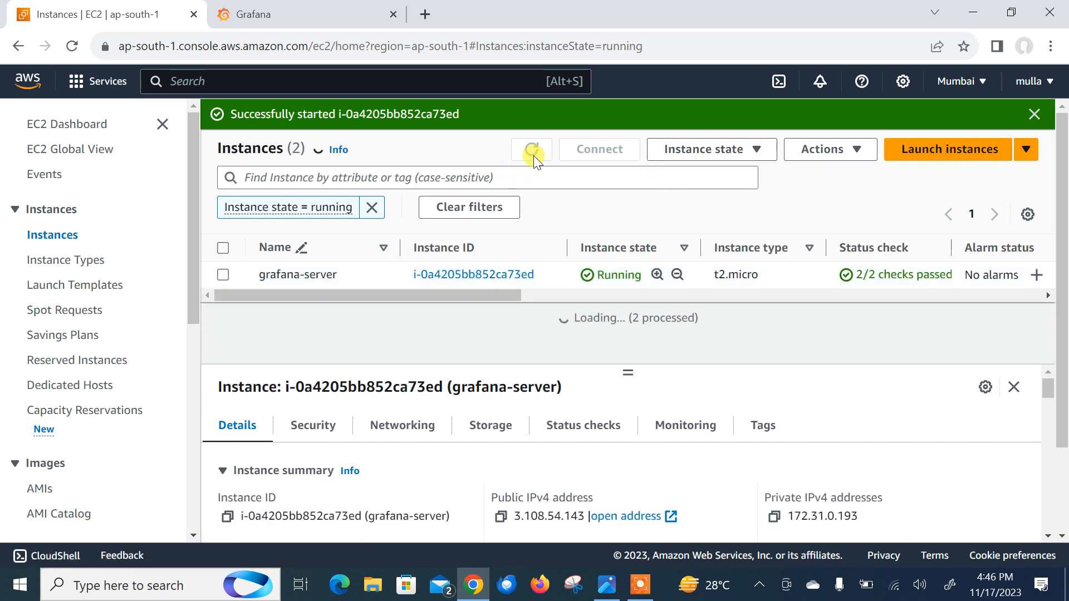
{"action": "left_click", "coordinate": [531, 148]}
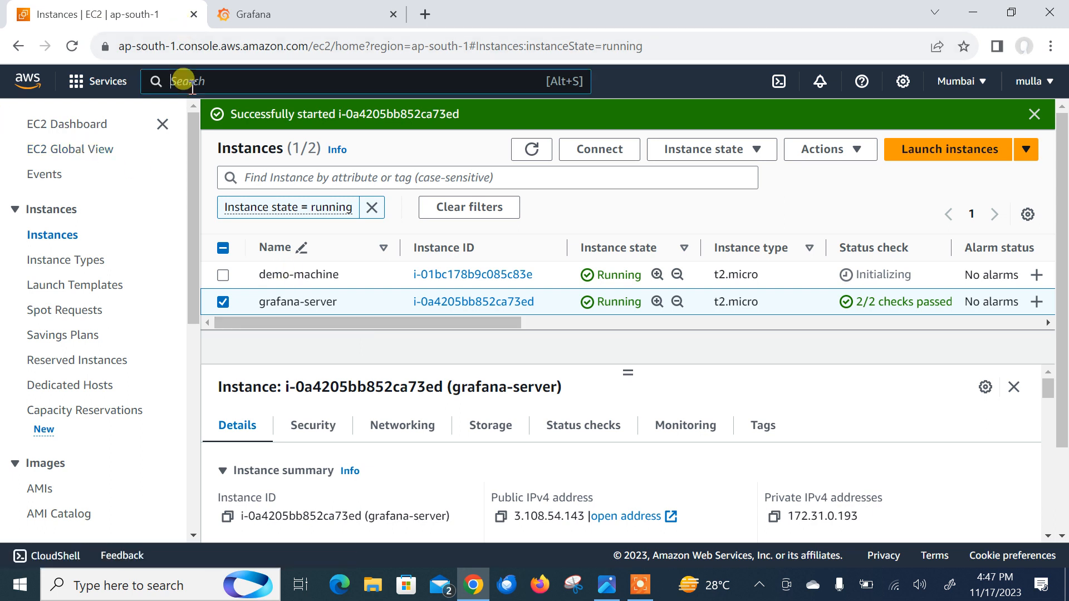
- Search for the IAM service and show its Users list, currently empty
{"action": "type", "text": "iam"}
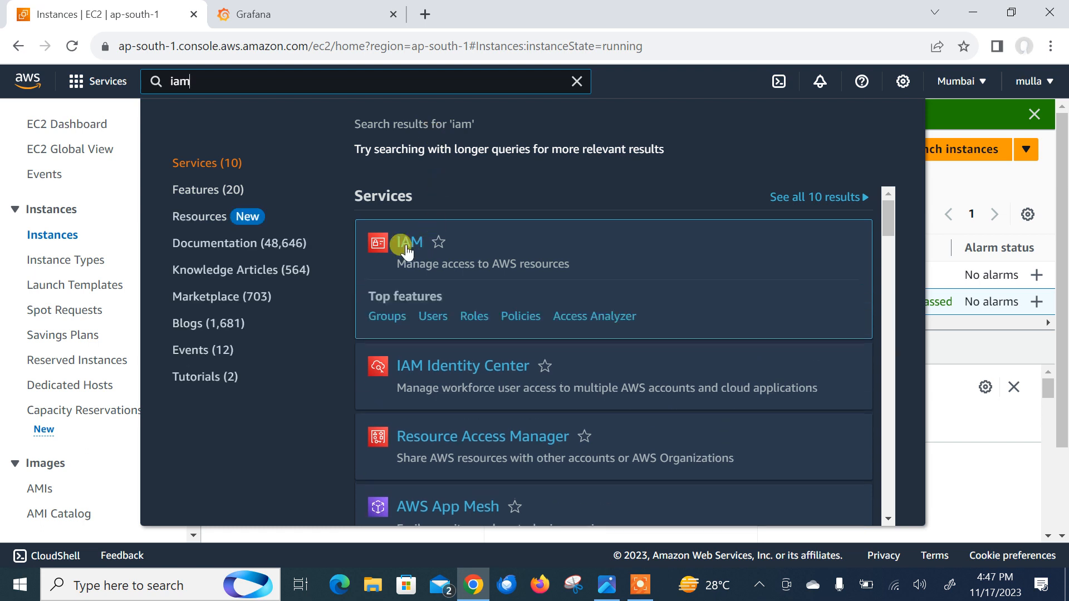
{"action": "left_click", "coordinate": [409, 242]}
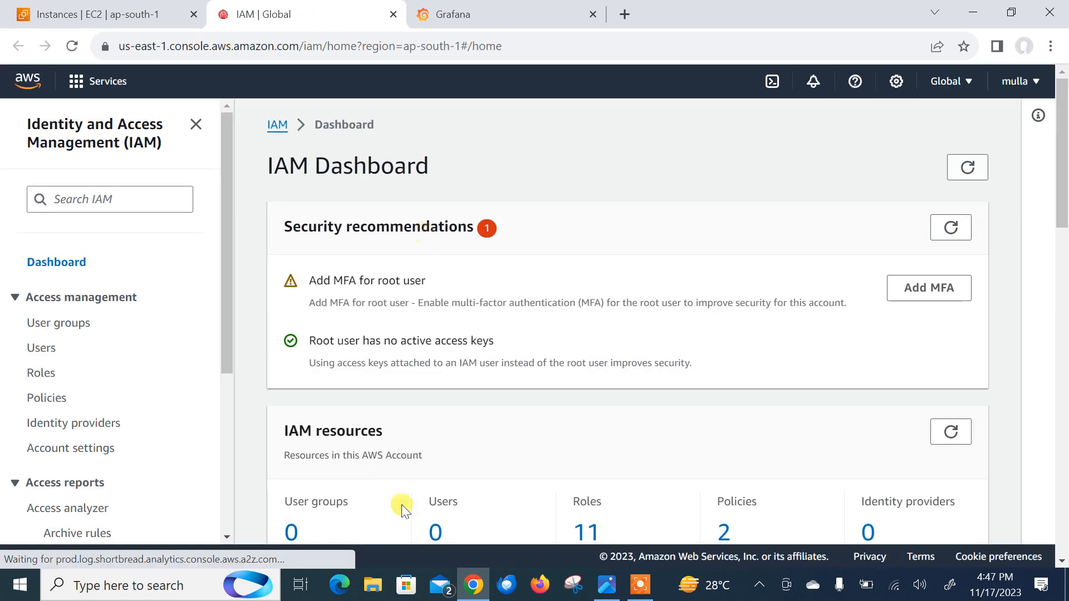
{"action": "left_click", "coordinate": [41, 347]}
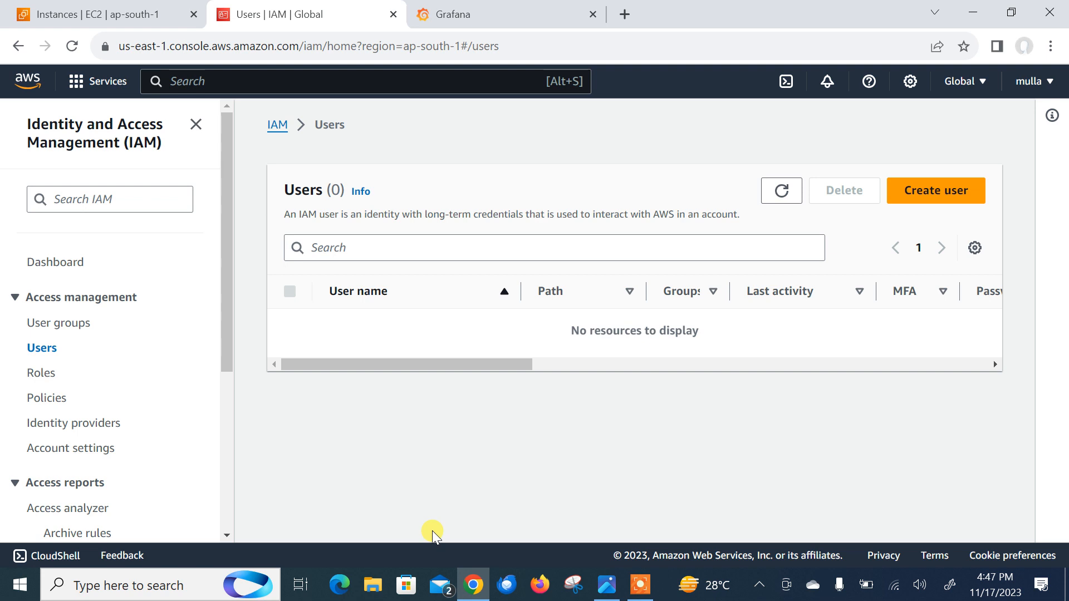
{"action": "mouse_move", "coordinate": [968, 198]}
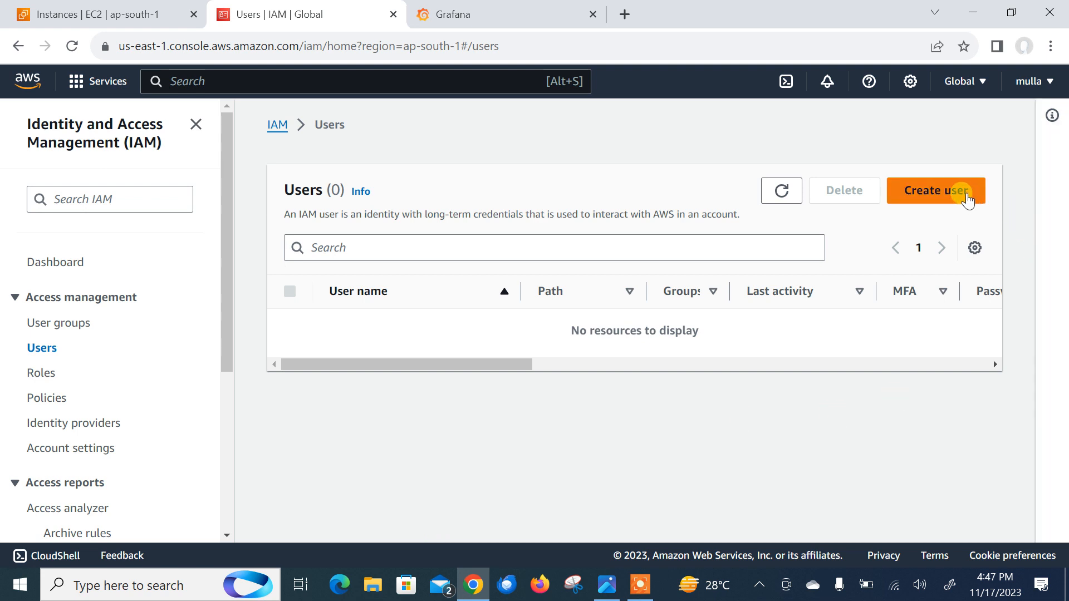
- Begin a new IAM user named grafana-user with policies attached directly
{"action": "left_click", "coordinate": [935, 190]}
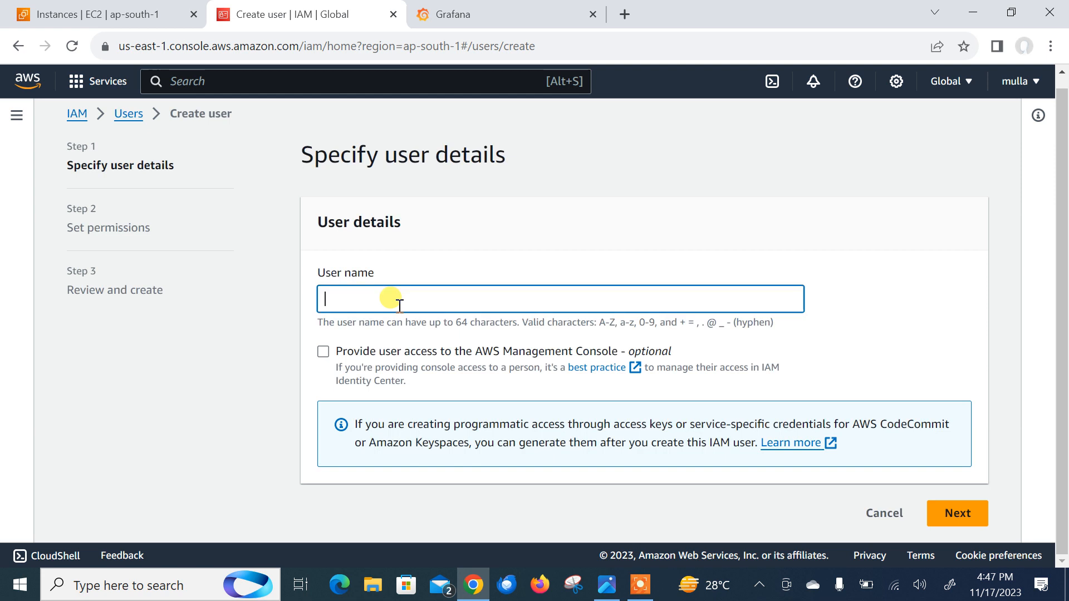
{"action": "type", "text": "grafana-"}
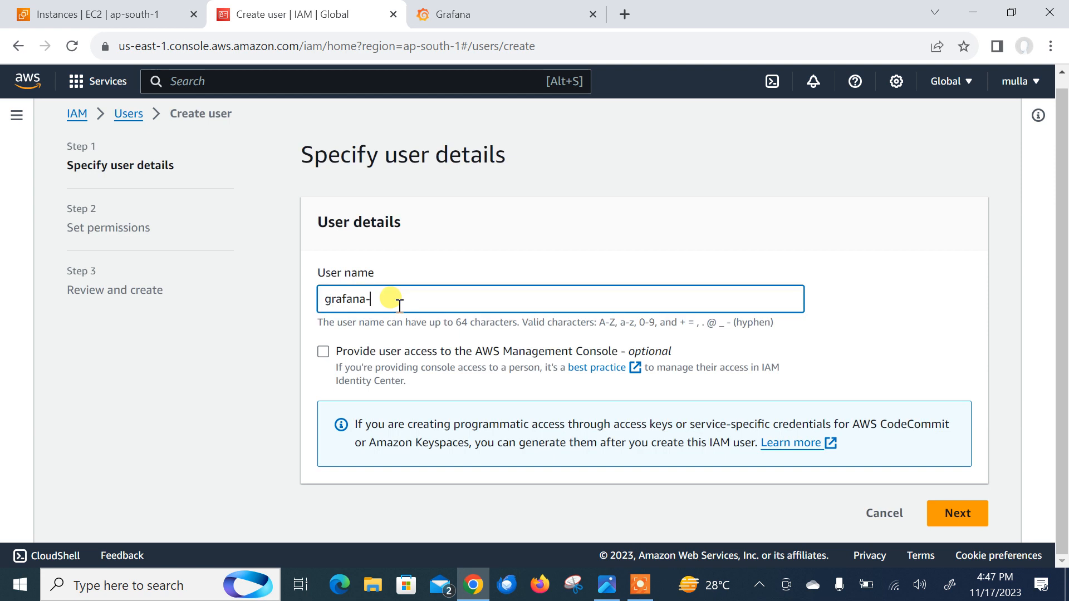
{"action": "type", "text": "user"}
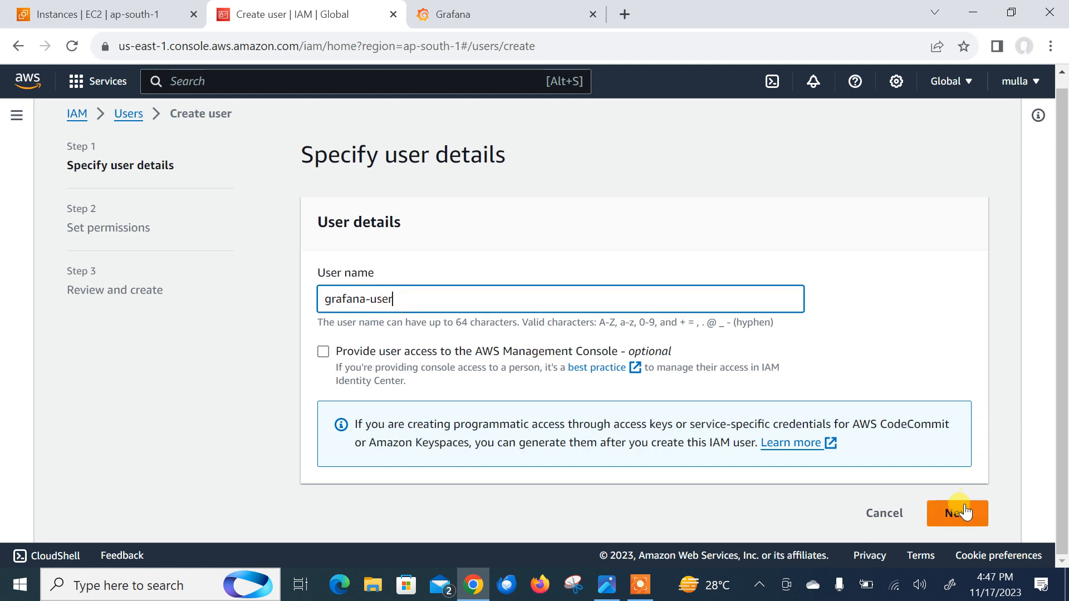
{"action": "left_click", "coordinate": [957, 512]}
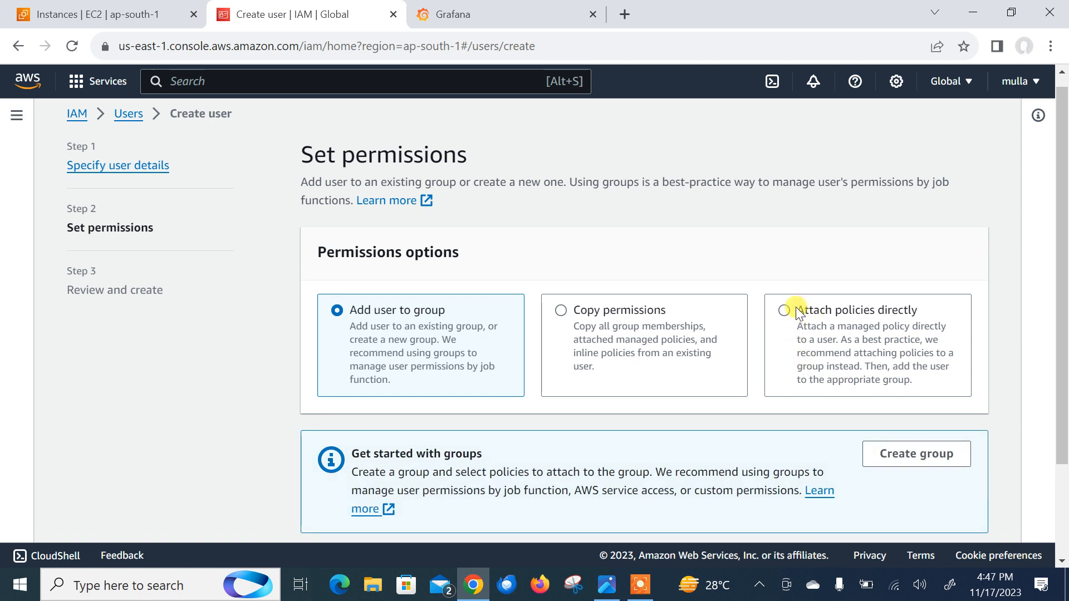
{"action": "left_click", "coordinate": [783, 311]}
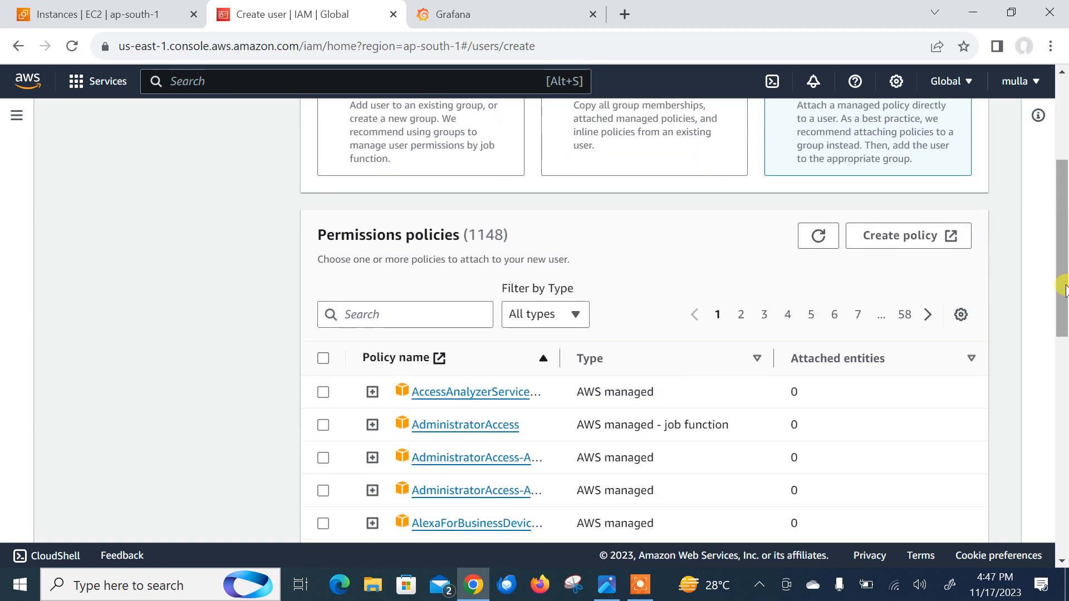
- Attach AmazonEC2ReadOnlyAccess and CloudWatchReadOnlyAccess and proceed to the review step
{"action": "type", "text": "e"}
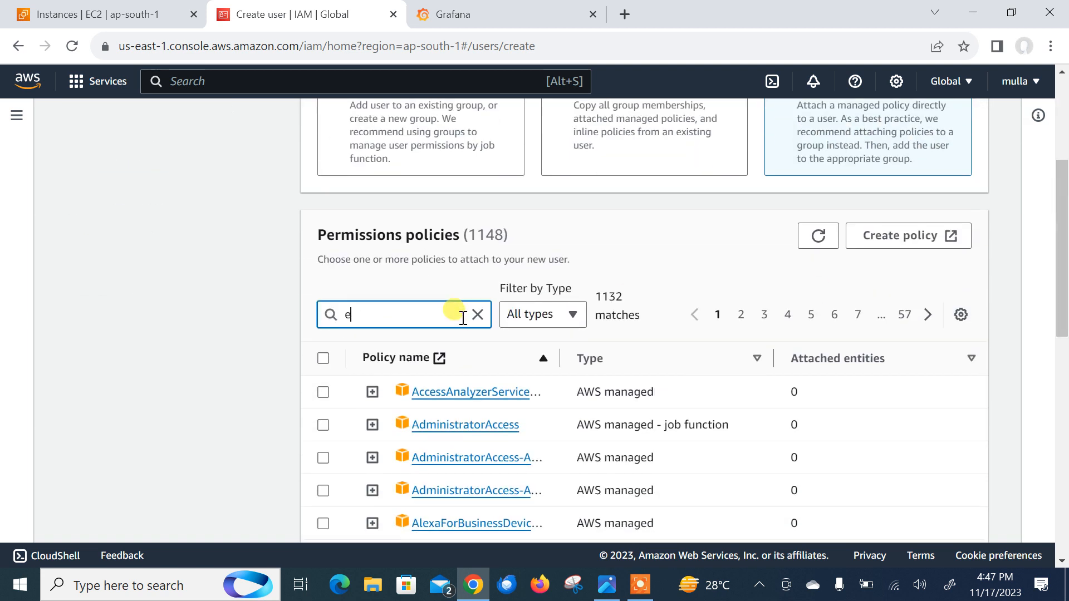
{"action": "type", "text": "c2rea"}
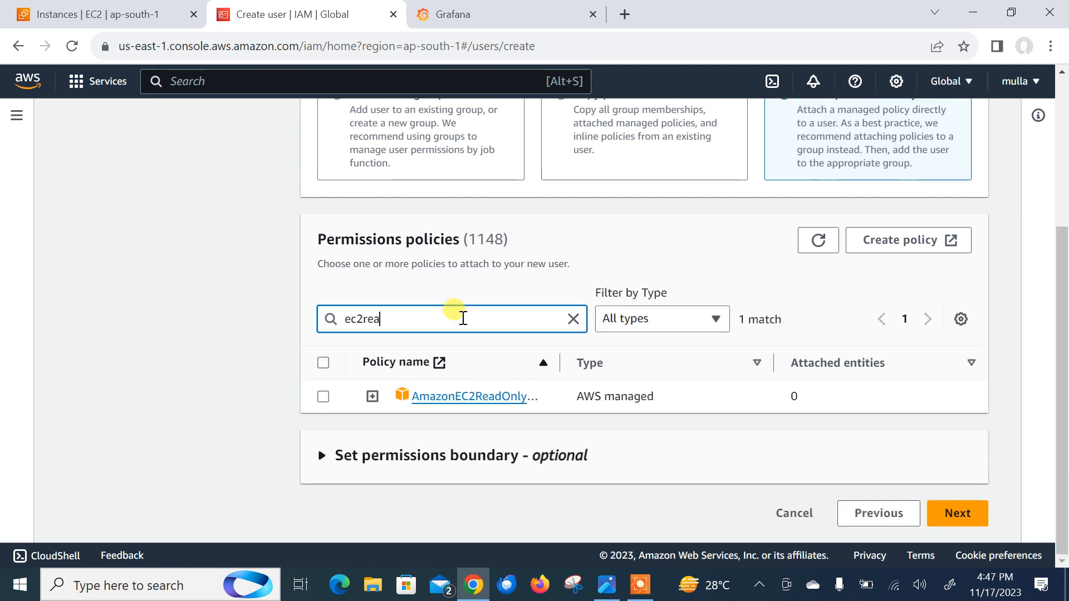
{"action": "left_click", "coordinate": [323, 396]}
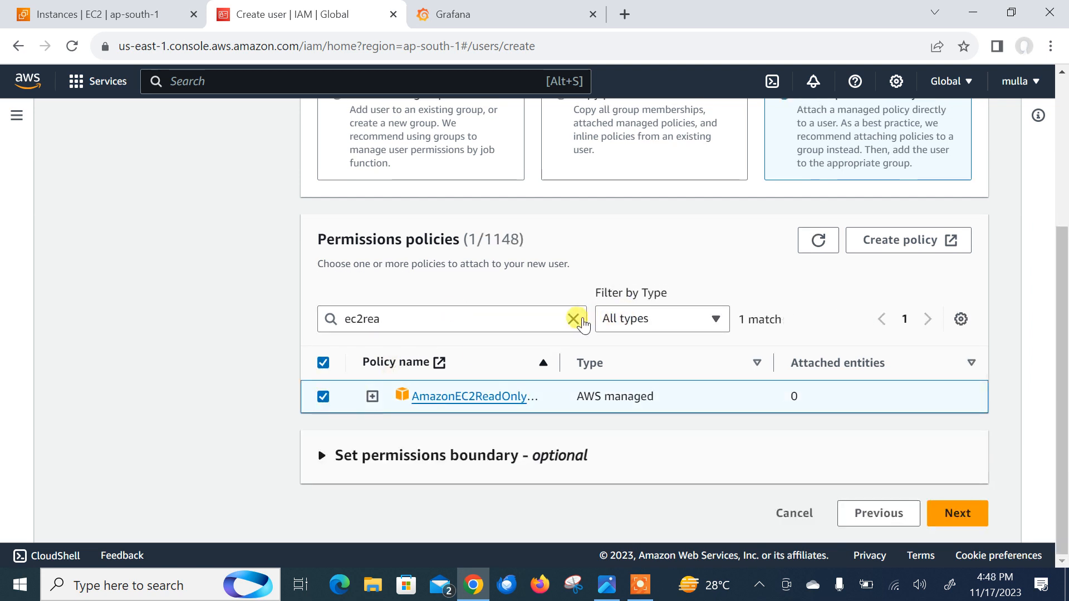
{"action": "type", "text": "cloudwtach"}
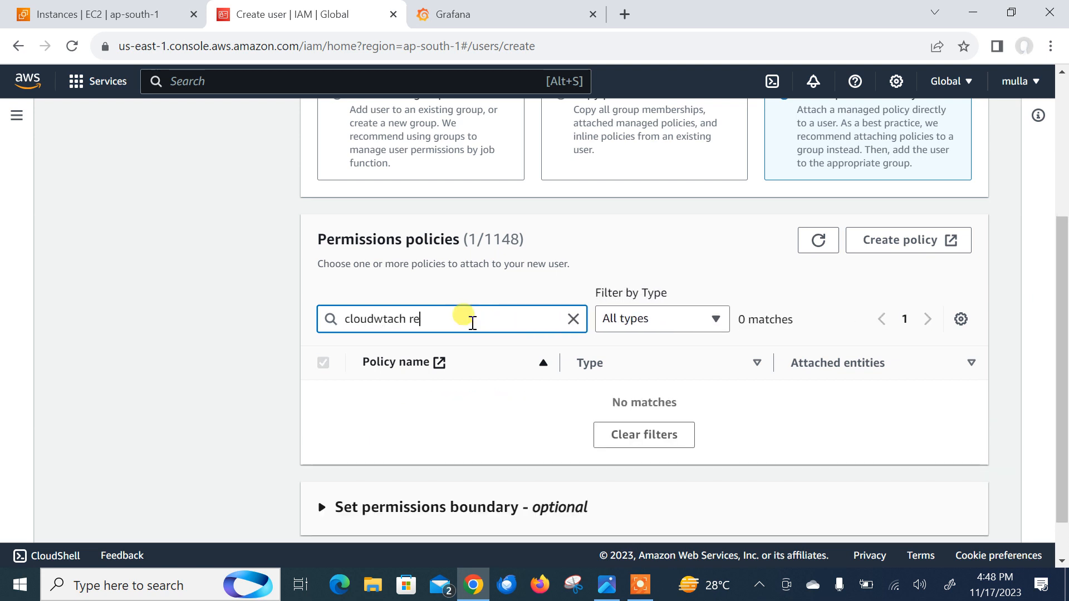
{"action": "key", "text": "Backspace"}
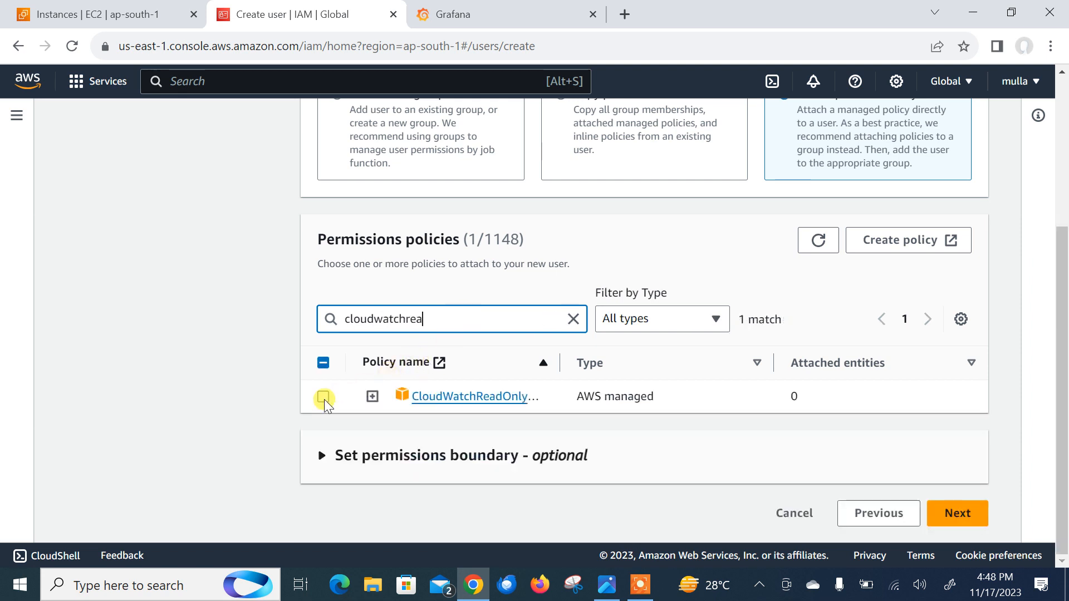
{"action": "left_click", "coordinate": [323, 396]}
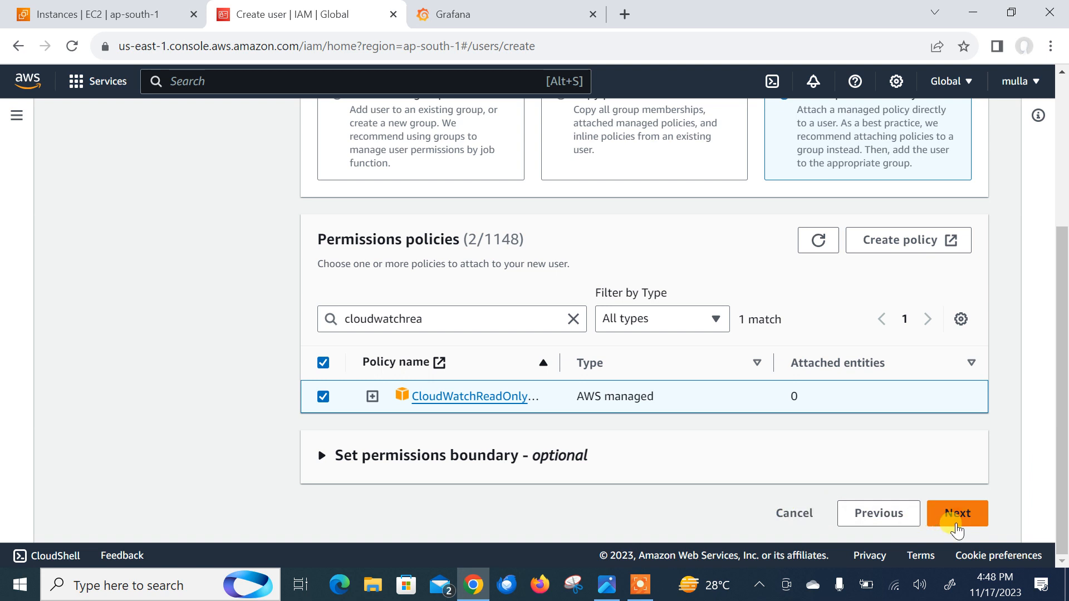
{"action": "left_click", "coordinate": [957, 512]}
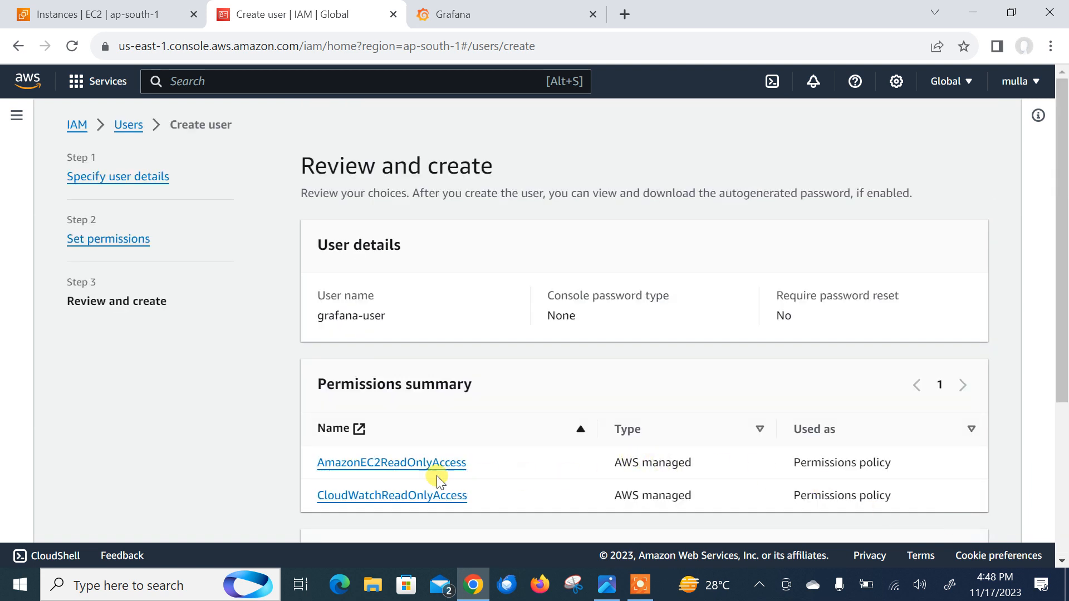
{"action": "mouse_move", "coordinate": [392, 495]}
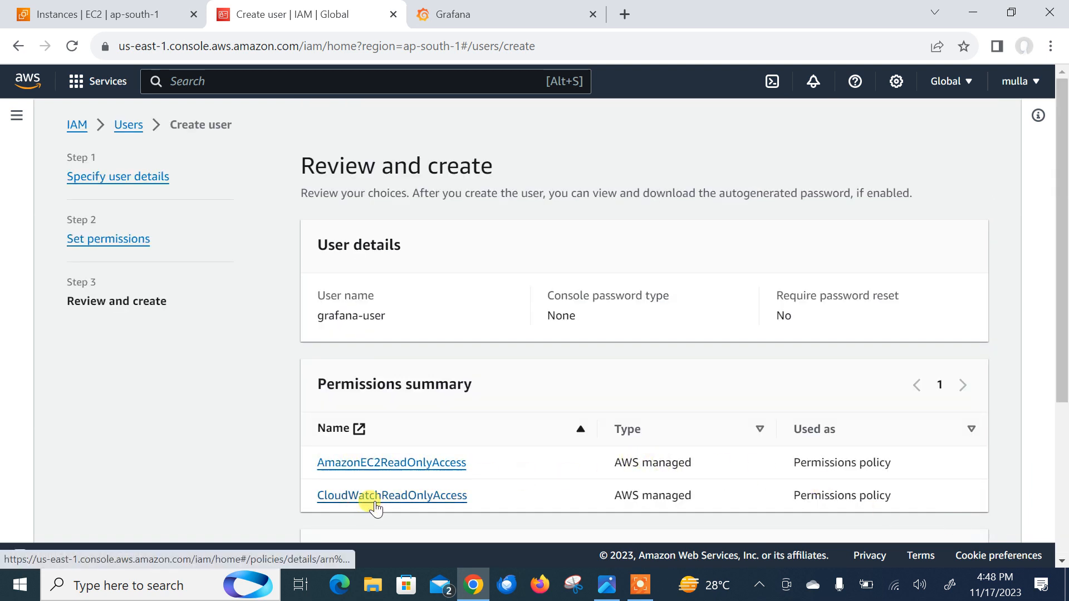
{"action": "scroll", "scroll_direction": "down", "scroll_amount": 3}
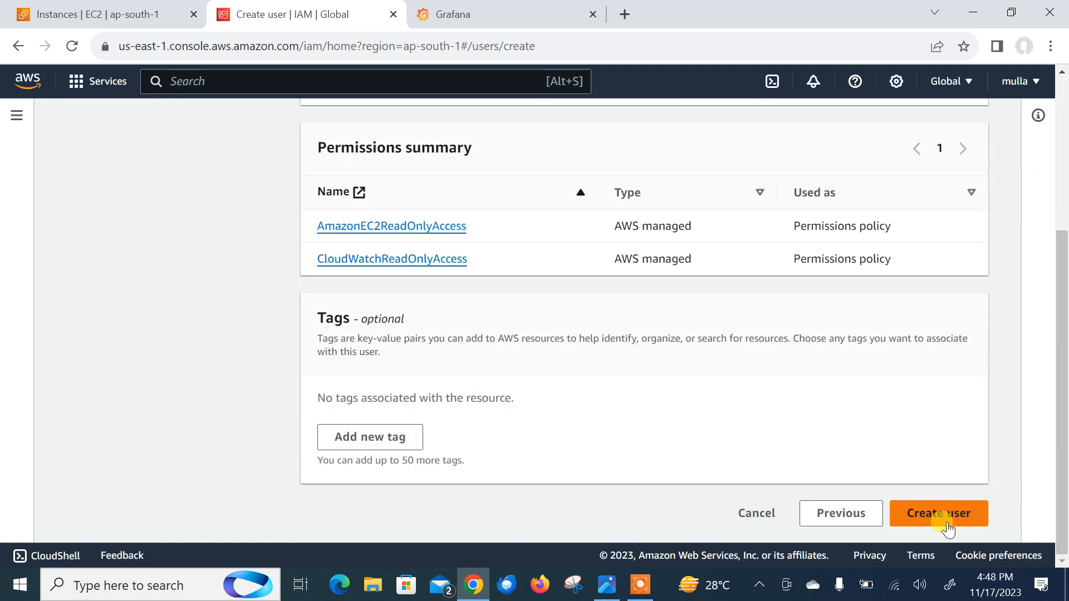
- Create grafana-user and start creating an access key from its Security credentials
{"action": "left_click", "coordinate": [939, 512]}
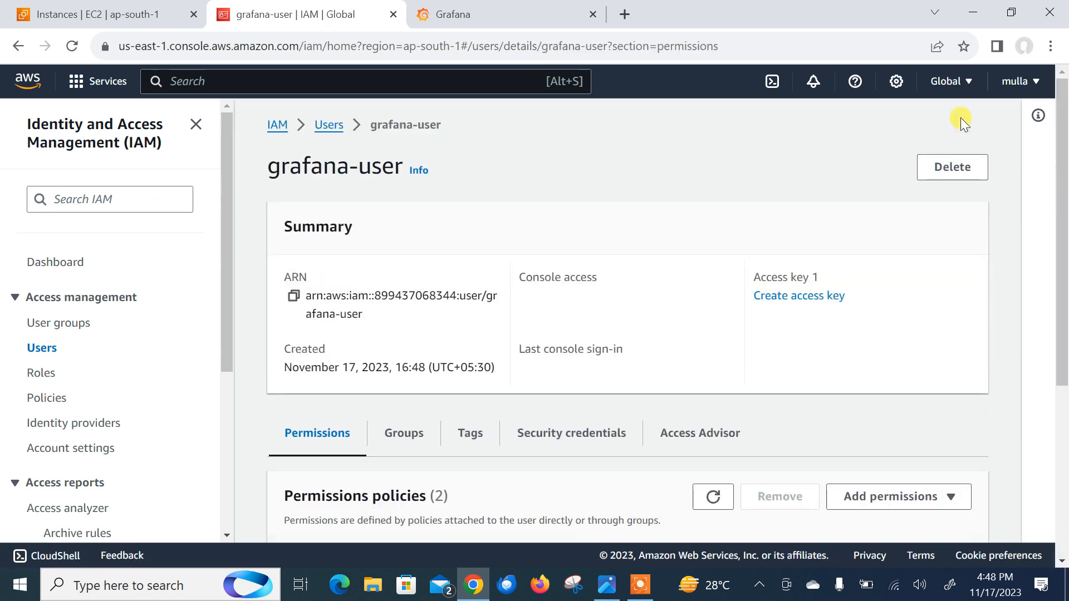
{"action": "scroll", "scroll_direction": "down", "scroll_amount": 3}
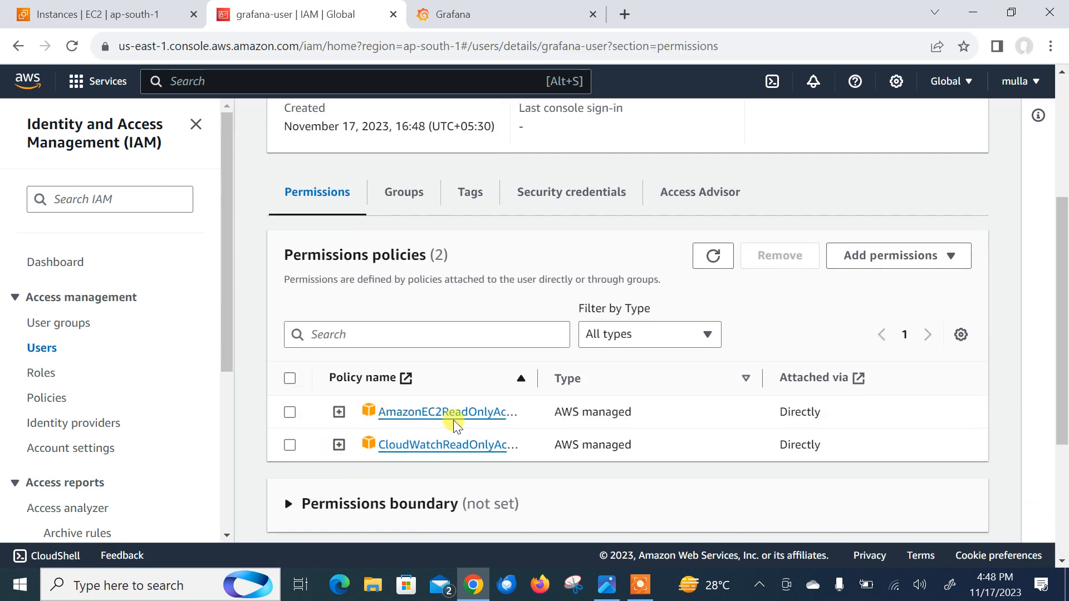
{"action": "mouse_move", "coordinate": [457, 311]}
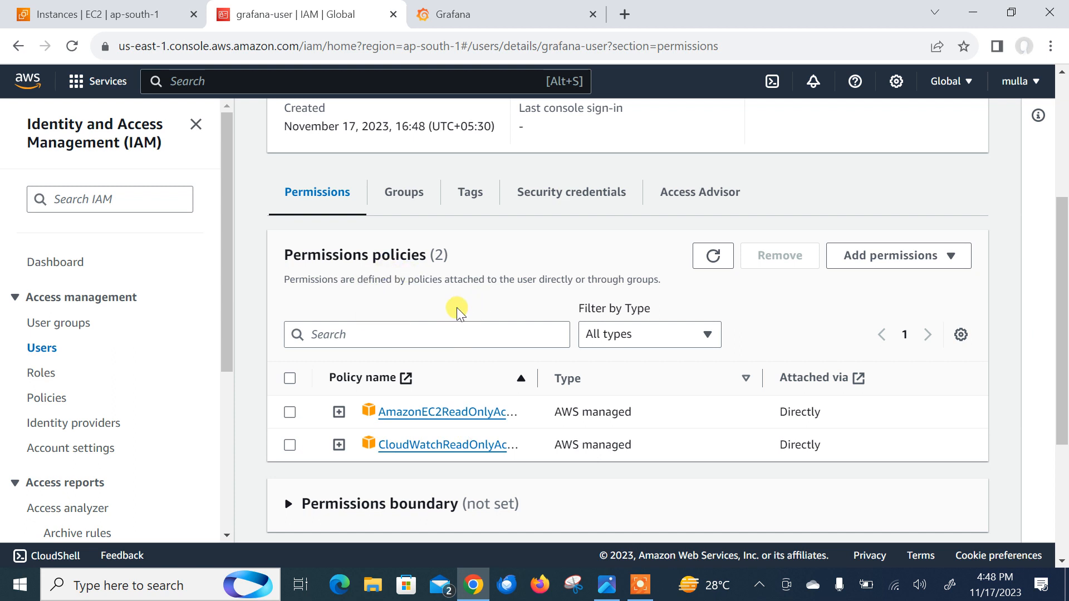
{"action": "left_click", "coordinate": [571, 191]}
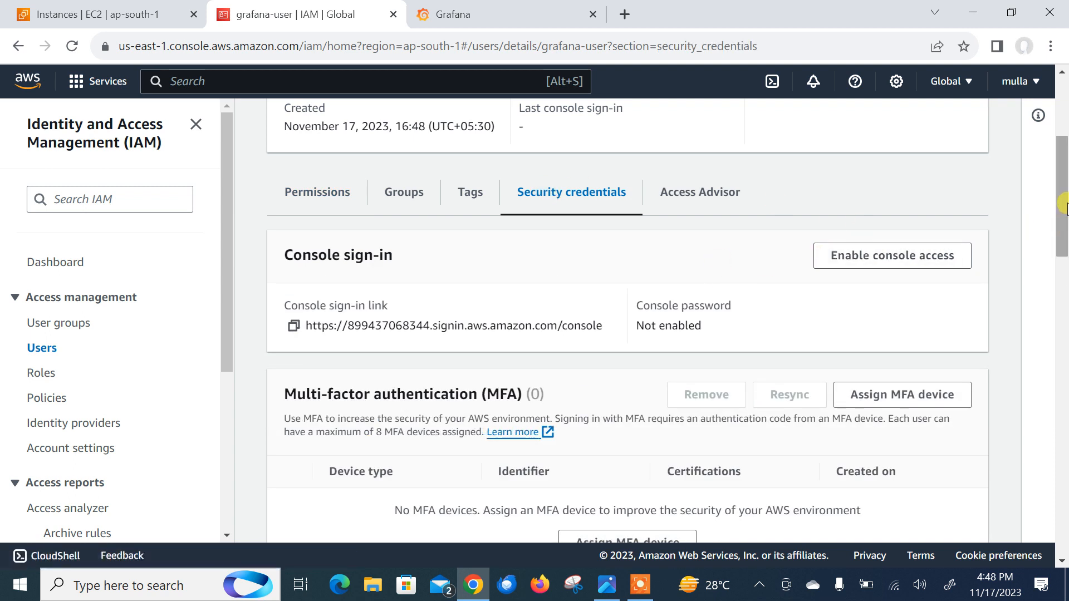
{"action": "scroll", "scroll_direction": "down", "scroll_amount": 3}
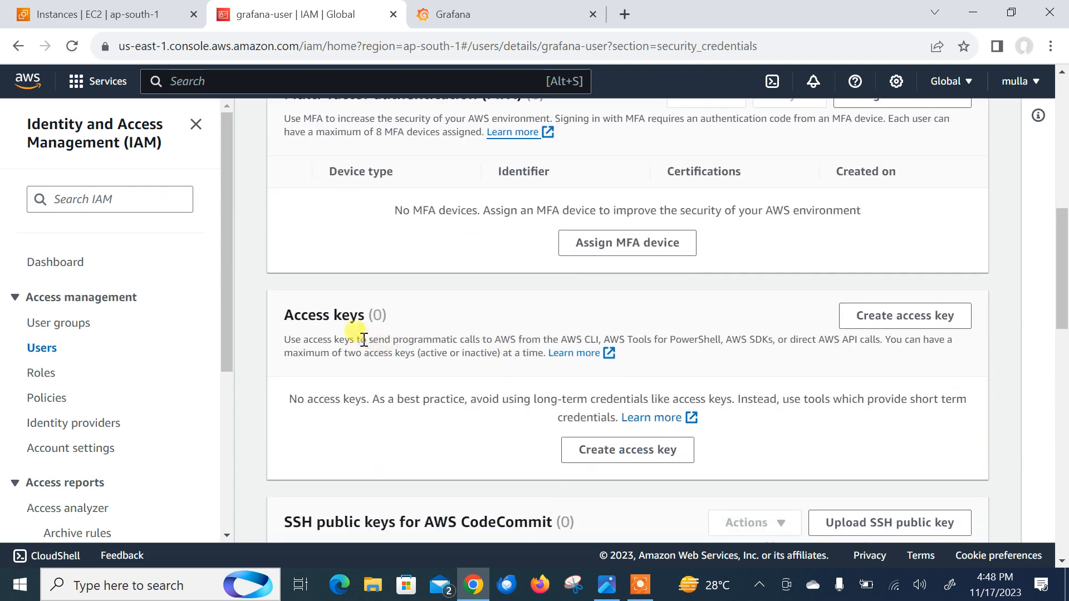
{"action": "left_click", "coordinate": [905, 315]}
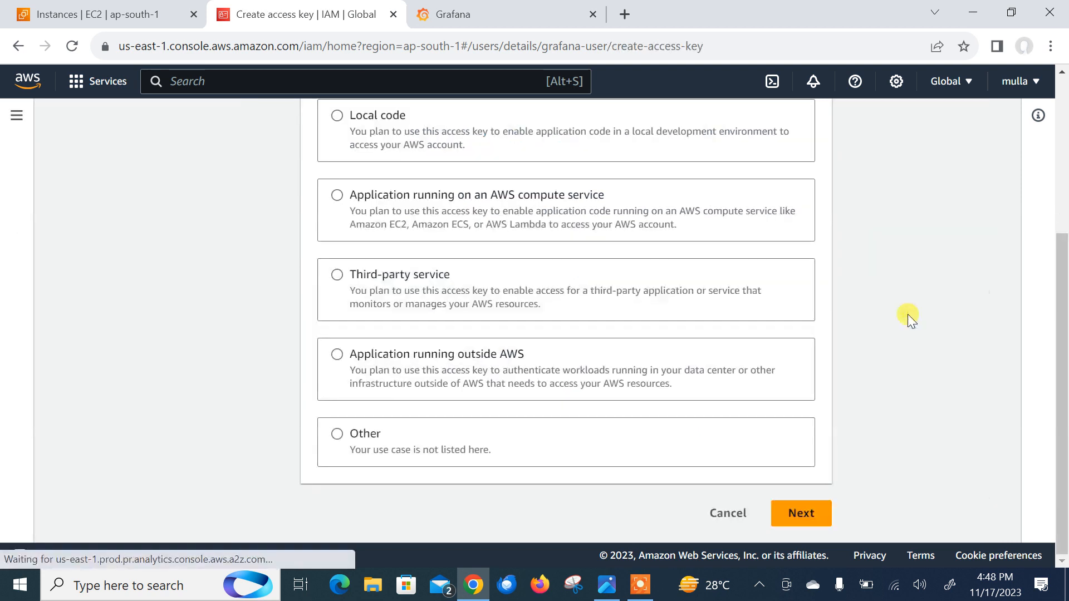
- Generate a CLI access key described 'for grafana access' for grafana-user
{"action": "scroll", "scroll_direction": "up", "scroll_amount": 3}
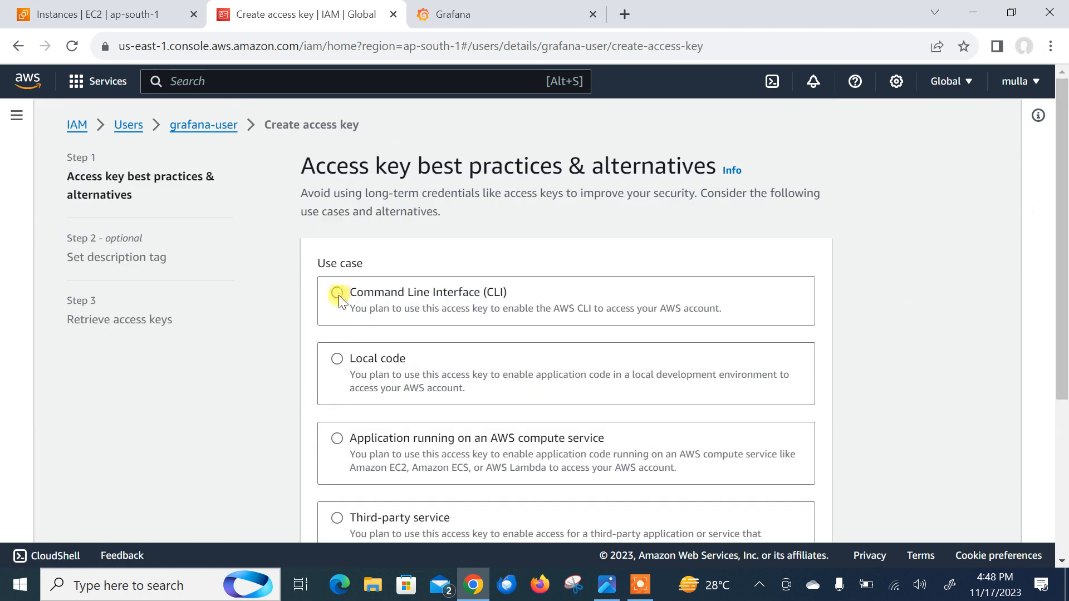
{"action": "left_click", "coordinate": [336, 293]}
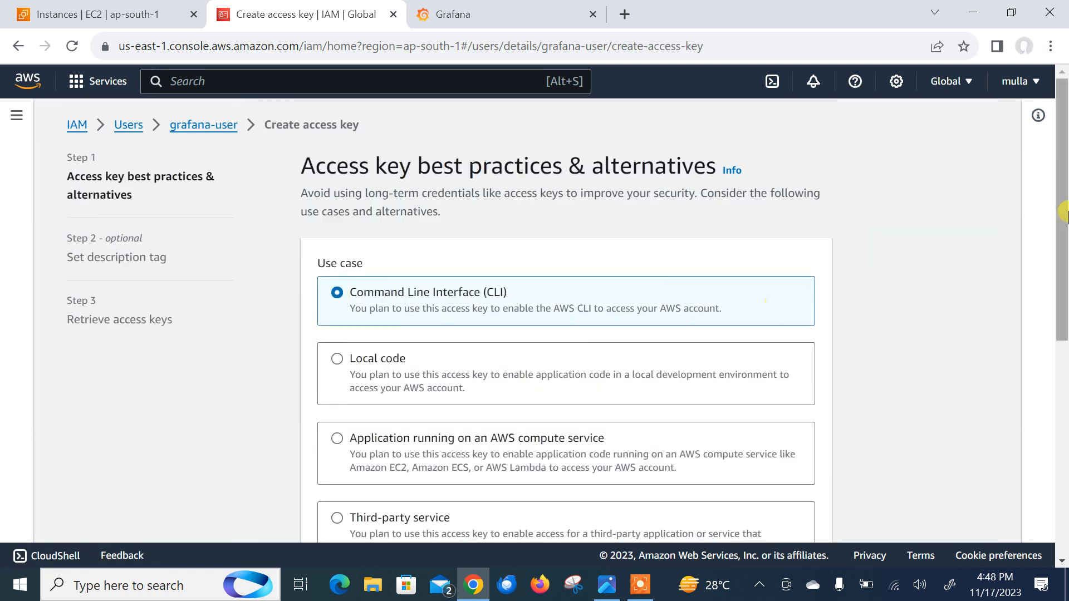
{"action": "scroll", "scroll_direction": "down", "scroll_amount": 3}
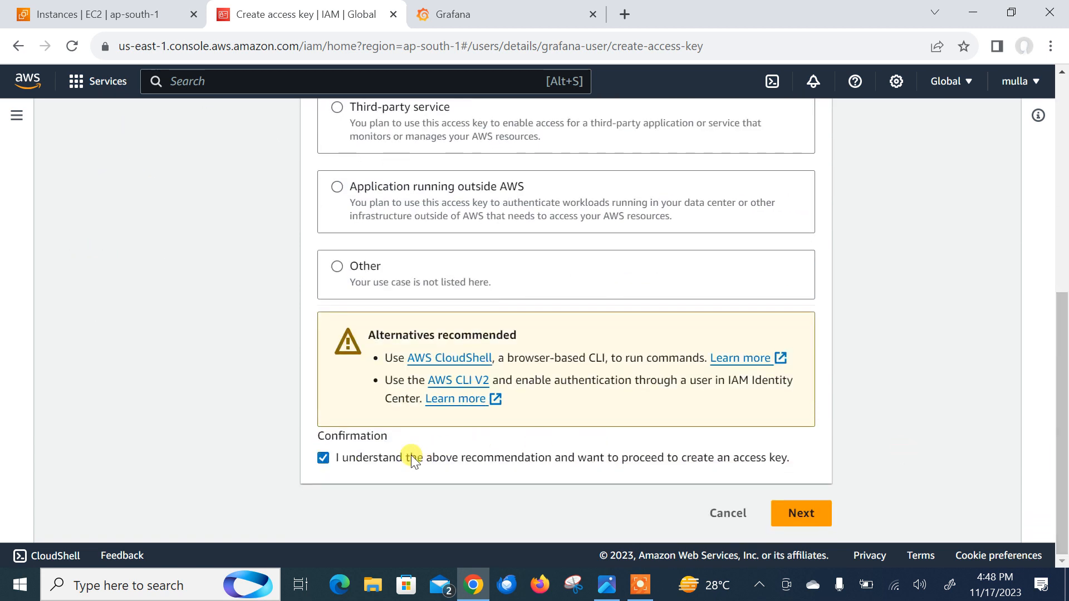
{"action": "left_click", "coordinate": [801, 514]}
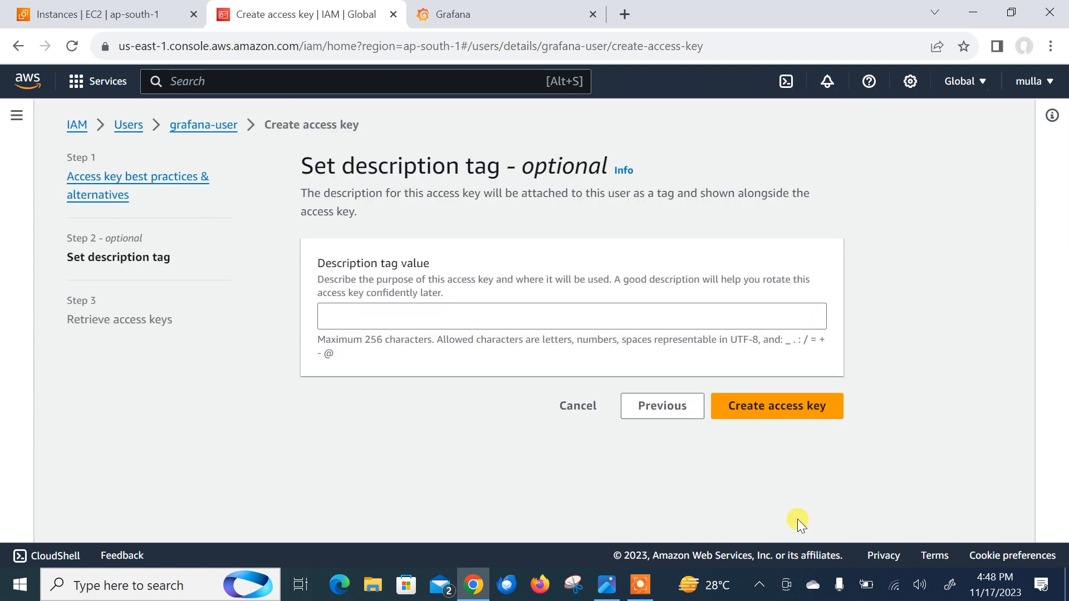
{"action": "type", "text": "for"}
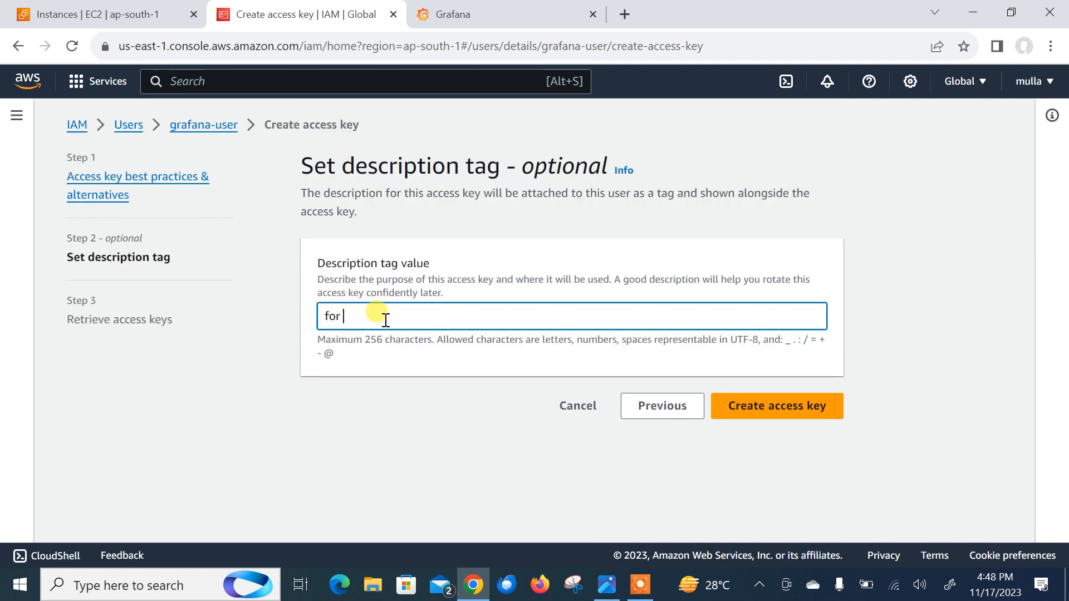
{"action": "type", "text": "grafana"}
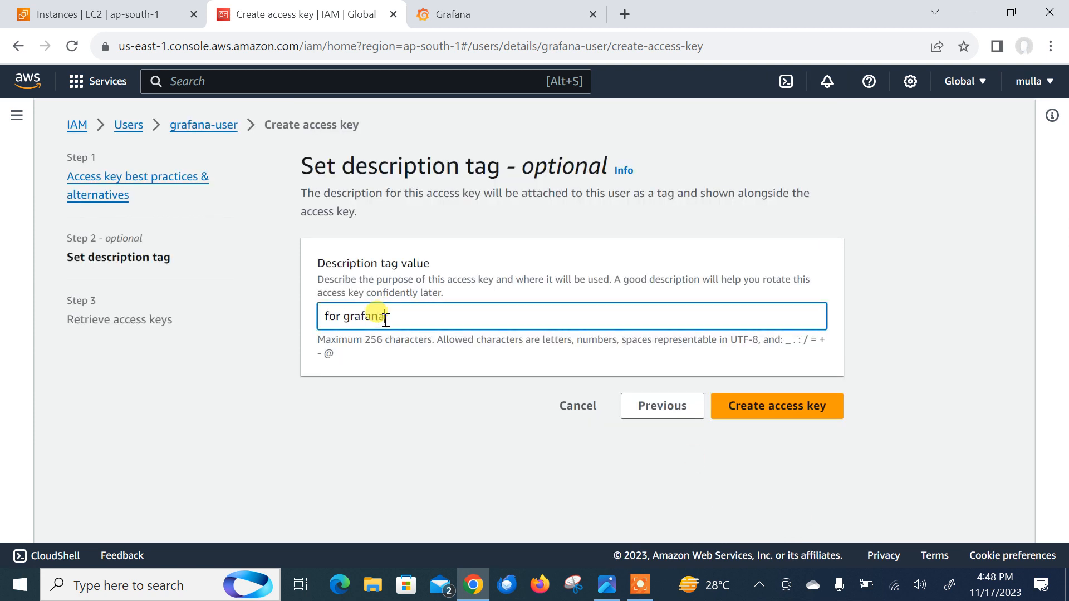
{"action": "type", "text": "access"}
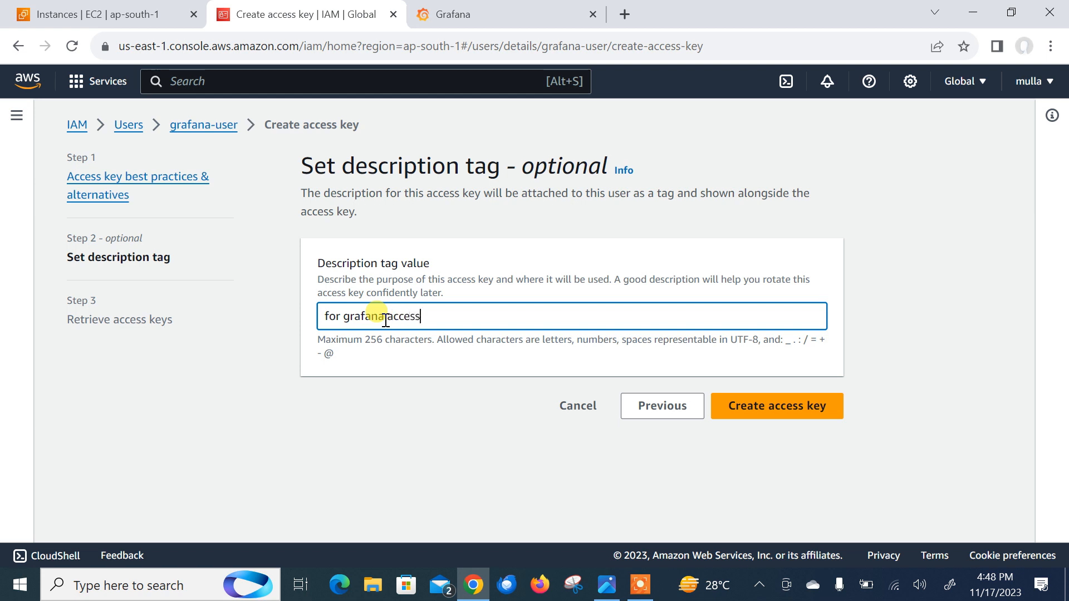
{"action": "left_click", "coordinate": [776, 405]}
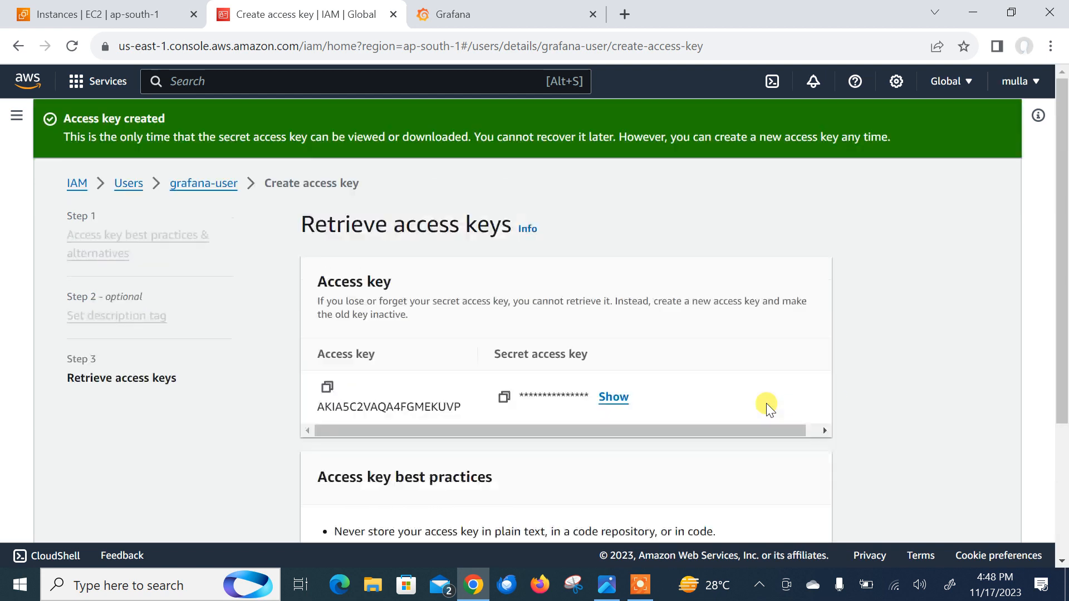
{"action": "mouse_move", "coordinate": [520, 381]}
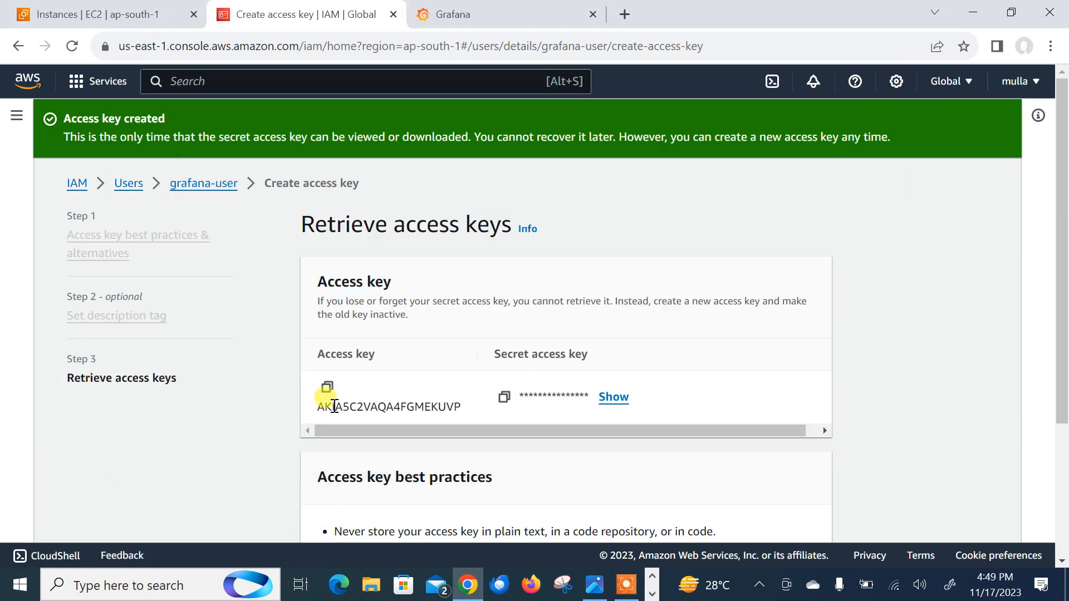
- Copy the access key ID, finish without downloading the secret, and switch to the Grafana tab
{"action": "left_click", "coordinate": [341, 585]}
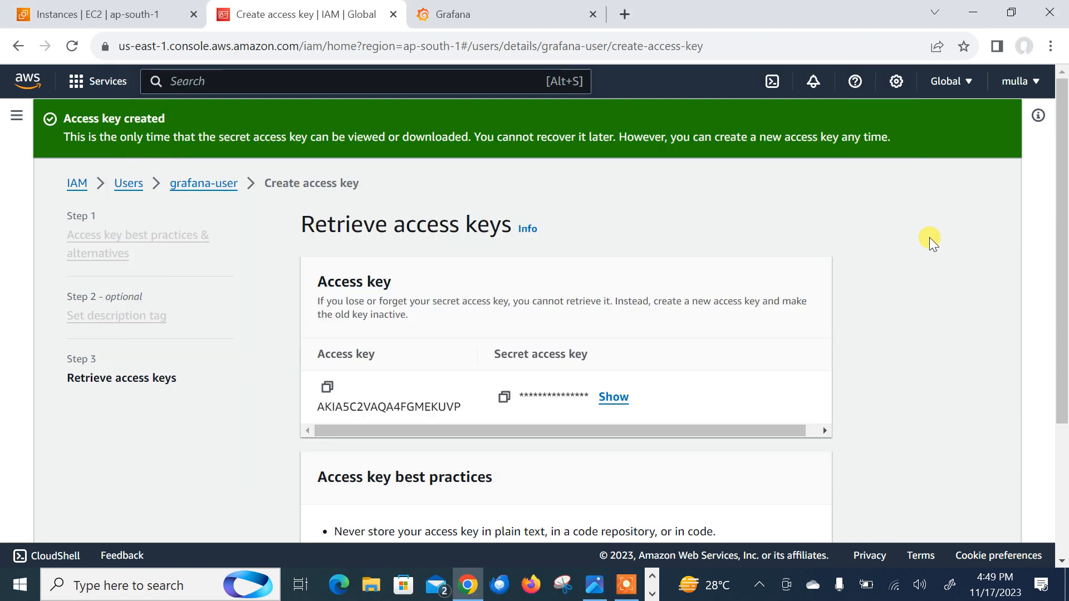
{"action": "scroll", "scroll_direction": "down", "scroll_amount": 3}
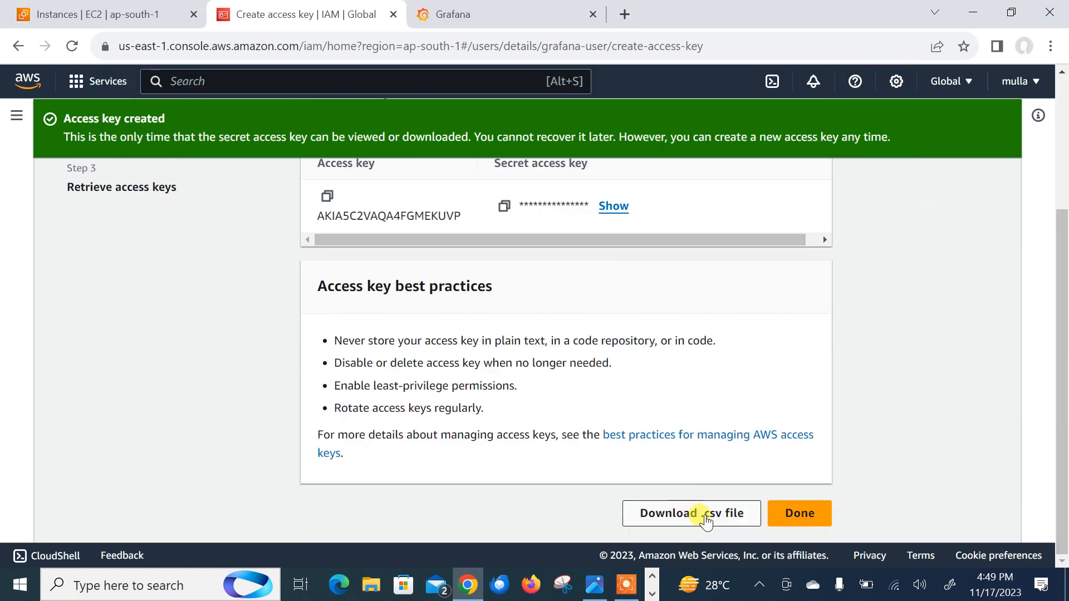
{"action": "left_click", "coordinate": [800, 513]}
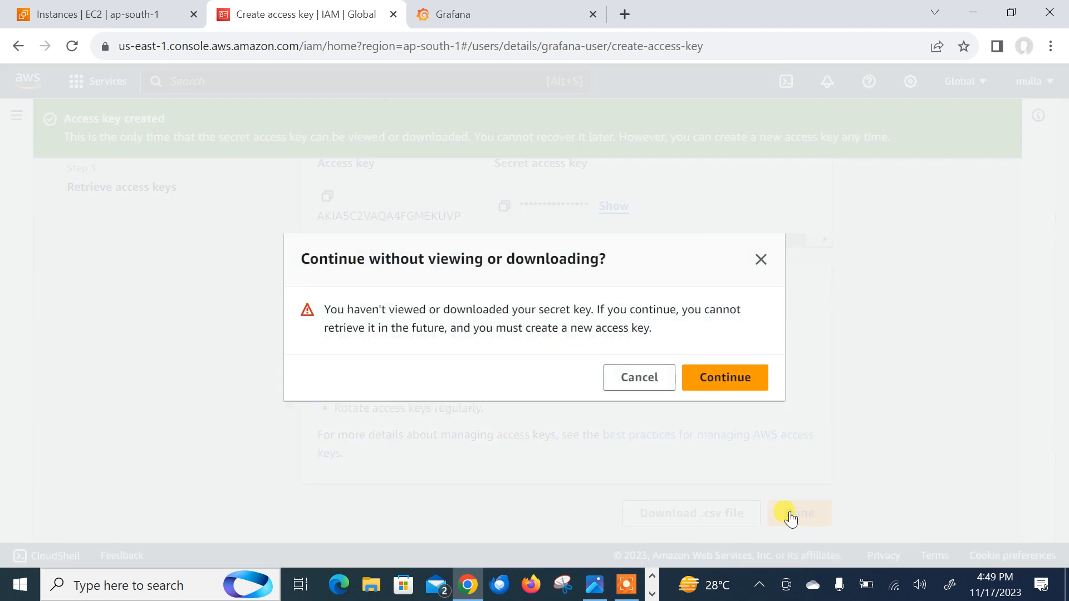
{"action": "left_click", "coordinate": [724, 378]}
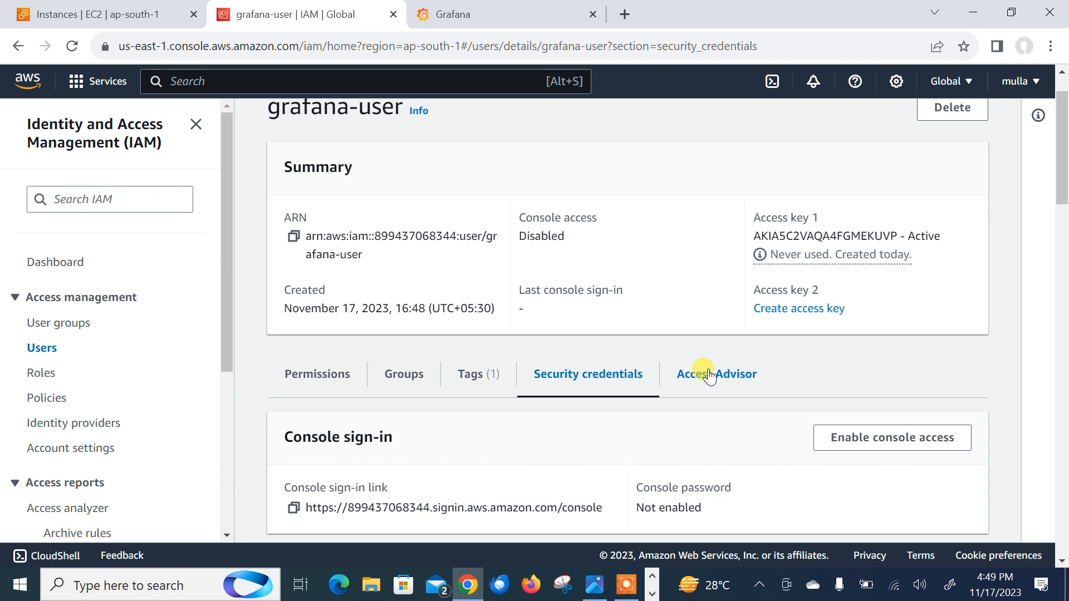
{"action": "left_click", "coordinate": [507, 13]}
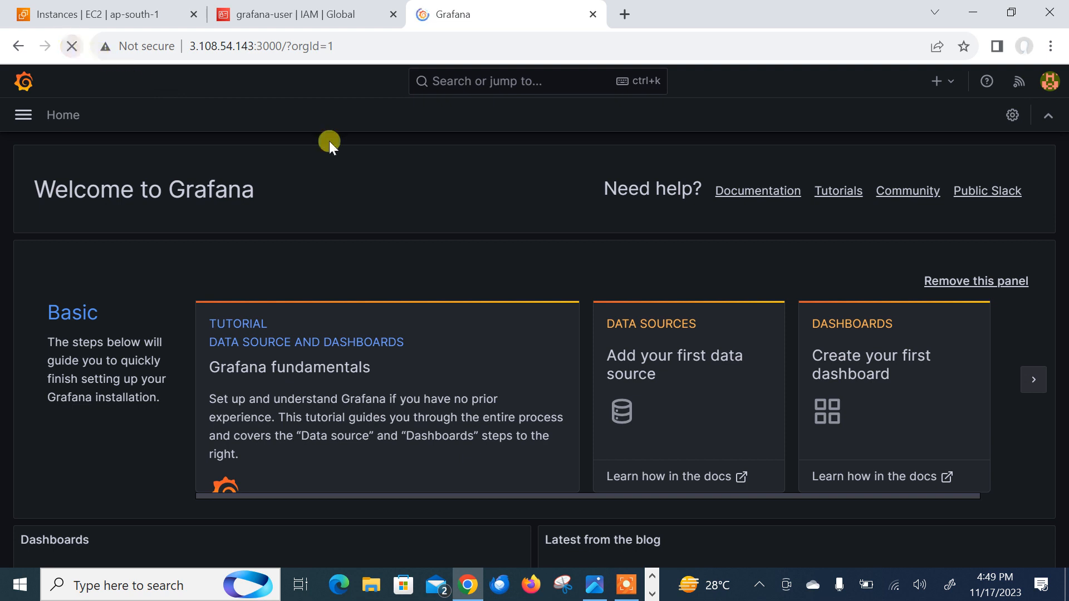
{"action": "mouse_move", "coordinate": [460, 337]}
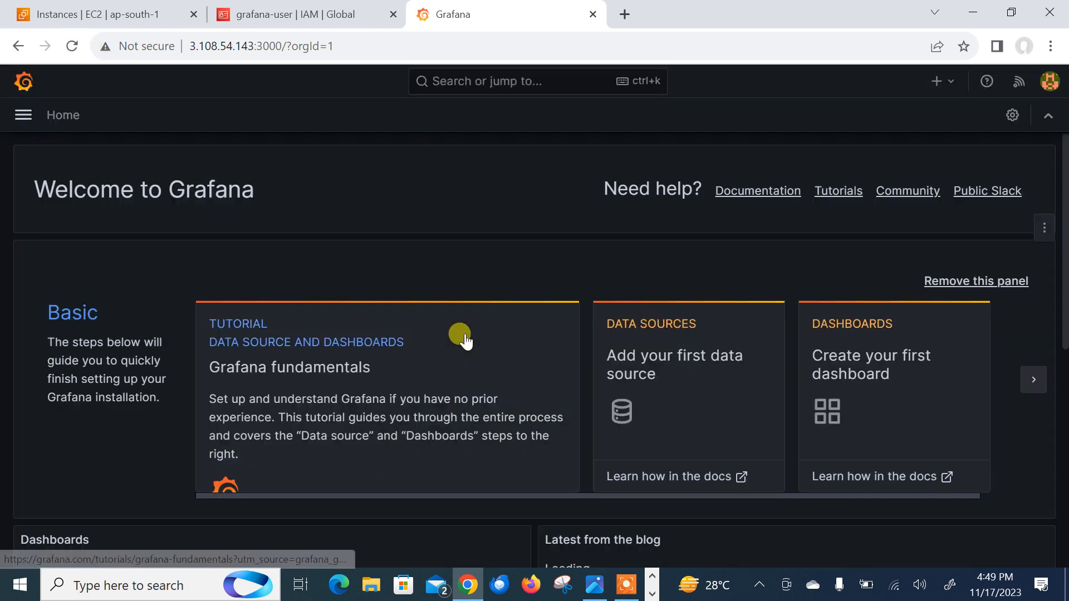
{"action": "mouse_move", "coordinate": [664, 386]}
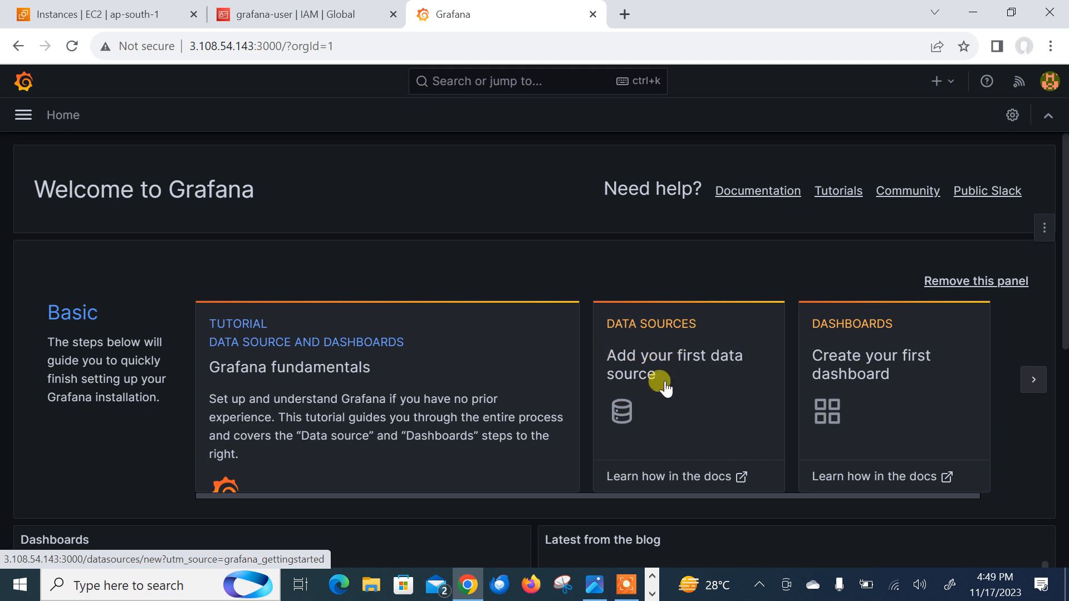
{"action": "mouse_move", "coordinate": [684, 363]}
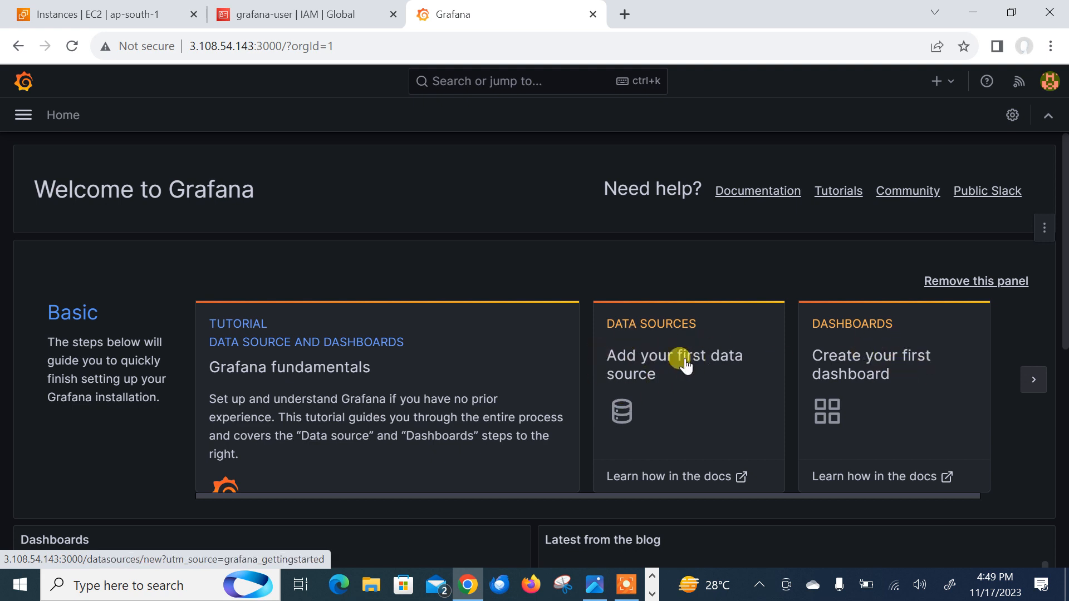
- Add a first data source and filter the list for 'clo' to pick CloudWatch
{"action": "left_click", "coordinate": [674, 365]}
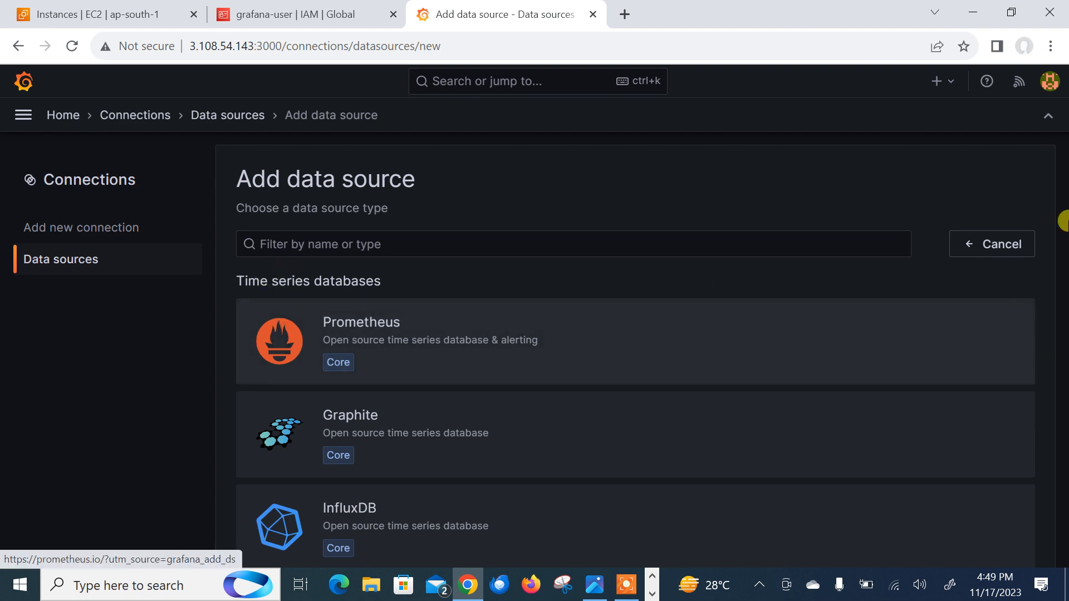
{"action": "mouse_move", "coordinate": [805, 479]}
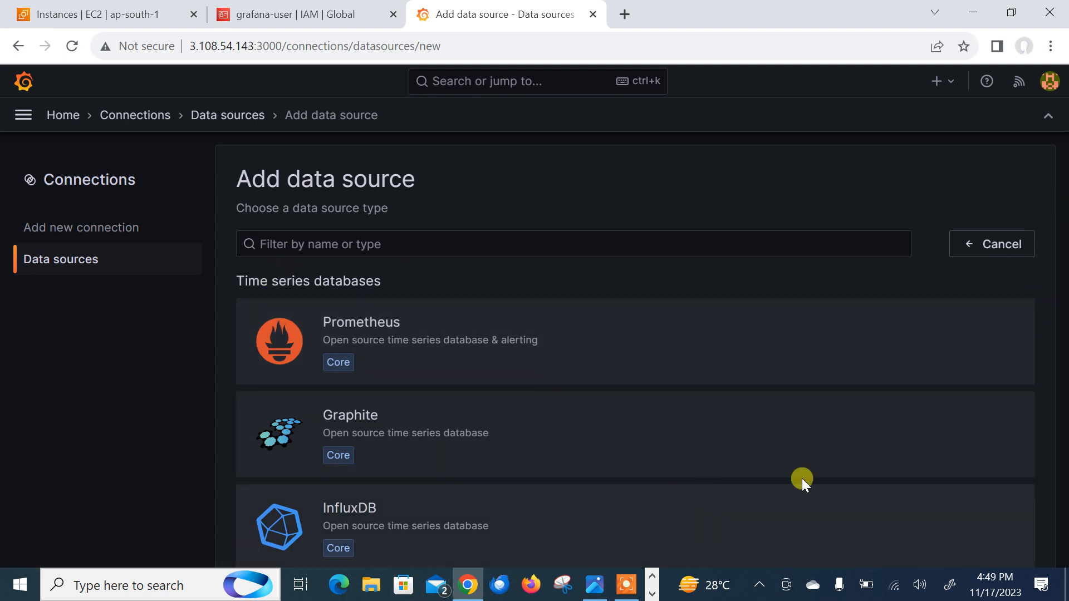
{"action": "scroll", "scroll_direction": "down", "scroll_amount": 3}
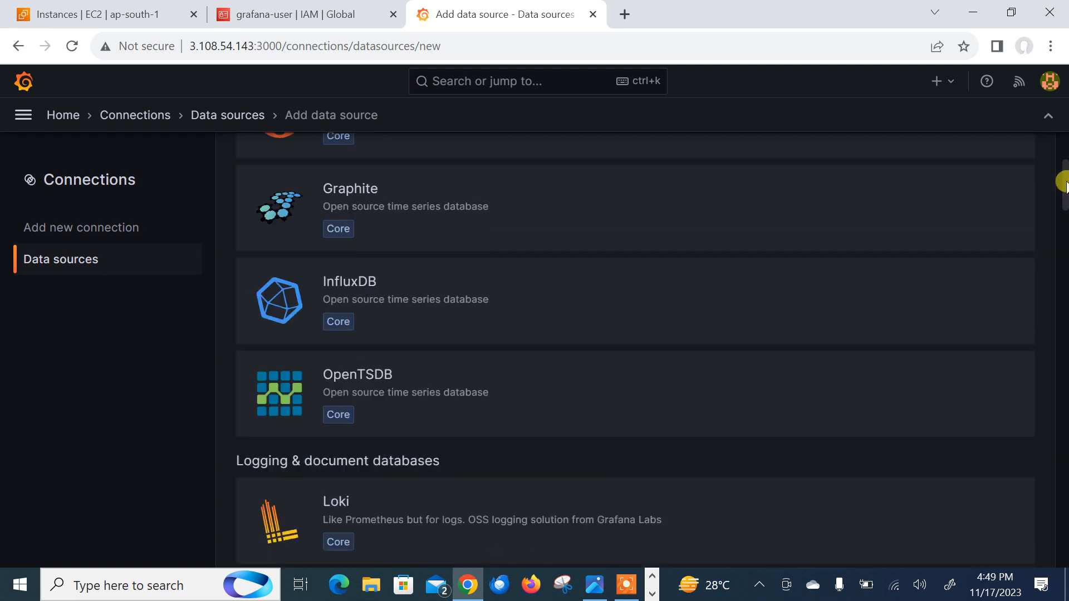
{"action": "scroll", "scroll_direction": "up", "scroll_amount": 3}
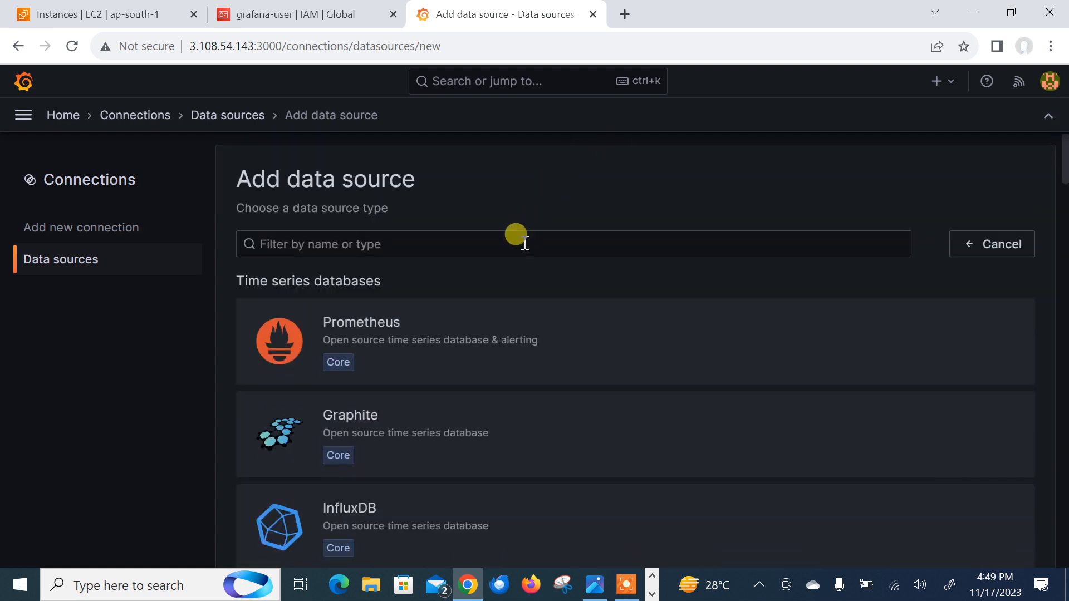
{"action": "type", "text": "clo"}
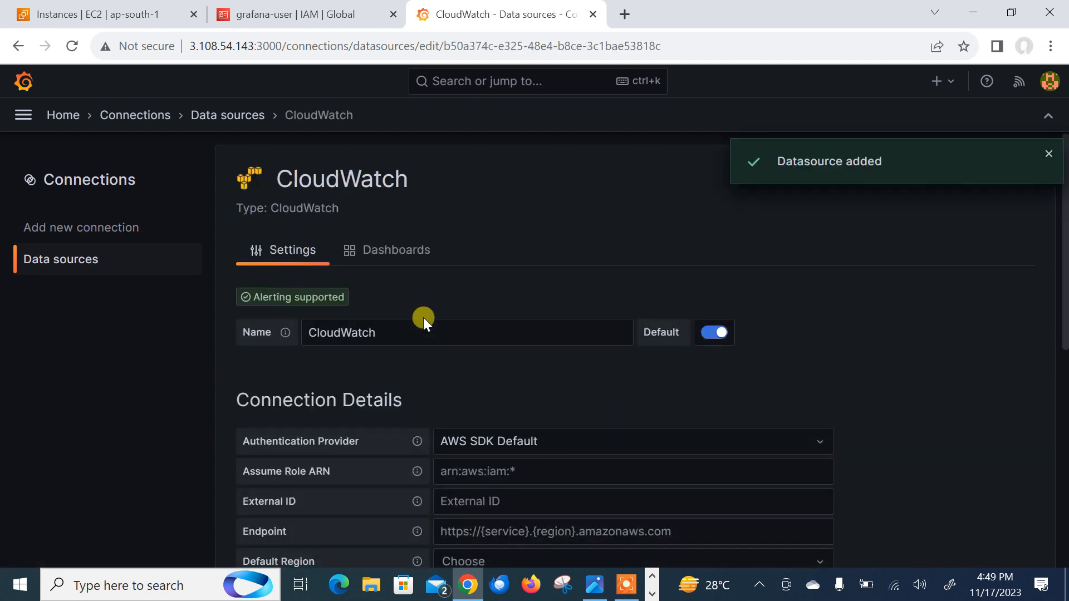
- Set the CloudWatch Authentication Provider to 'Access & secret key'
{"action": "left_click", "coordinate": [1049, 154]}
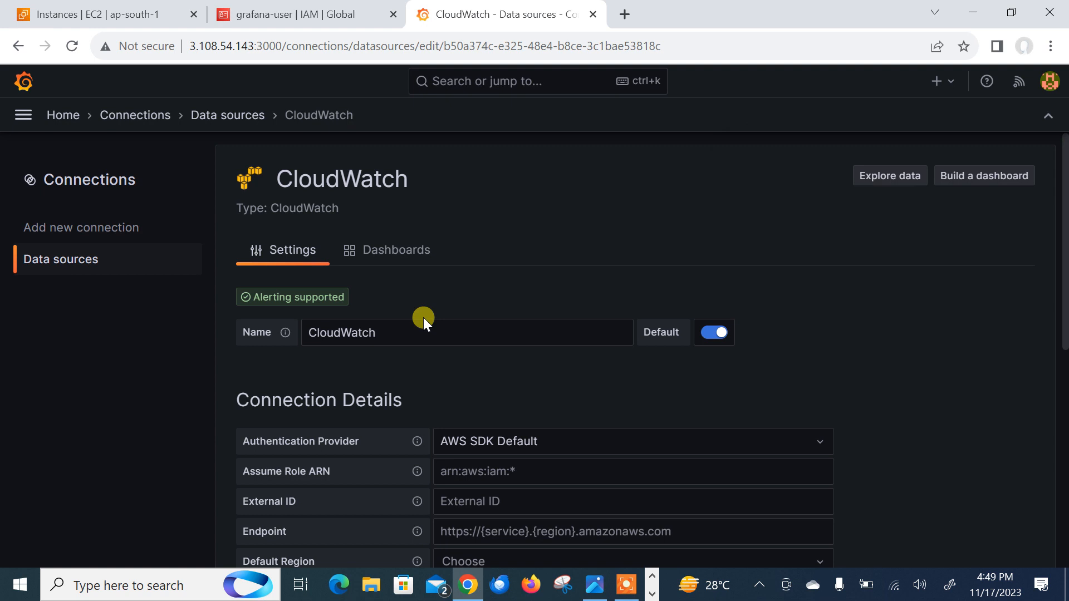
{"action": "mouse_move", "coordinate": [722, 261]}
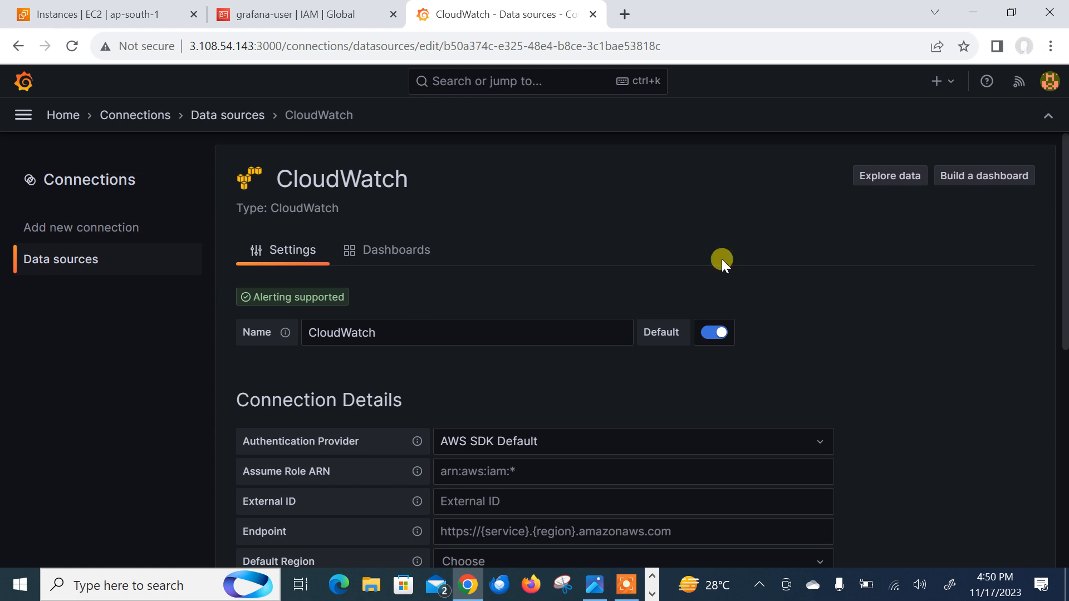
{"action": "scroll", "scroll_direction": "down", "scroll_amount": 3}
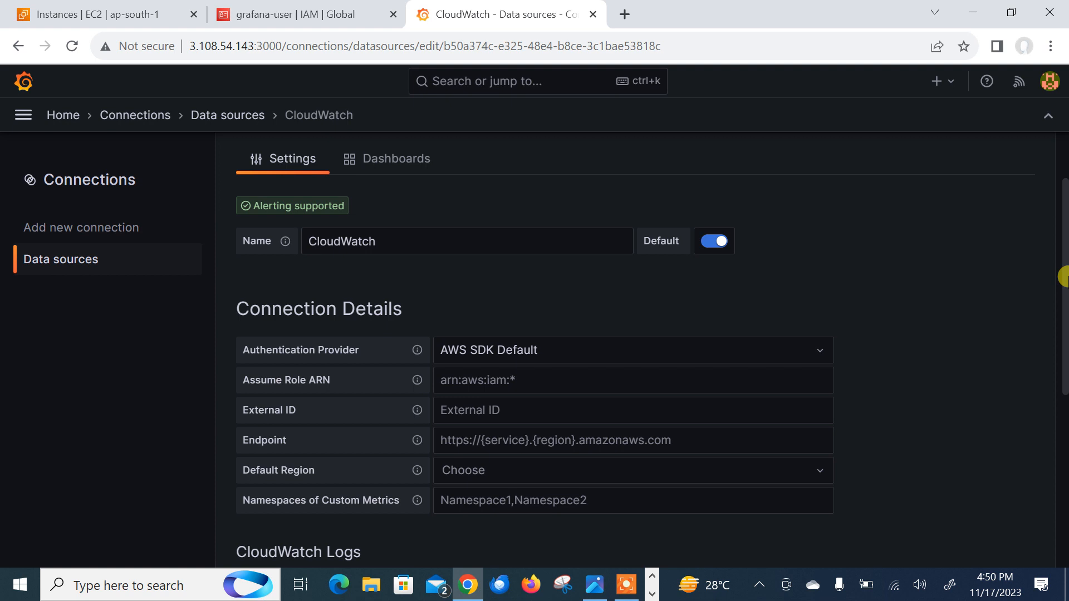
{"action": "mouse_move", "coordinate": [505, 361]}
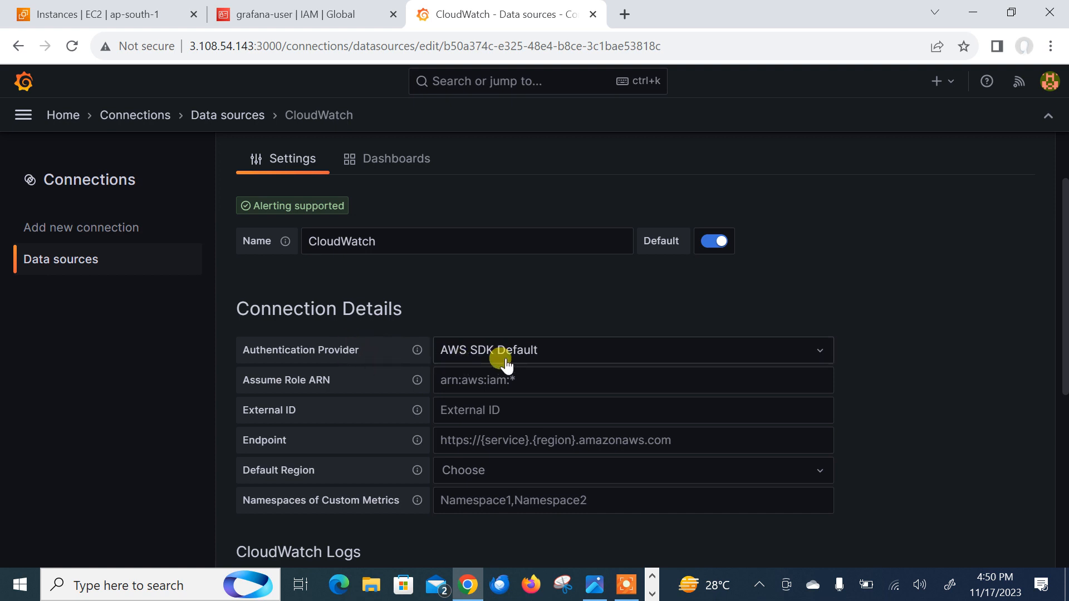
{"action": "left_click", "coordinate": [631, 350]}
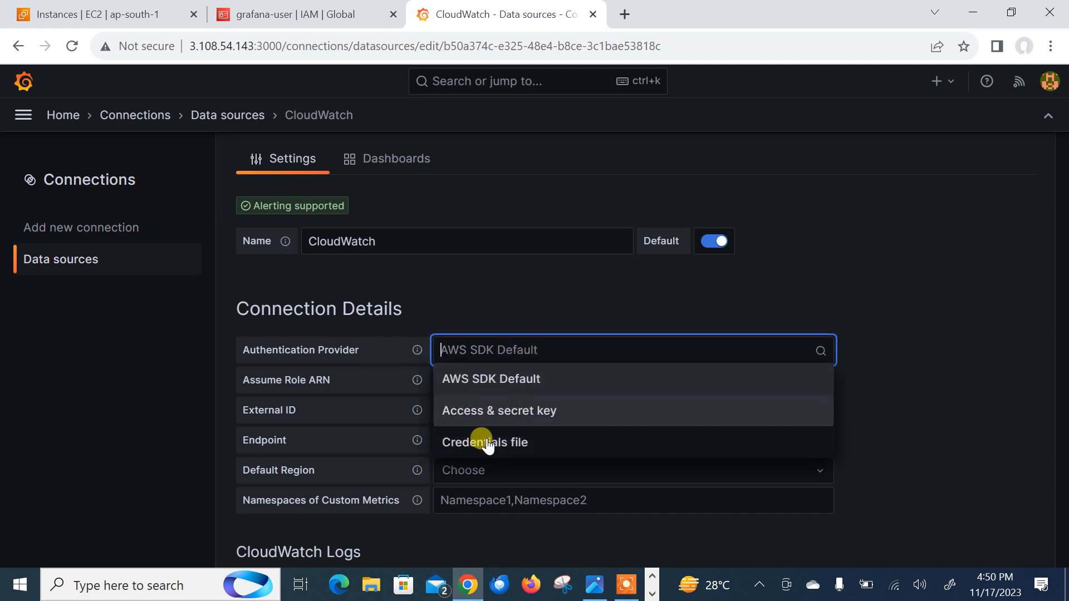
{"action": "mouse_move", "coordinate": [508, 416]}
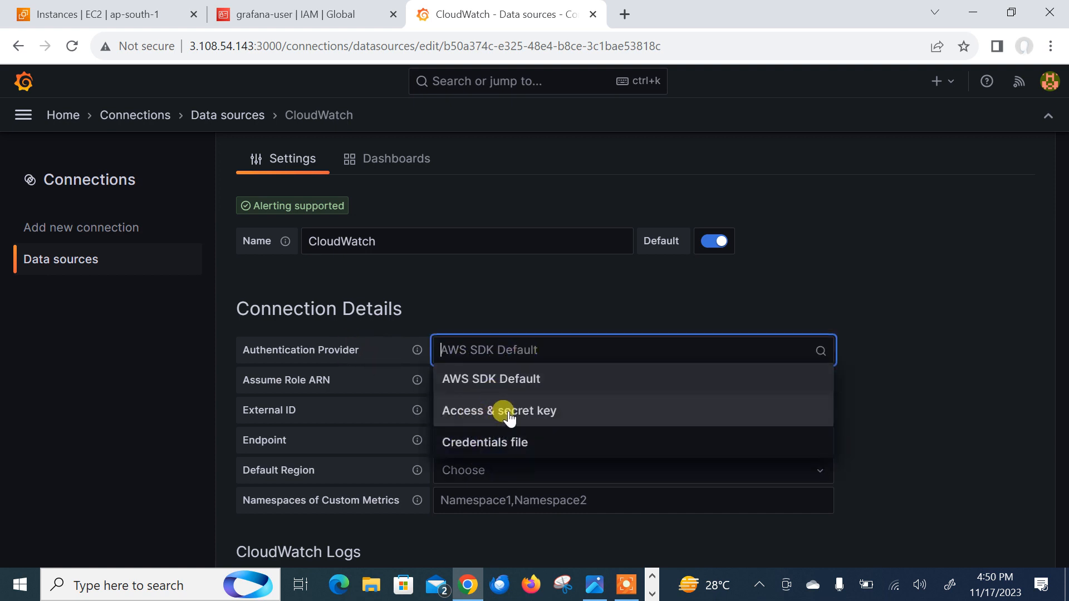
{"action": "mouse_move", "coordinate": [500, 420]}
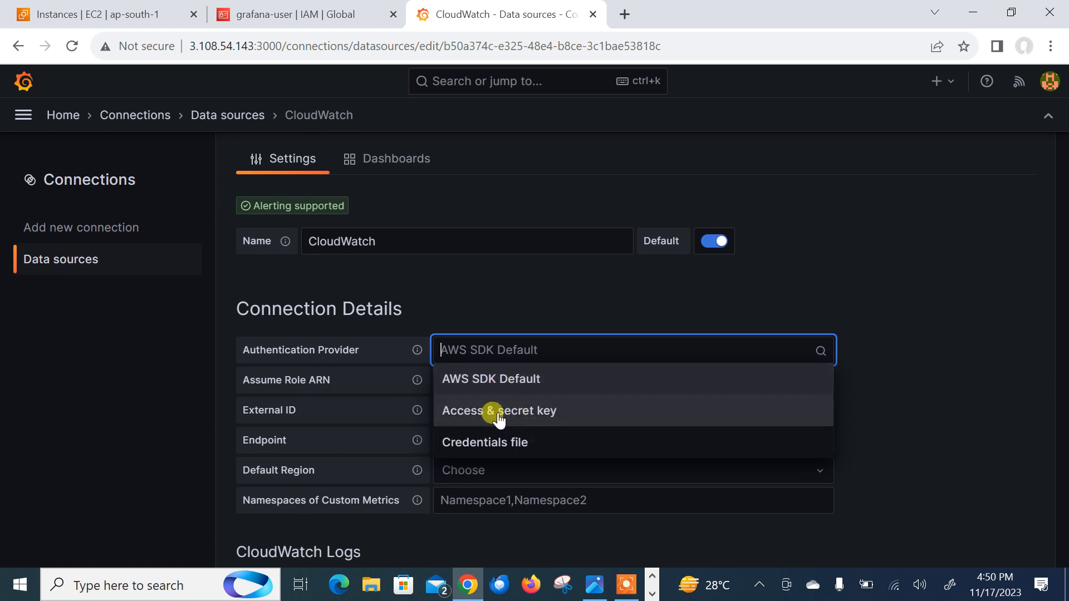
{"action": "left_click", "coordinate": [499, 411]}
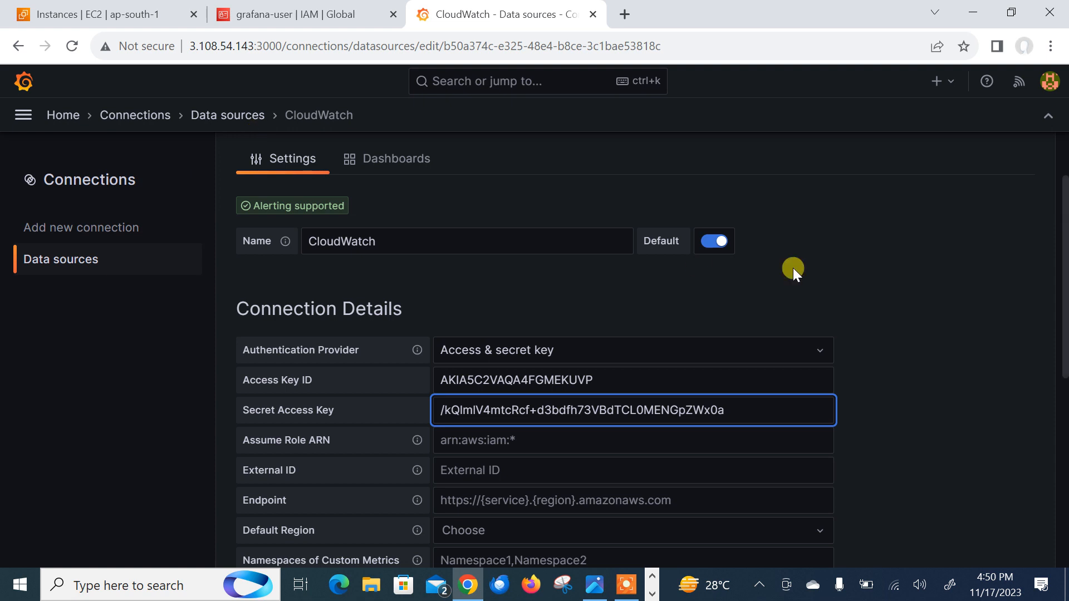
- Set the CloudWatch data source's default region to ap-south-1
{"action": "scroll", "scroll_direction": "down", "scroll_amount": 3}
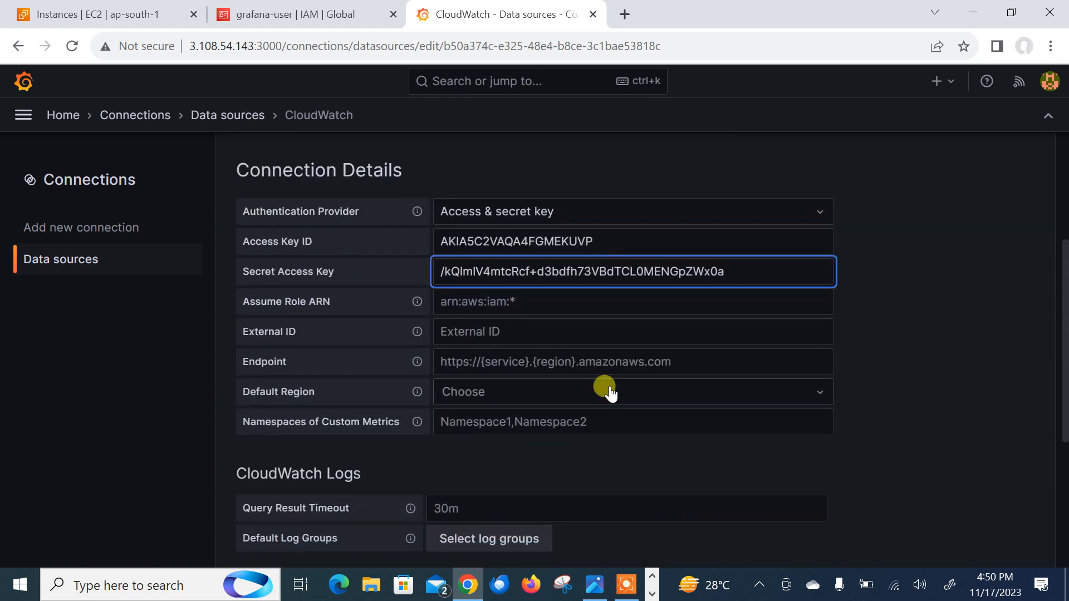
{"action": "left_click", "coordinate": [607, 391]}
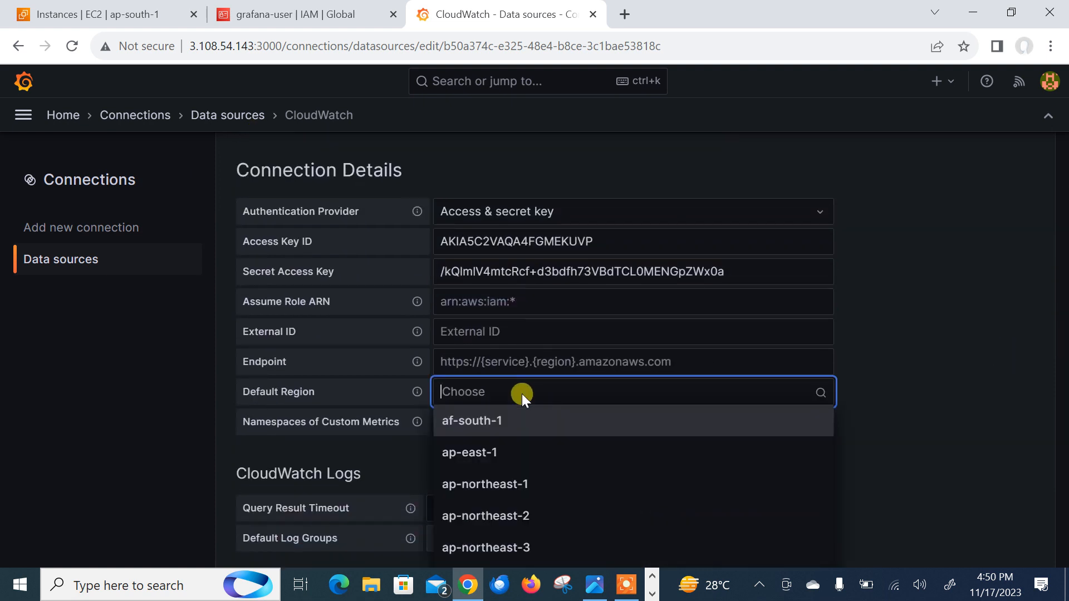
{"action": "type", "text": "ap-"}
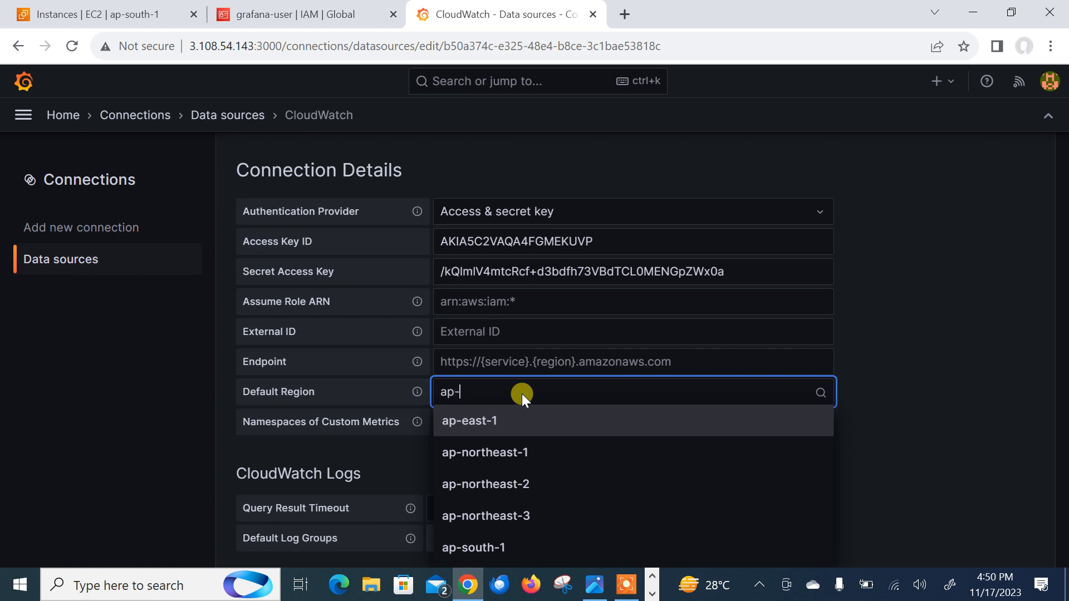
{"action": "type", "text": "sou"}
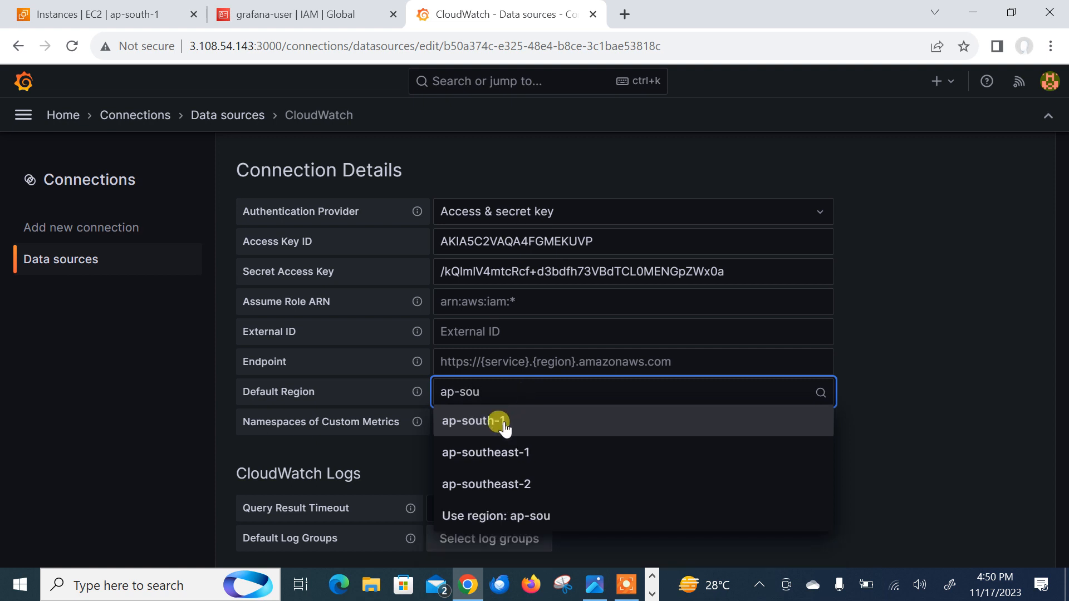
{"action": "left_click", "coordinate": [475, 421]}
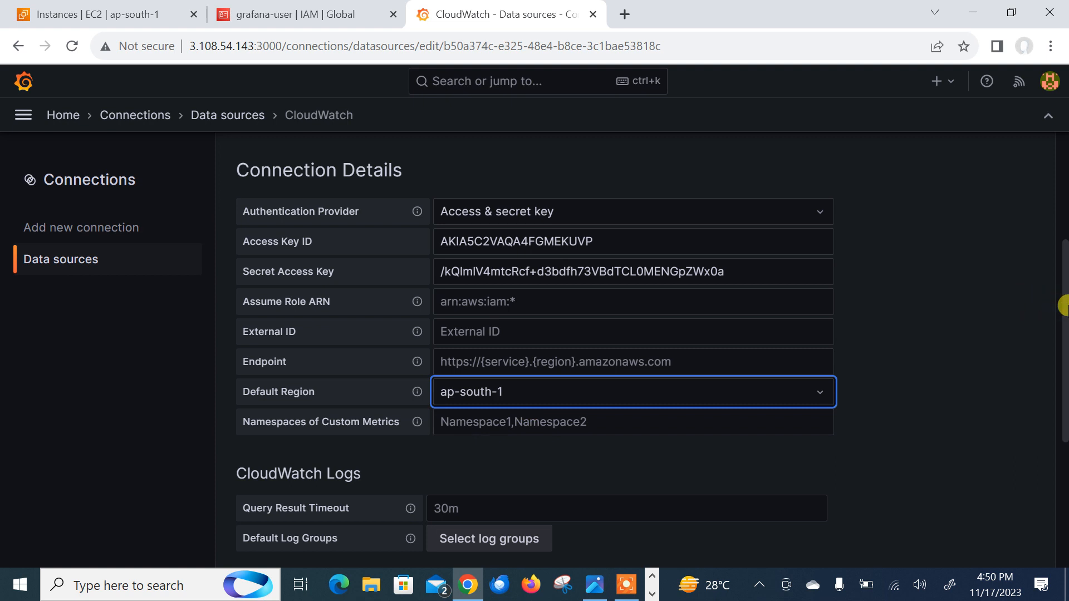
- Save and test the CloudWatch data source so both API checks succeed
{"action": "scroll", "scroll_direction": "down", "scroll_amount": 3}
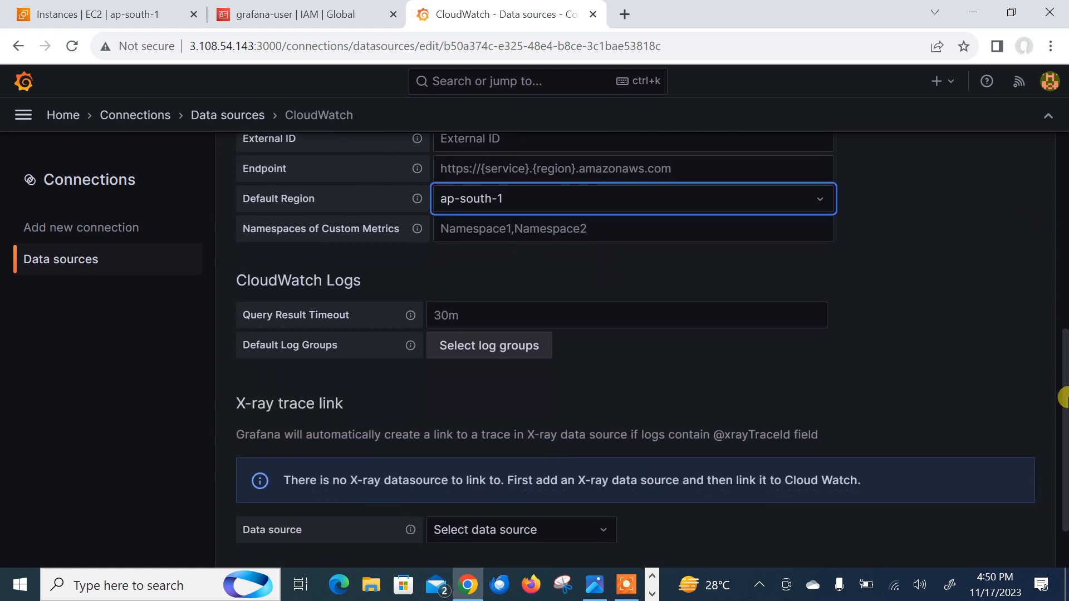
{"action": "scroll", "scroll_direction": "down", "scroll_amount": 3}
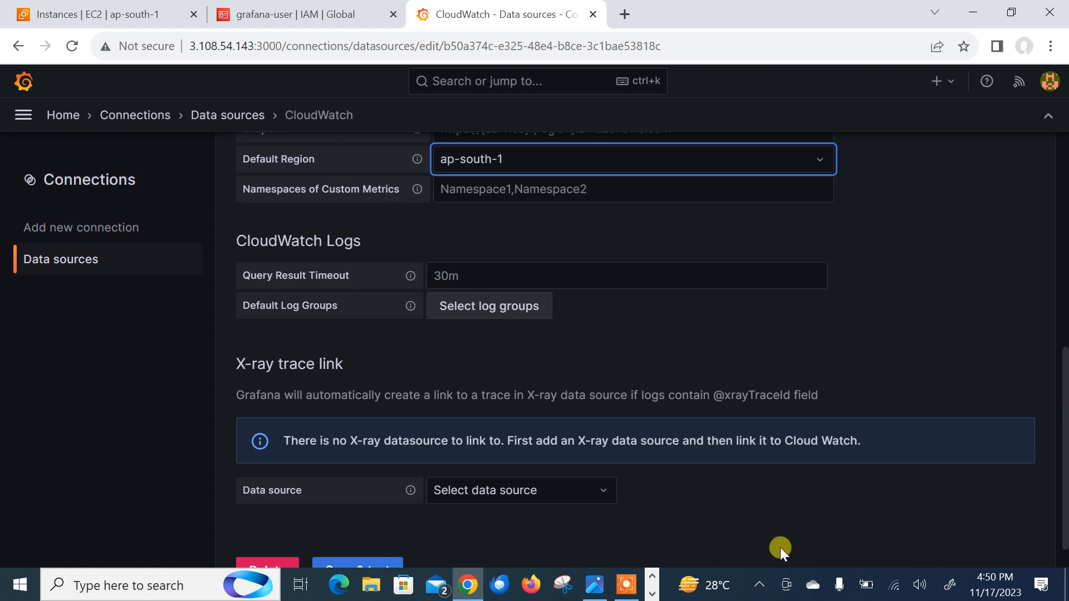
{"action": "scroll", "scroll_direction": "down", "scroll_amount": 3}
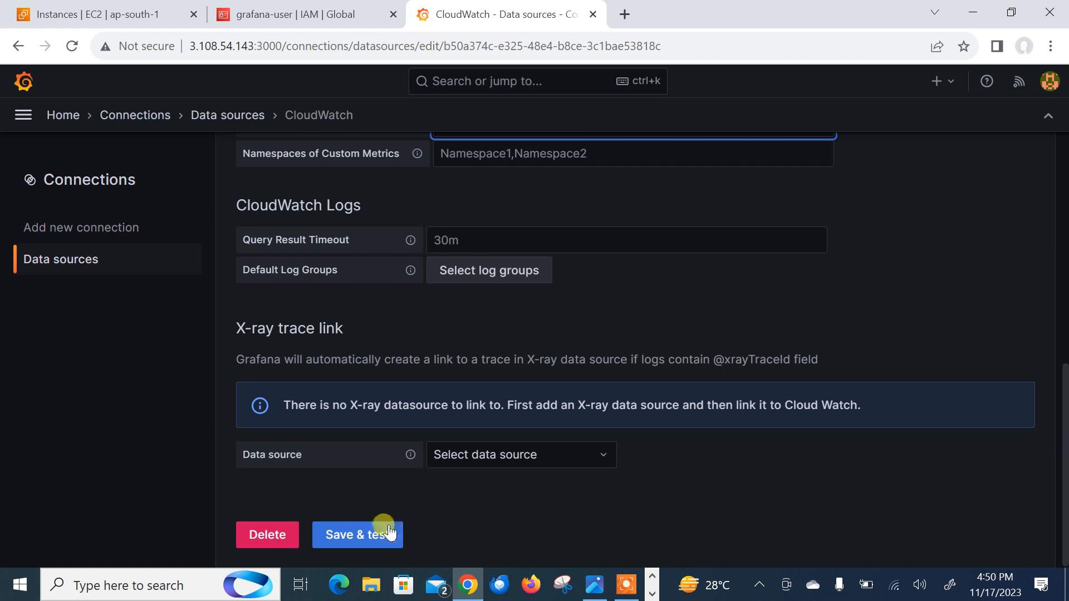
{"action": "left_click", "coordinate": [357, 535]}
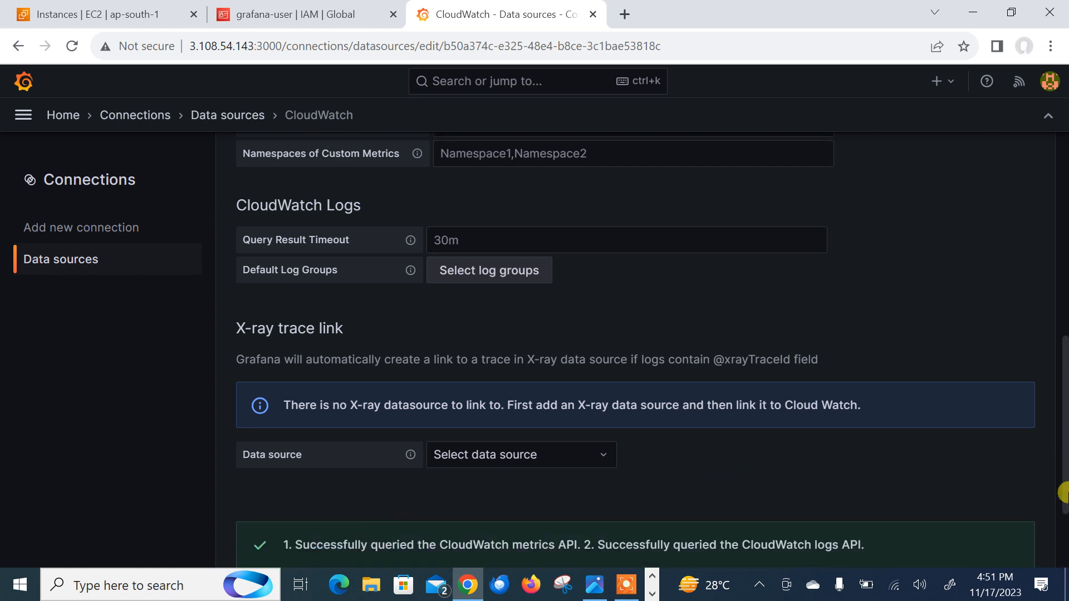
{"action": "scroll", "scroll_direction": "down", "scroll_amount": 3}
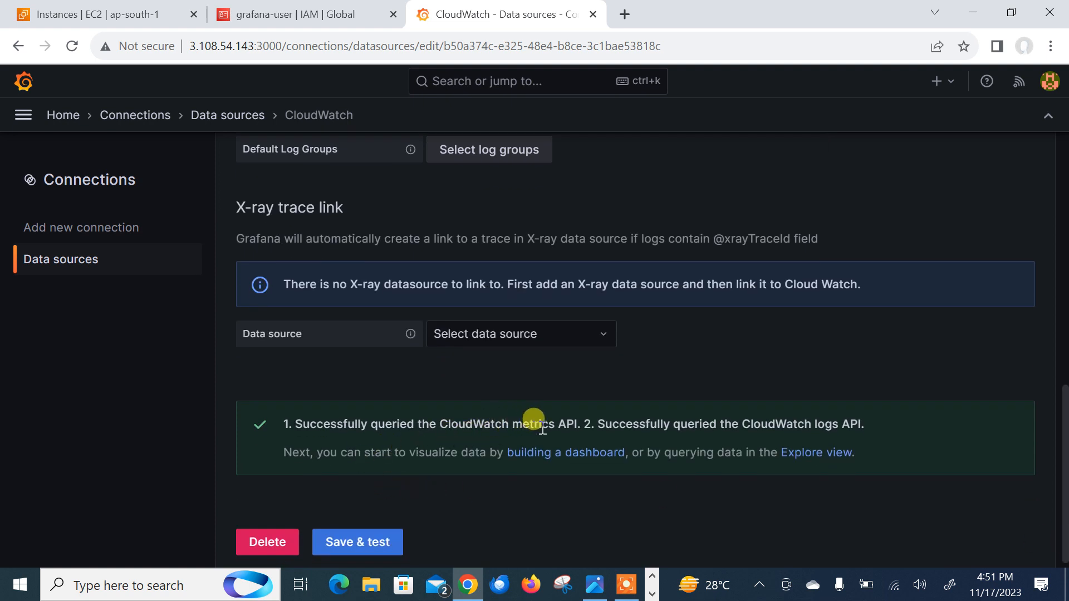
{"action": "mouse_move", "coordinate": [838, 437]}
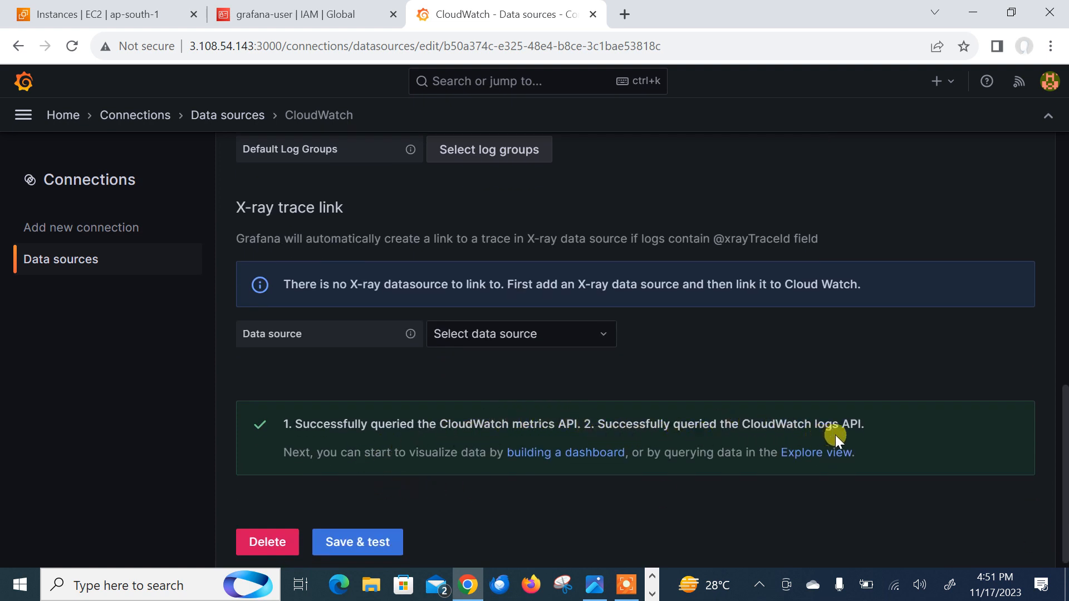
{"action": "mouse_move", "coordinate": [63, 115]}
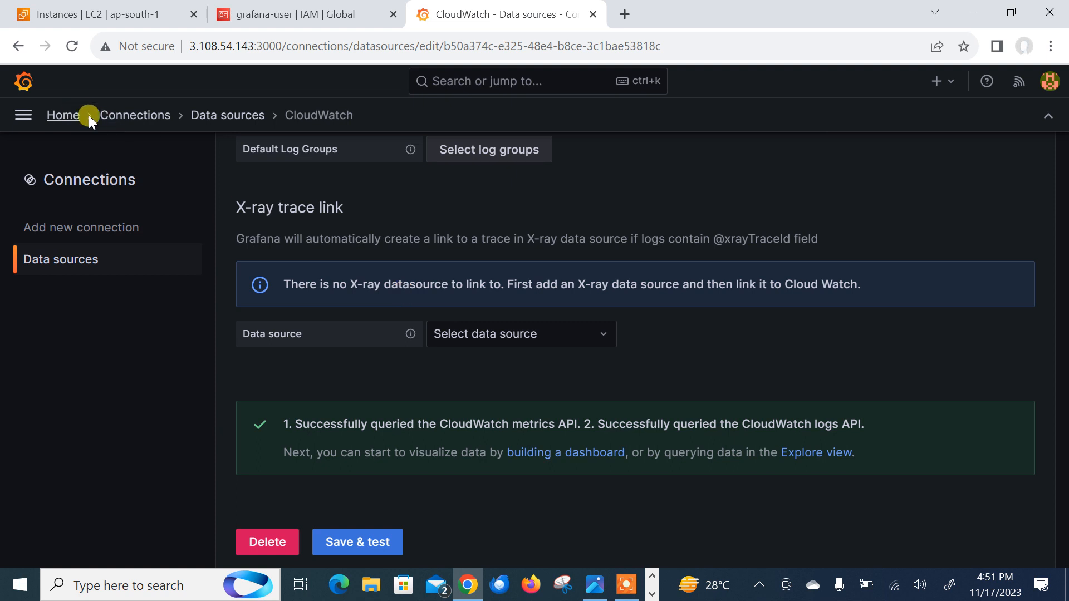
- Return to the Grafana home page and start a new empty dashboard from the welcome card
{"action": "left_click", "coordinate": [228, 115]}
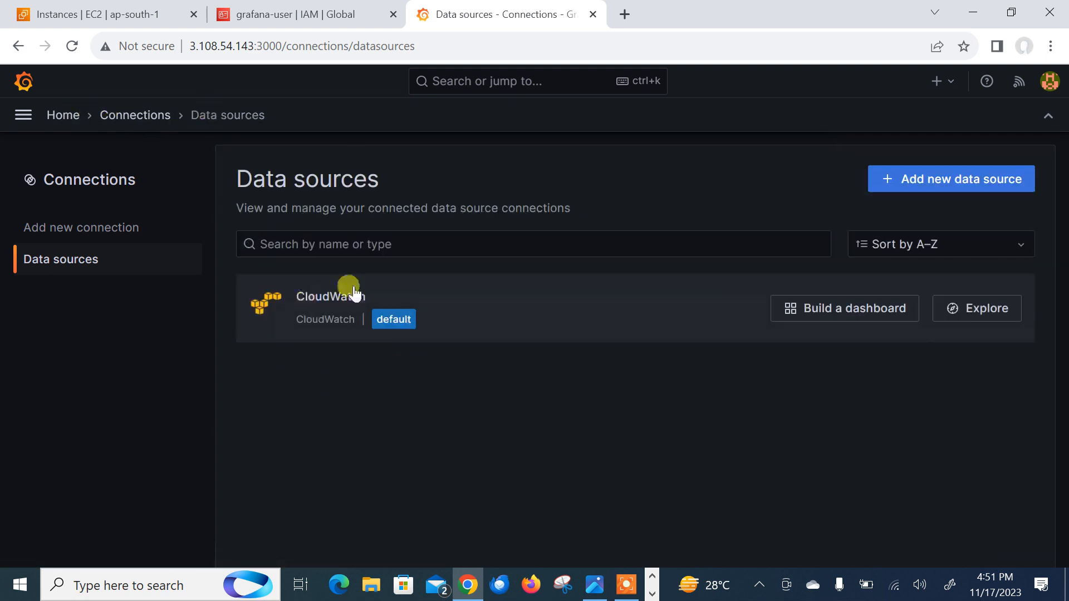
{"action": "mouse_move", "coordinate": [341, 331]}
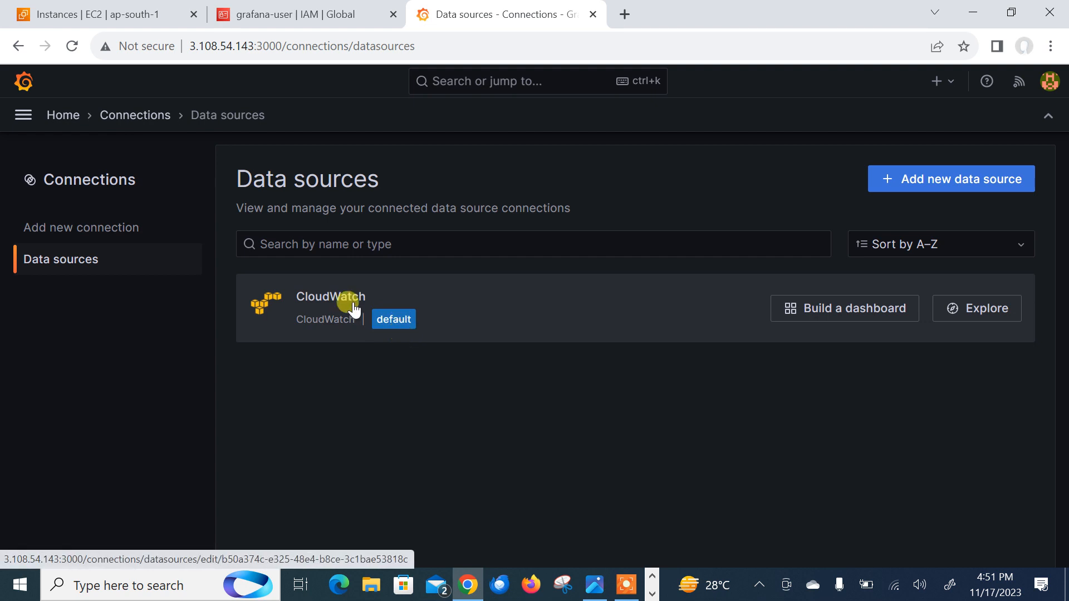
{"action": "left_click", "coordinate": [23, 80]}
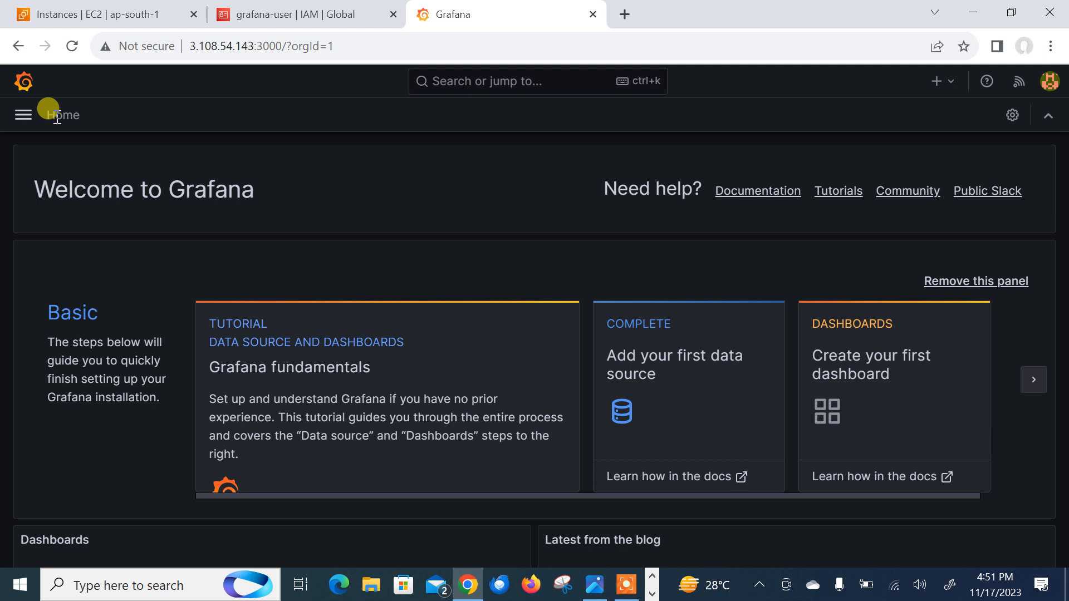
{"action": "mouse_move", "coordinate": [475, 341]}
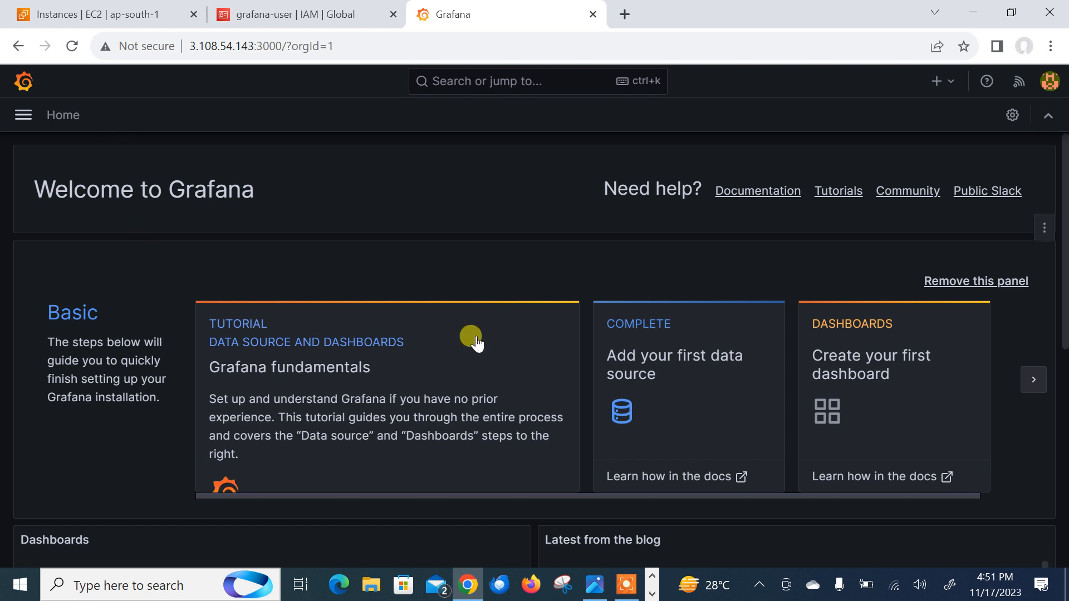
{"action": "mouse_move", "coordinate": [861, 377]}
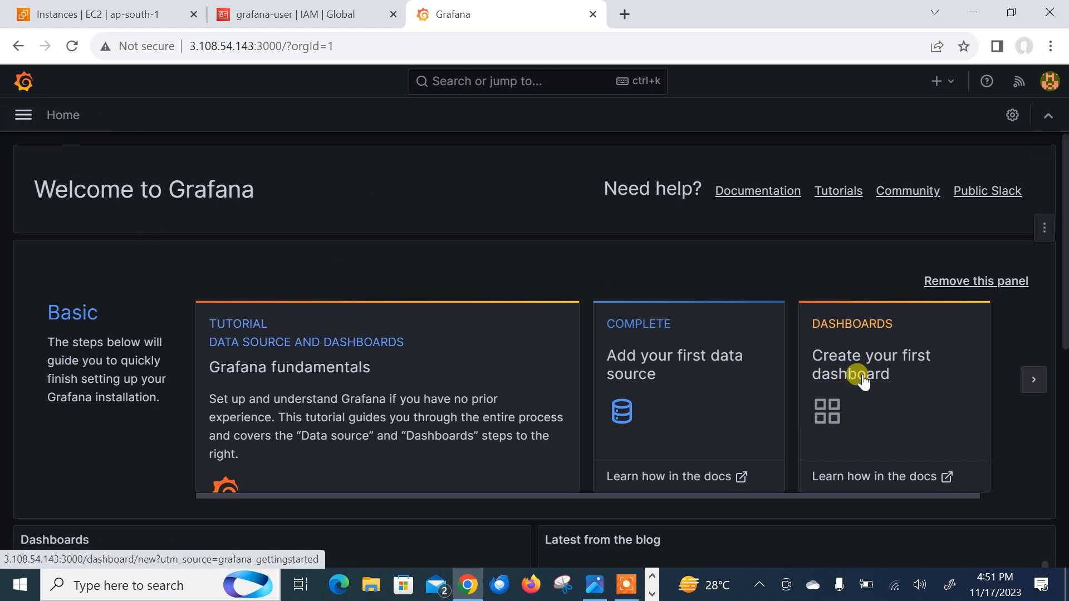
{"action": "left_click", "coordinate": [870, 364]}
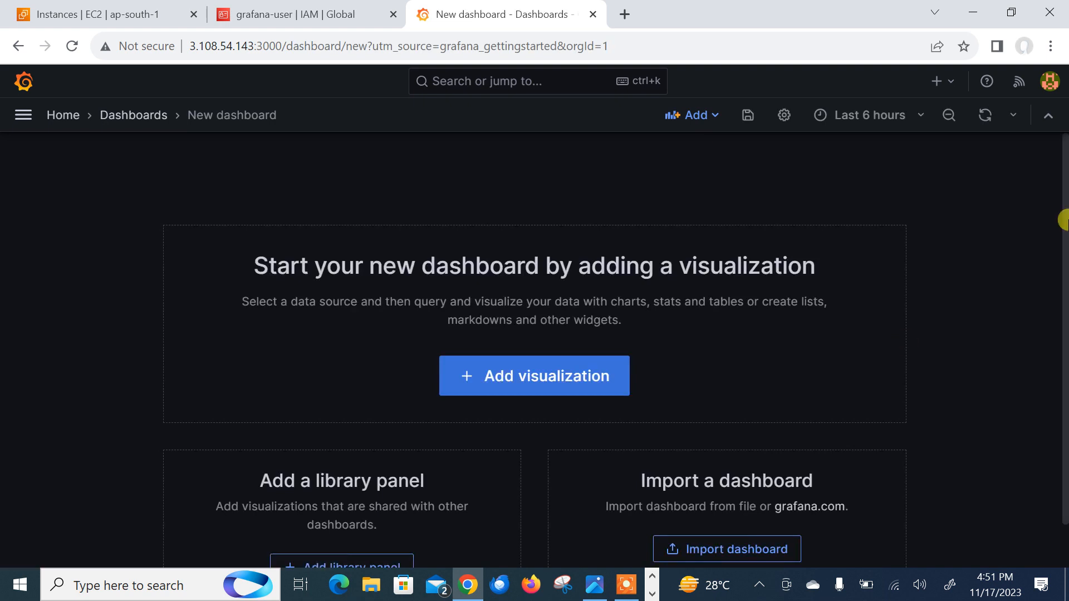
- Bring up the Import dashboard page from the New dashboard page
{"action": "scroll", "scroll_direction": "up", "scroll_amount": 3}
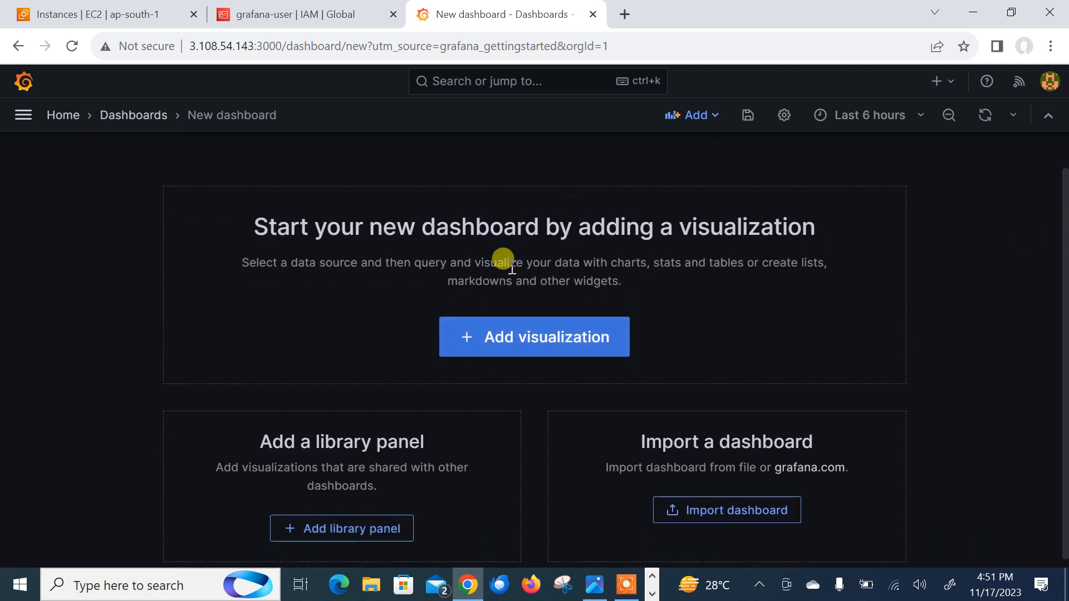
{"action": "mouse_move", "coordinate": [727, 510]}
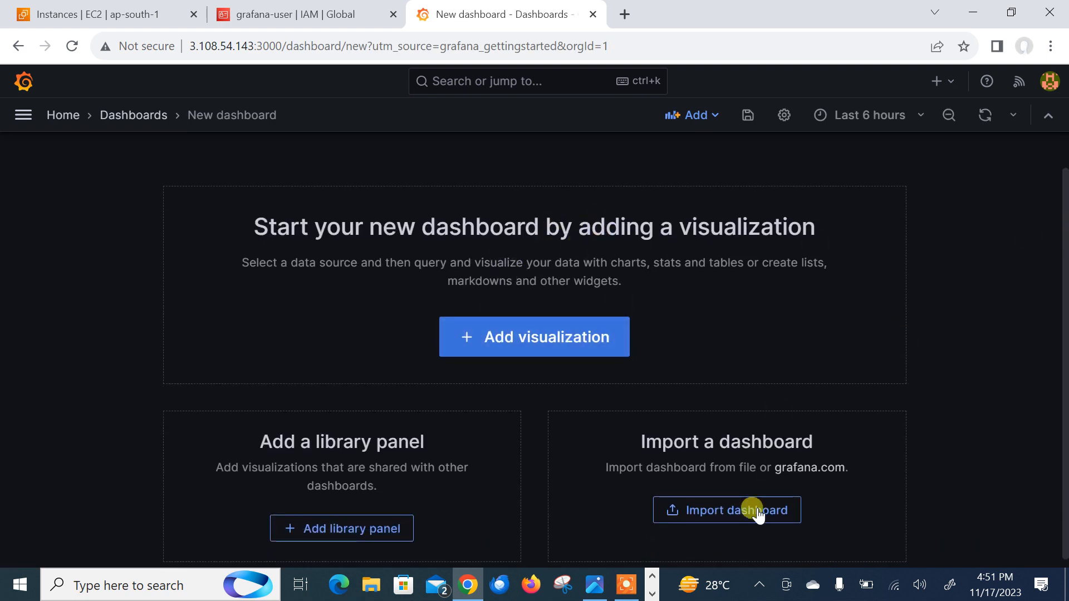
{"action": "mouse_move", "coordinate": [690, 481]}
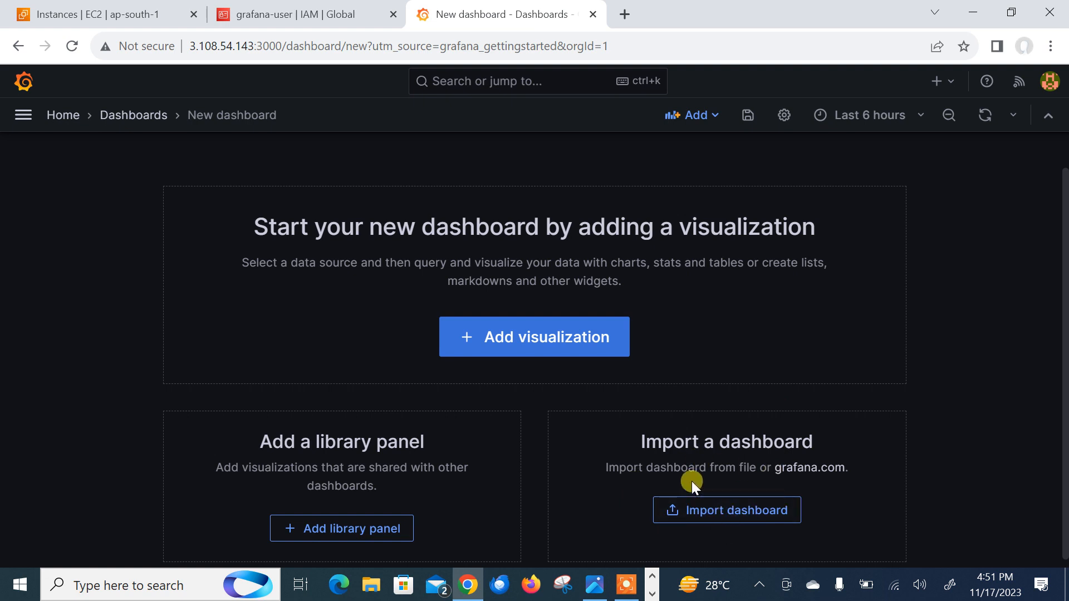
{"action": "mouse_move", "coordinate": [814, 414]}
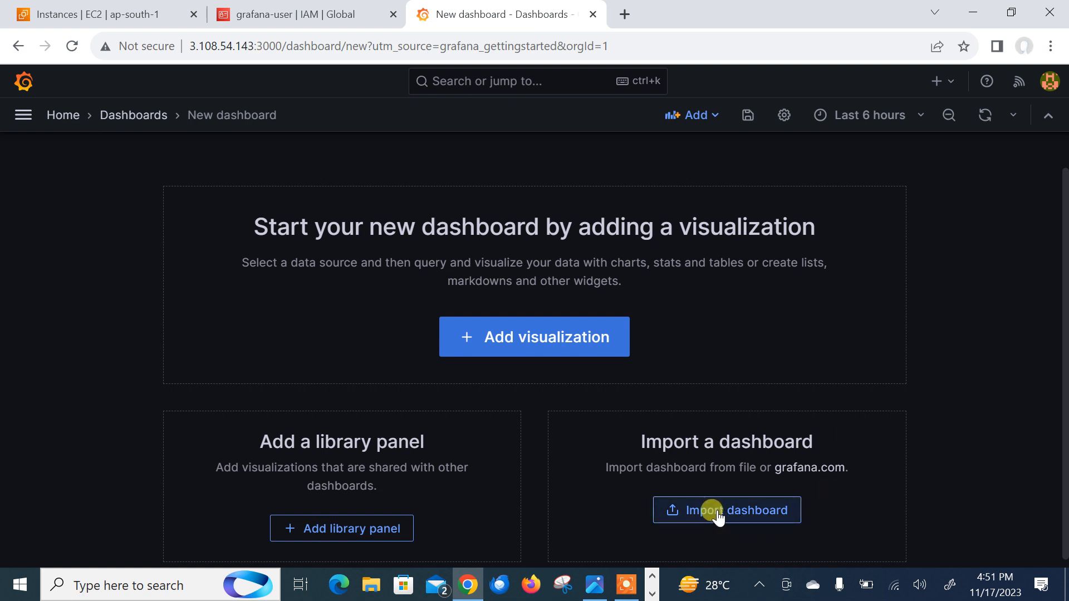
{"action": "left_click", "coordinate": [726, 510]}
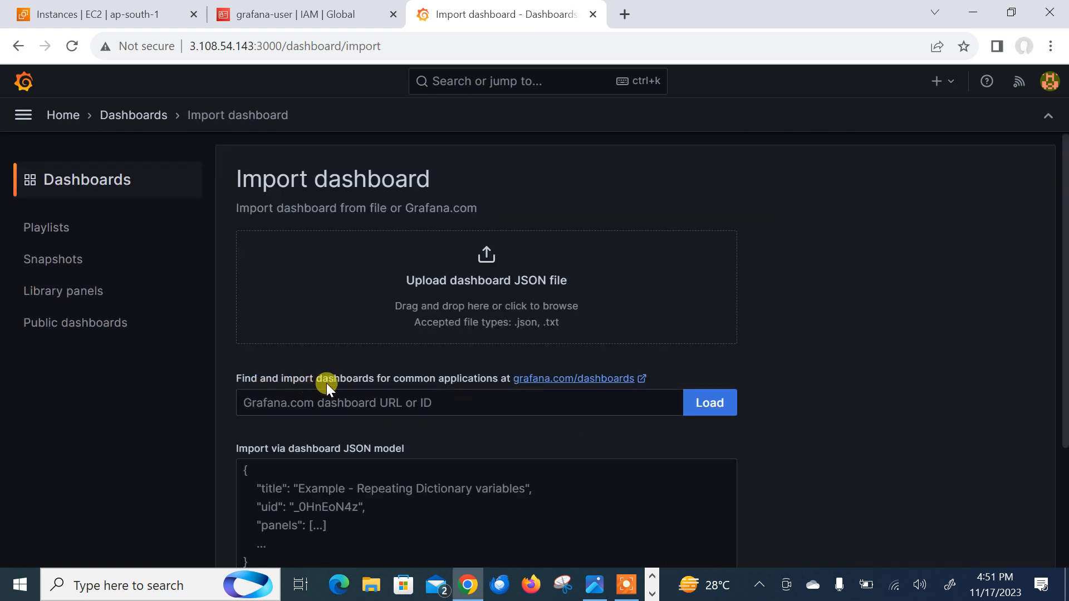
{"action": "mouse_move", "coordinate": [565, 384]}
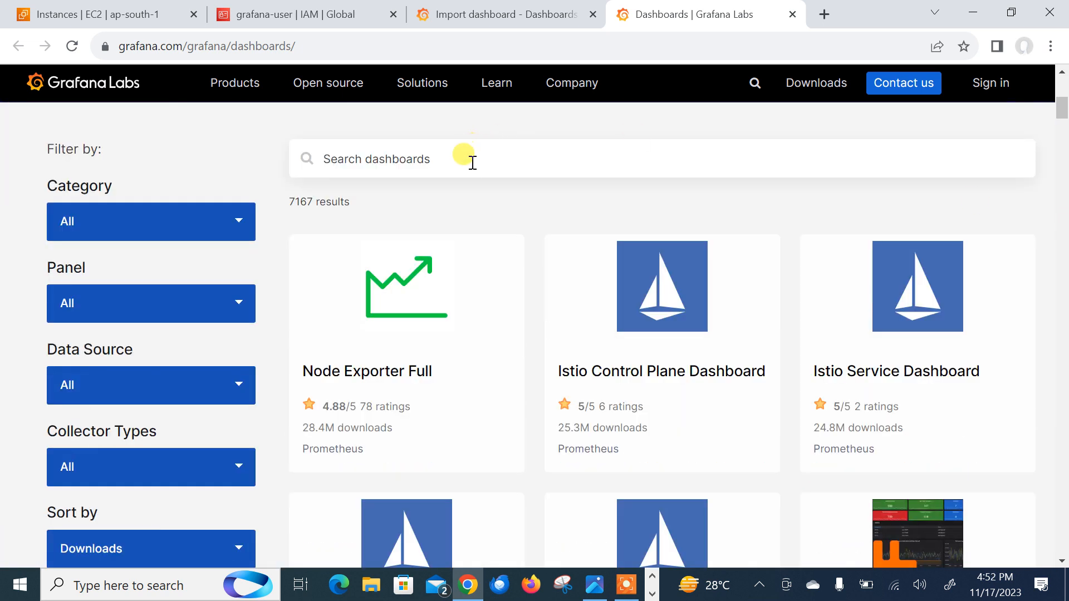
- Search grafana.com dashboards for 'ec2' and open the AWS EC2 dashboard's details
{"action": "type", "text": "ec2"}
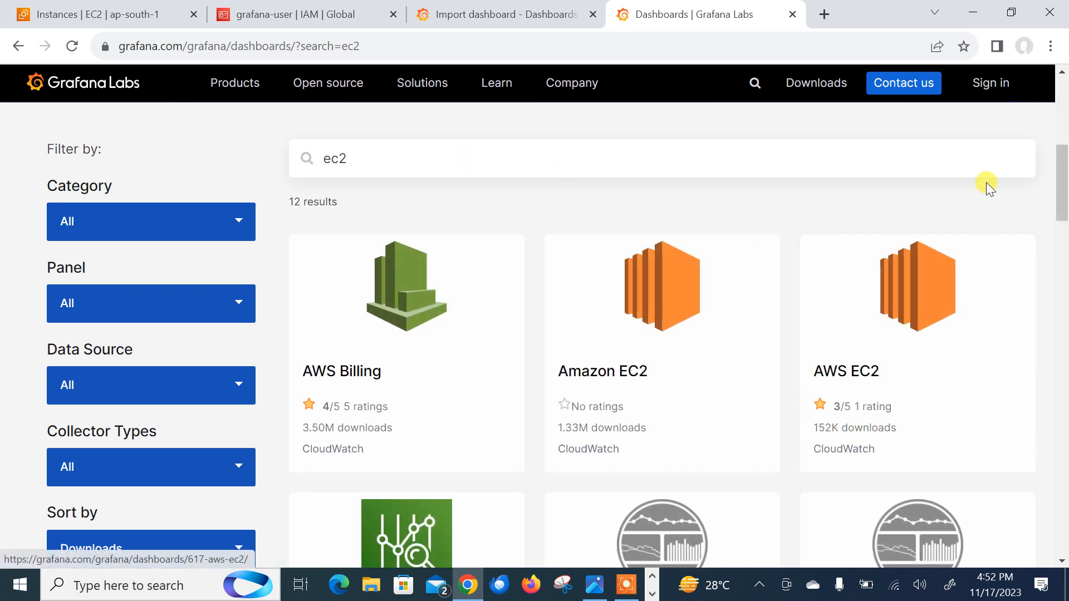
{"action": "scroll", "scroll_direction": "down", "scroll_amount": 3}
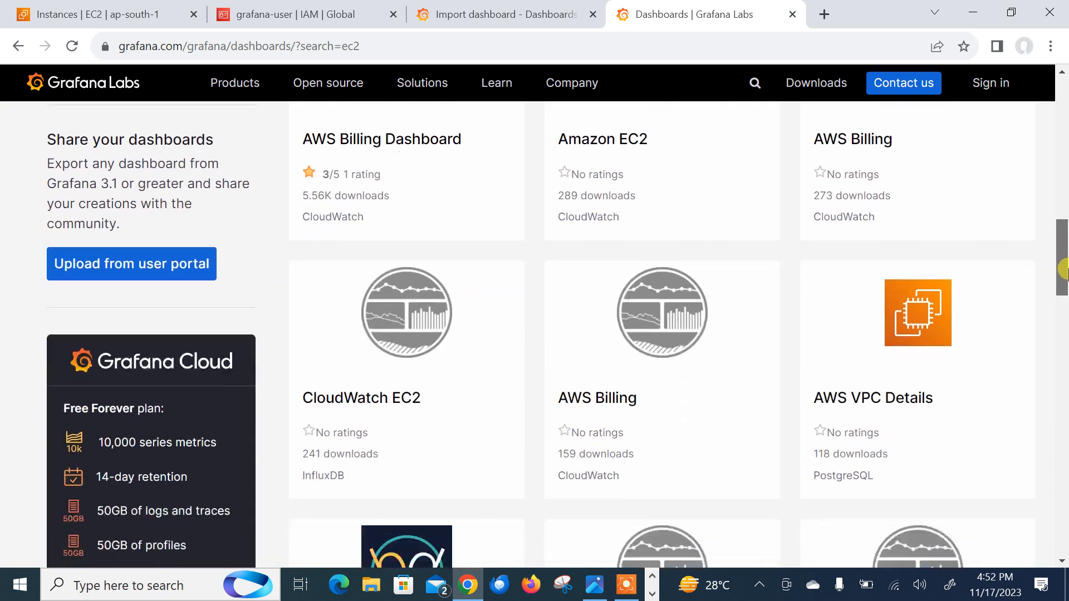
{"action": "scroll", "scroll_direction": "up", "scroll_amount": 3}
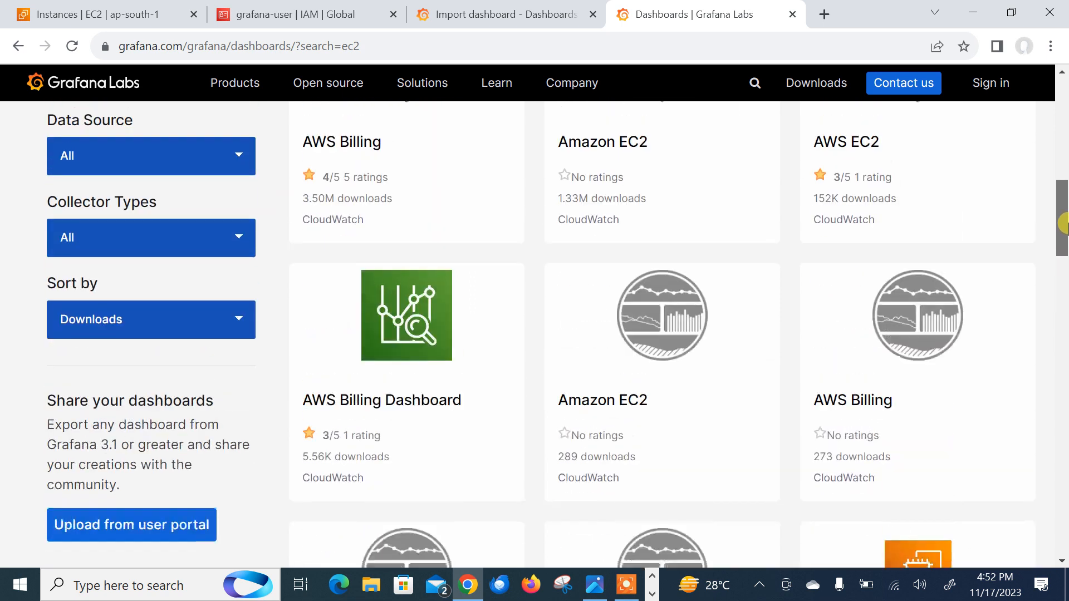
{"action": "scroll", "scroll_direction": "up", "scroll_amount": 3}
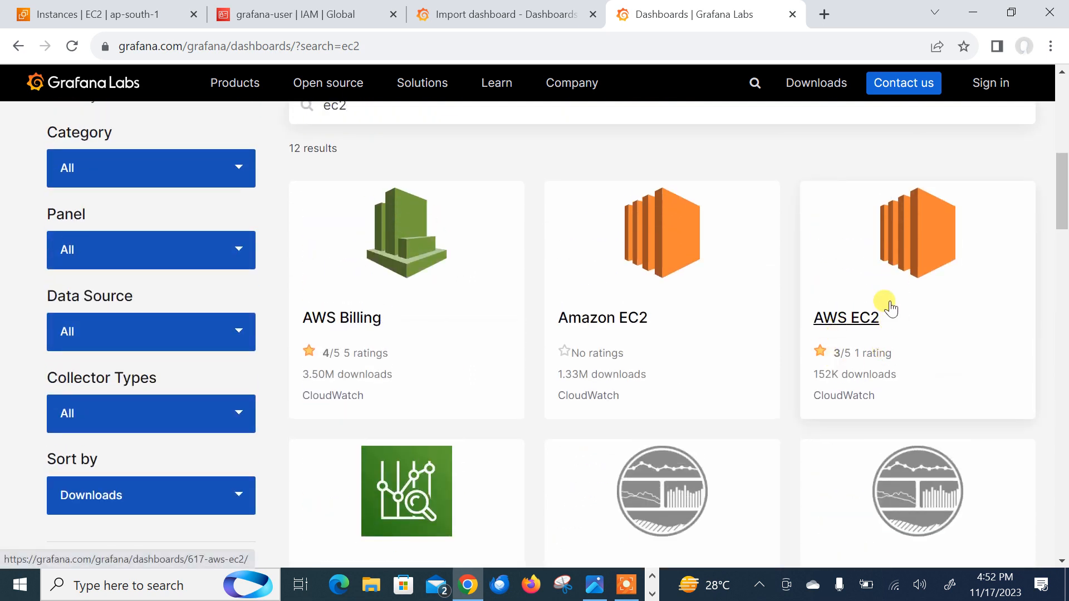
{"action": "left_click", "coordinate": [845, 317]}
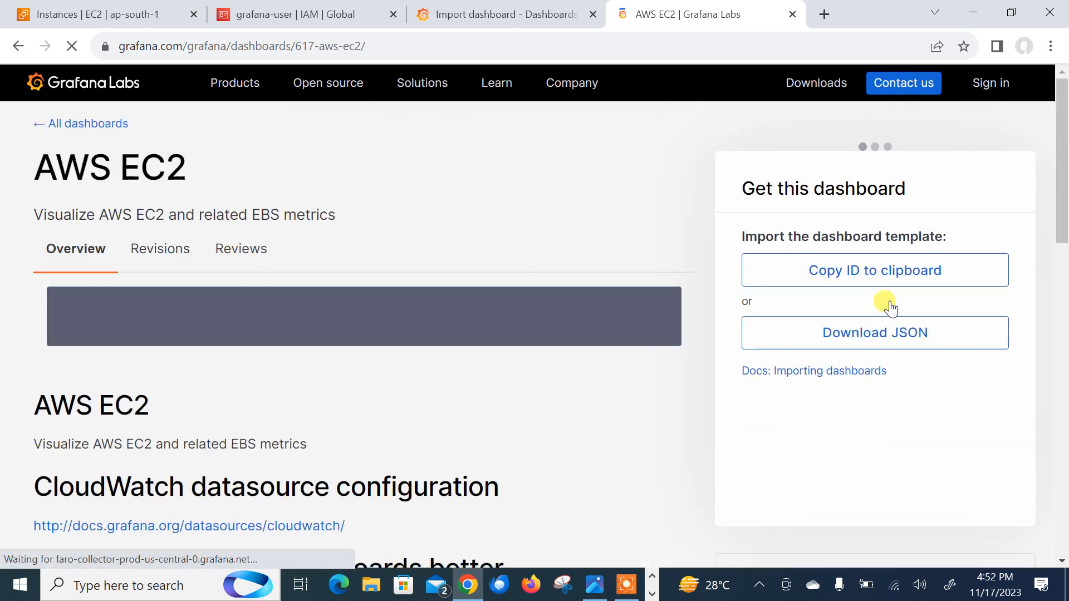
- Review the AWS EC2 dashboard, copy its ID 617, and return to the Grafana import page
{"action": "scroll", "scroll_direction": "down", "scroll_amount": 3}
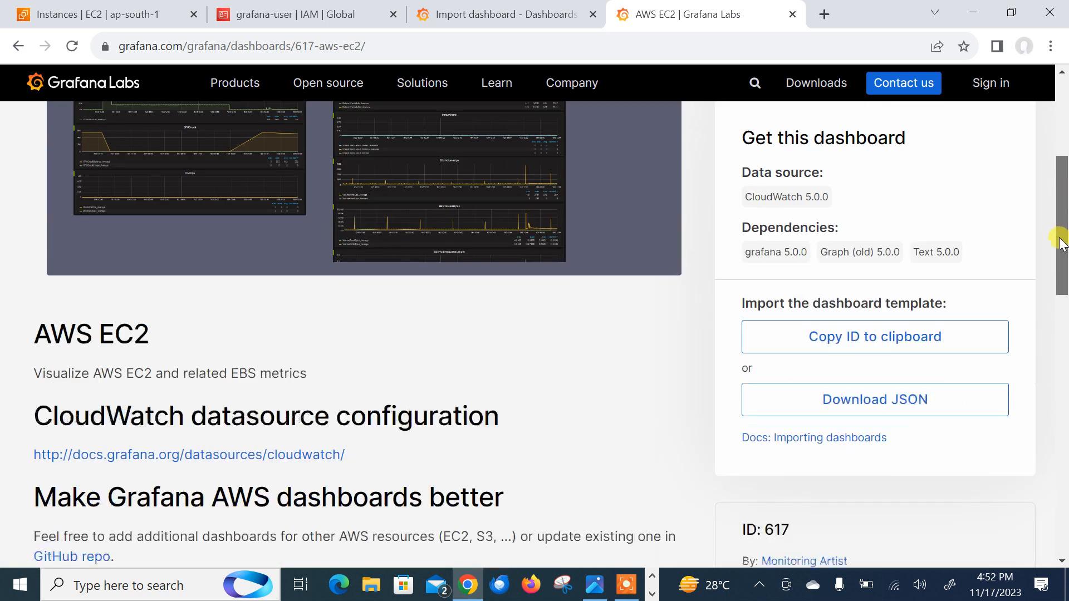
{"action": "scroll", "scroll_direction": "down", "scroll_amount": 3}
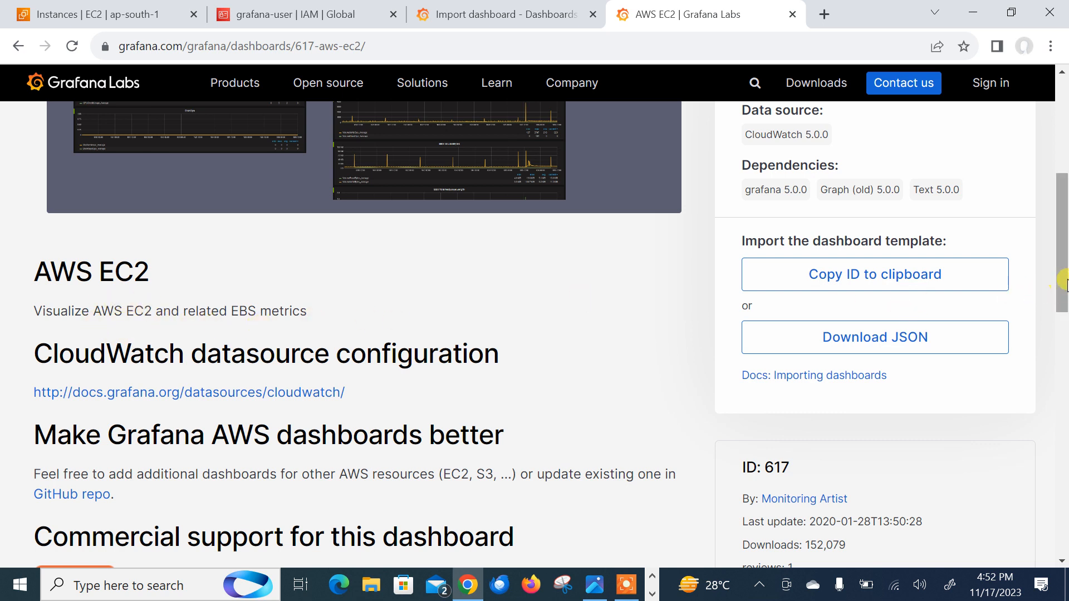
{"action": "scroll", "scroll_direction": "up", "scroll_amount": 3}
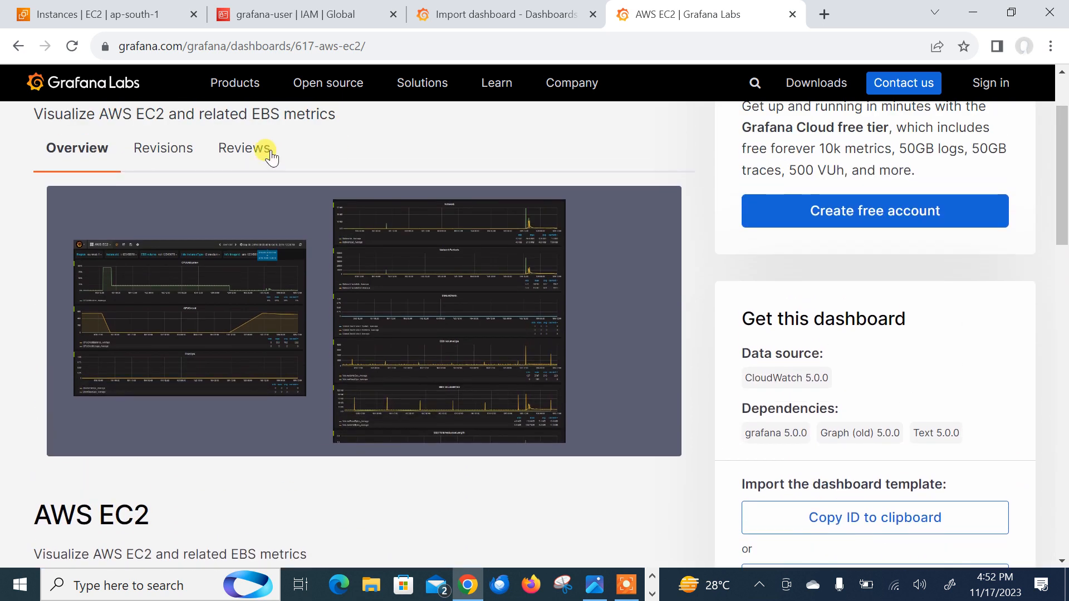
{"action": "left_click", "coordinate": [242, 148]}
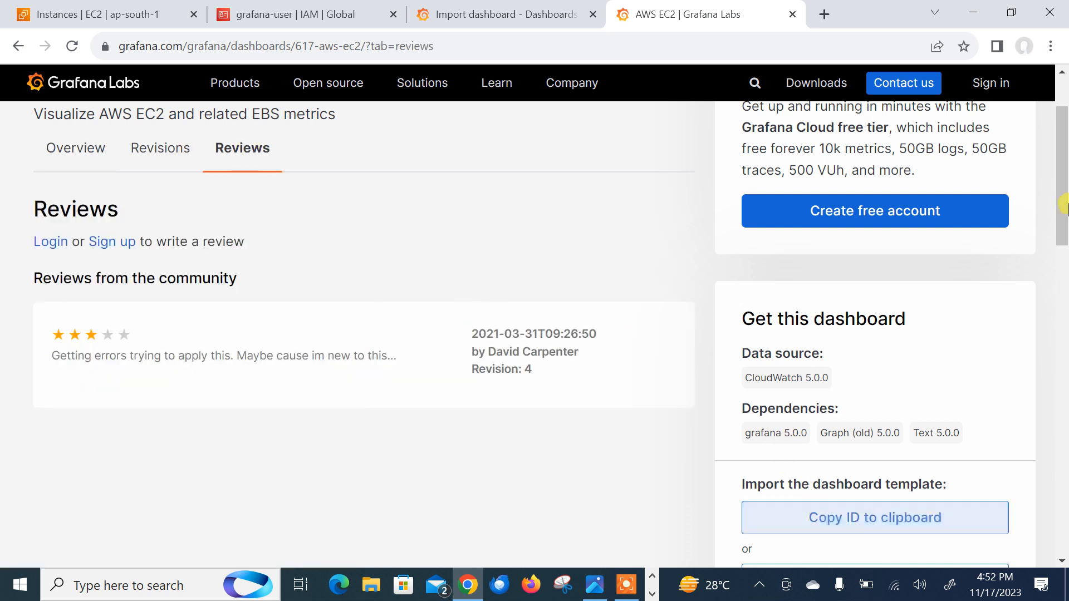
{"action": "scroll", "scroll_direction": "down", "scroll_amount": 3}
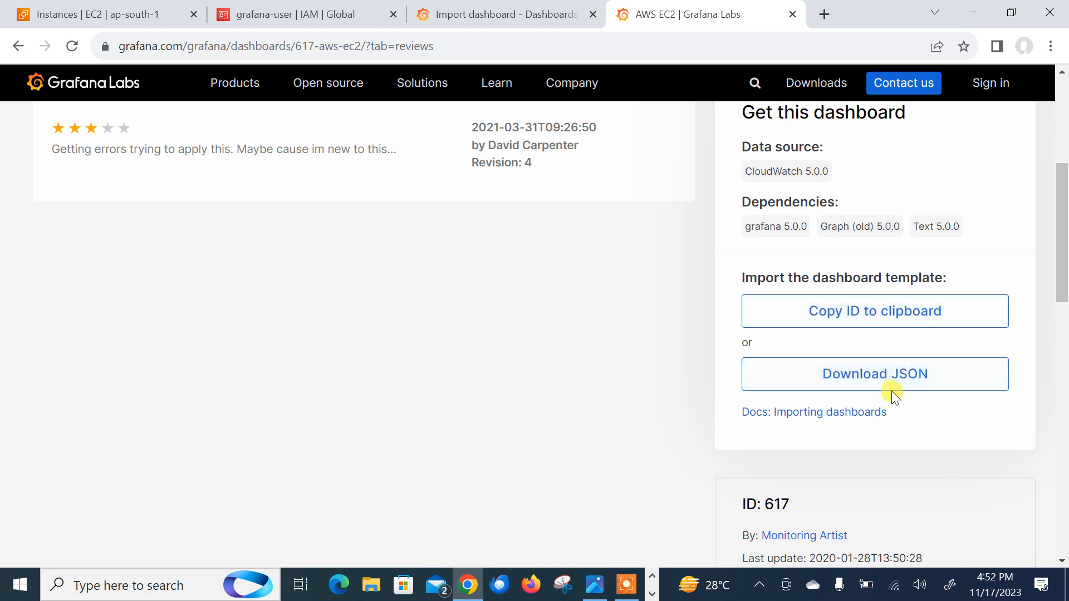
{"action": "left_click", "coordinate": [876, 311]}
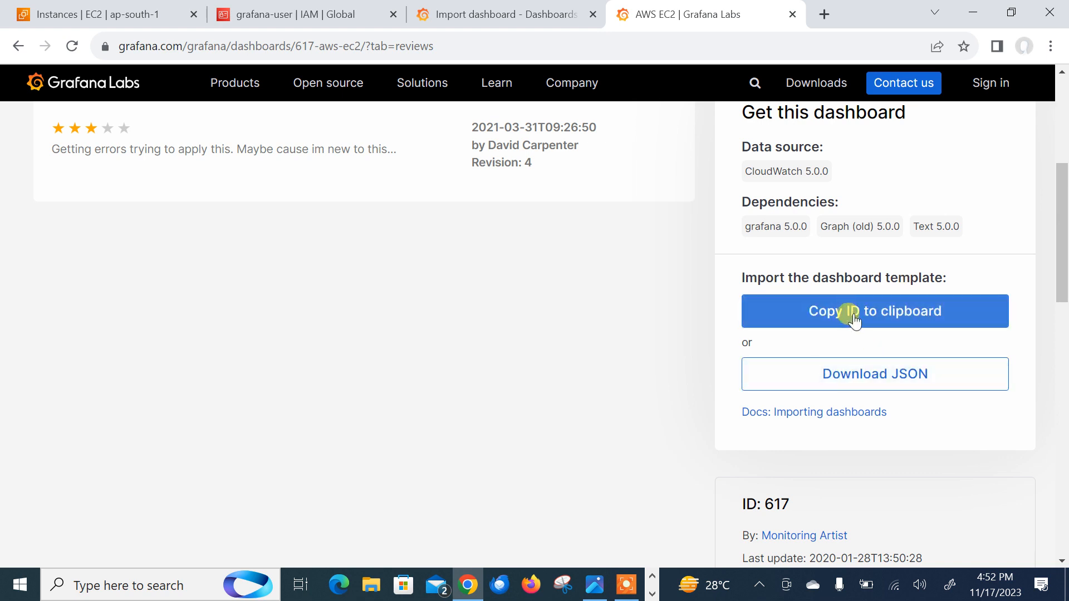
{"action": "left_click", "coordinate": [876, 311]}
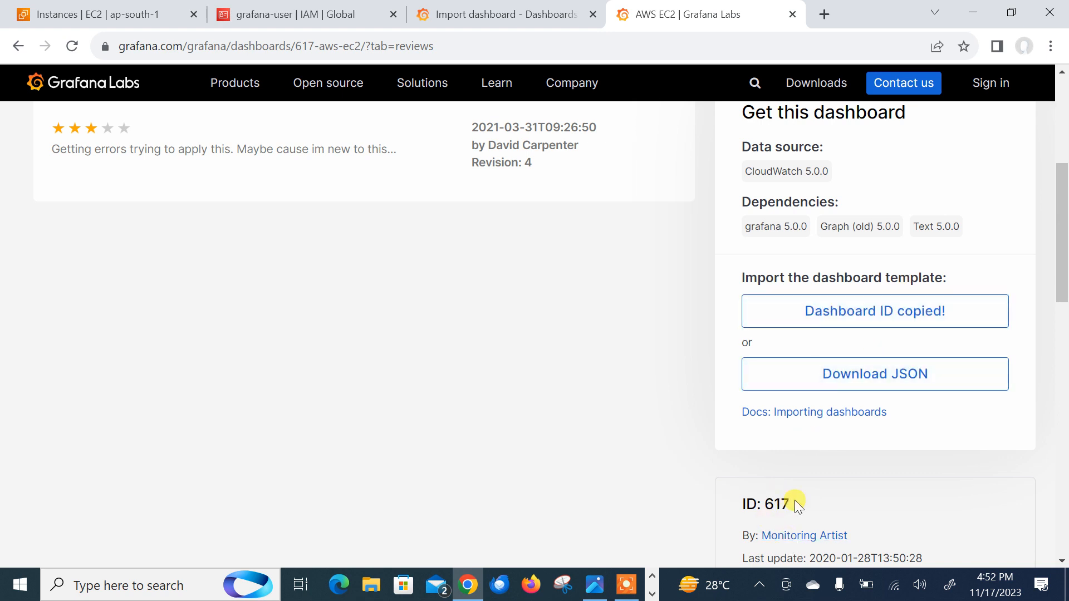
{"action": "left_click", "coordinate": [504, 14]}
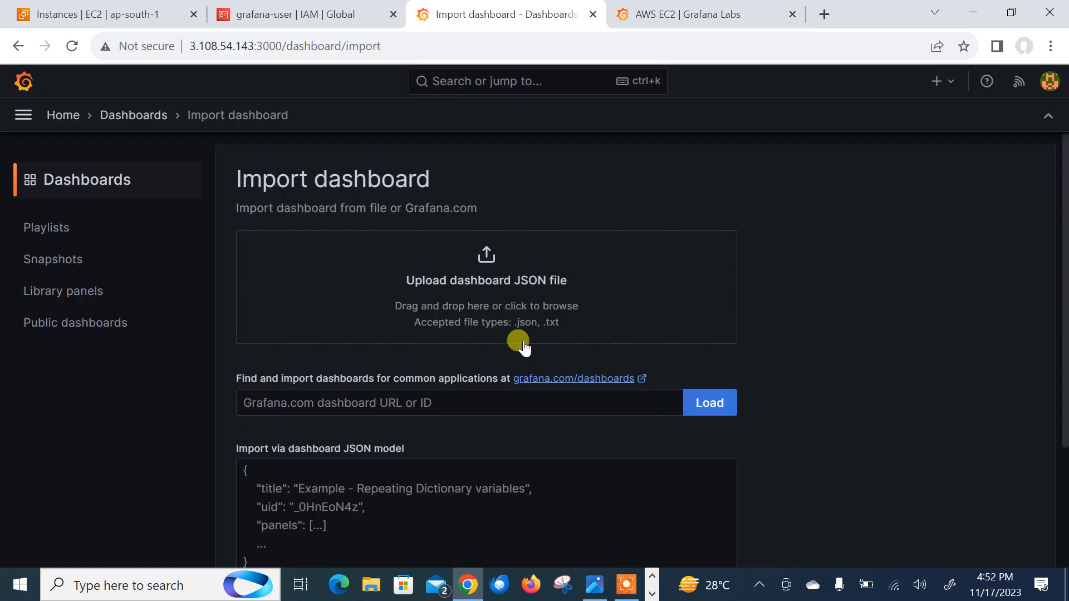
- Load dashboard 617 and import the AWS EC2 dashboard into the Dashboards folder
{"action": "type", "text": "617"}
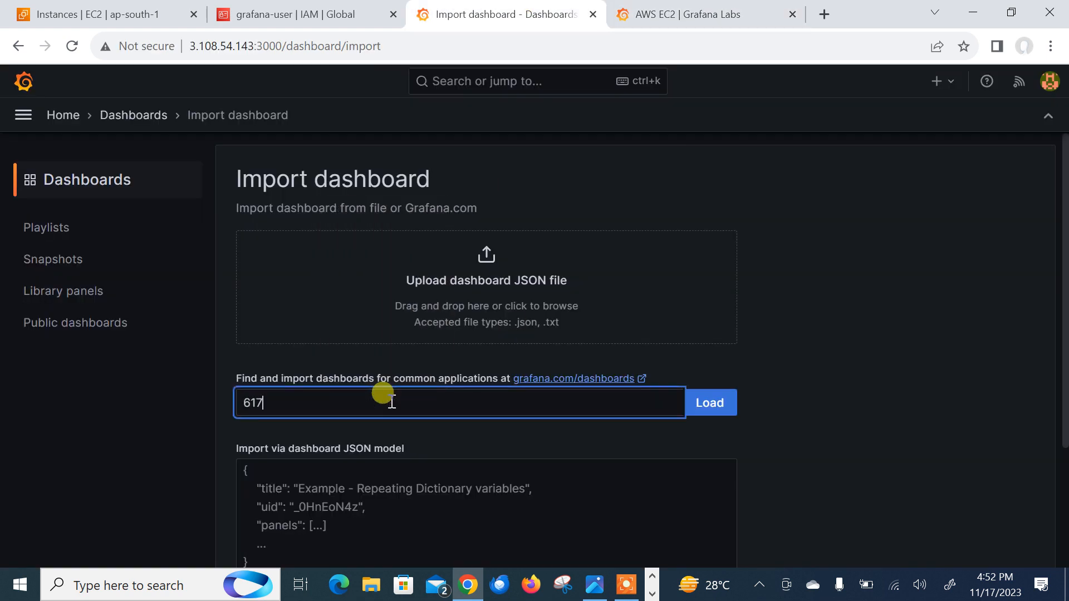
{"action": "left_click", "coordinate": [709, 402]}
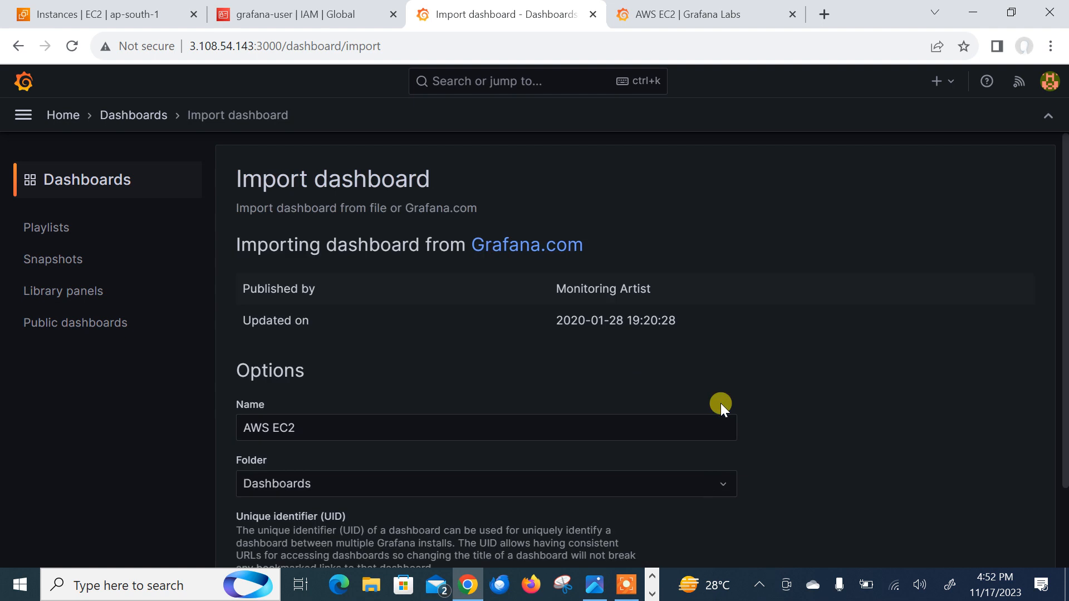
{"action": "scroll", "scroll_direction": "down", "scroll_amount": 3}
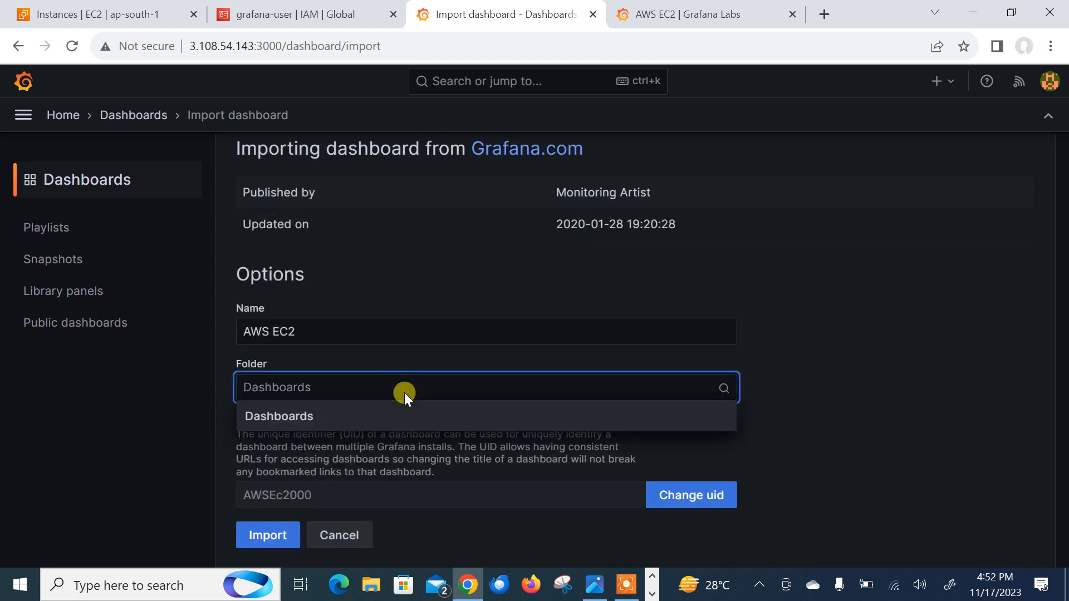
{"action": "left_click", "coordinate": [278, 416]}
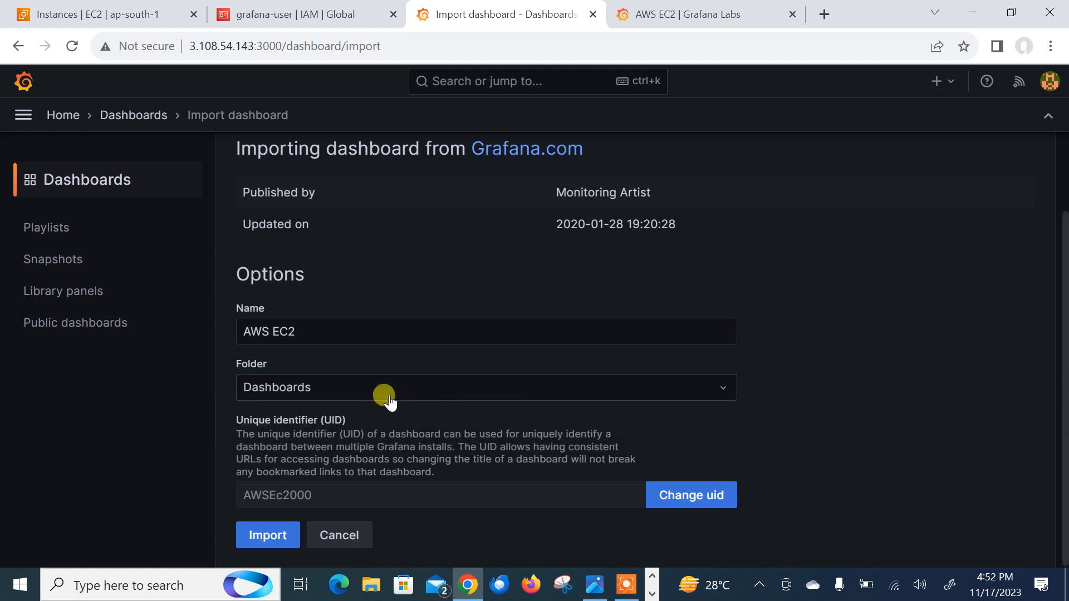
{"action": "mouse_move", "coordinate": [347, 443]}
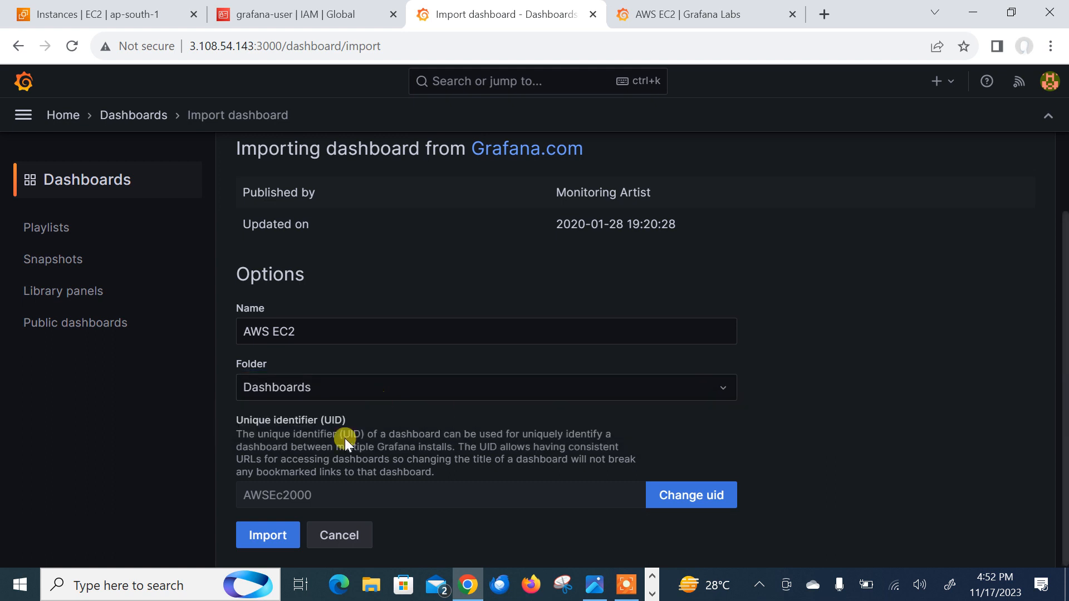
{"action": "left_click", "coordinate": [267, 535]}
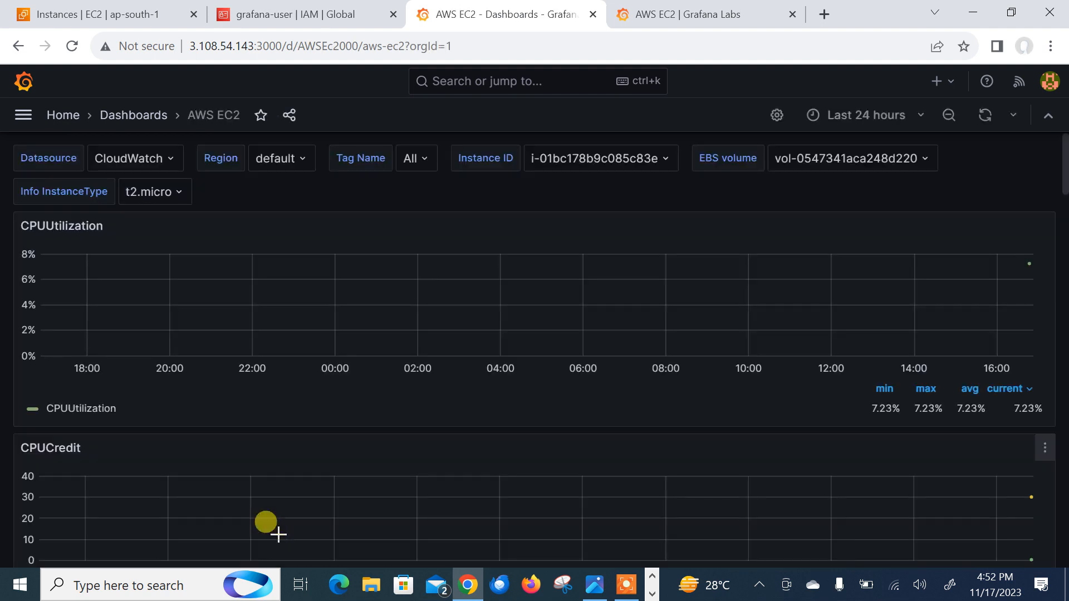
{"action": "mouse_move", "coordinate": [722, 364]}
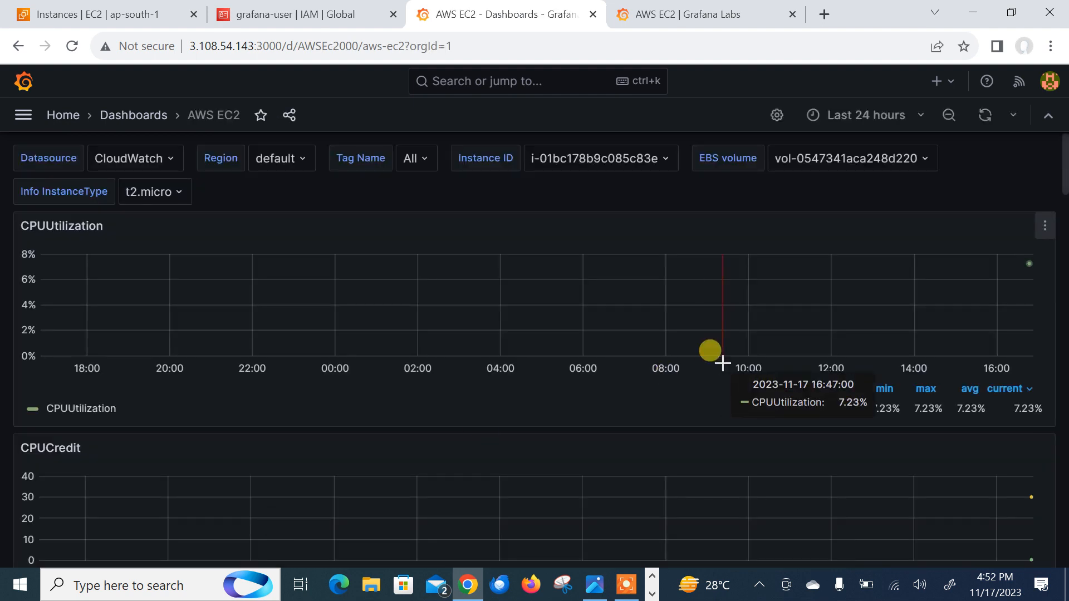
{"action": "mouse_move", "coordinate": [299, 209]}
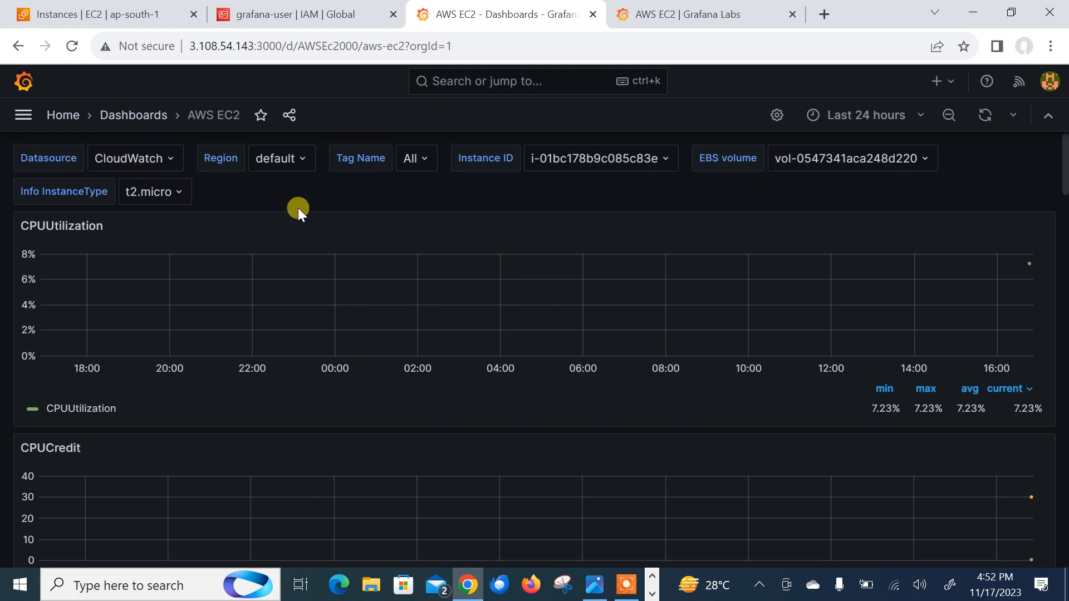
{"action": "mouse_move", "coordinate": [864, 114]}
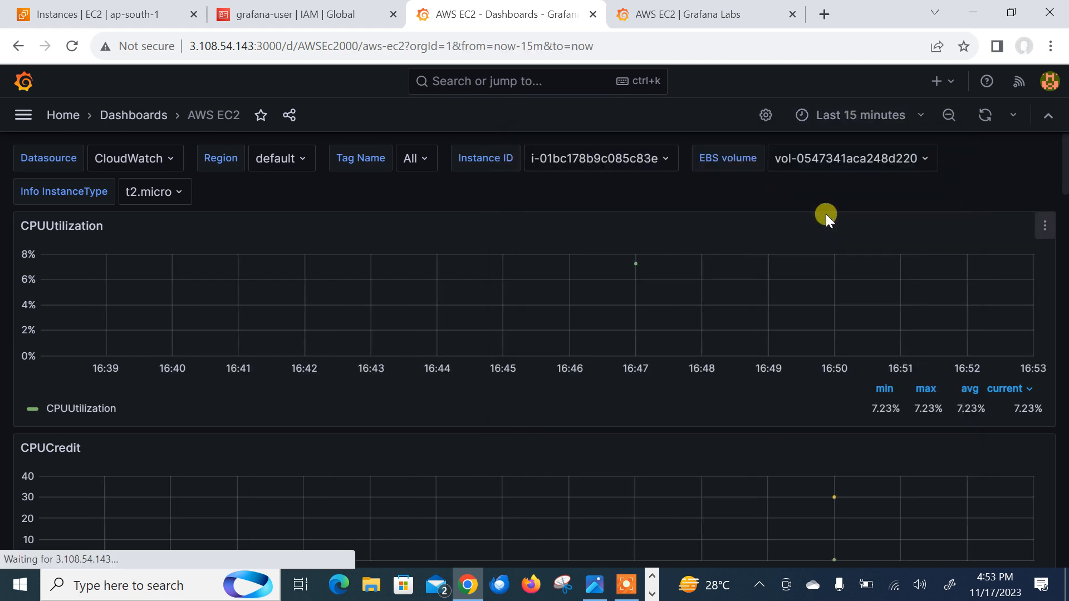
{"action": "mouse_move", "coordinate": [861, 114]}
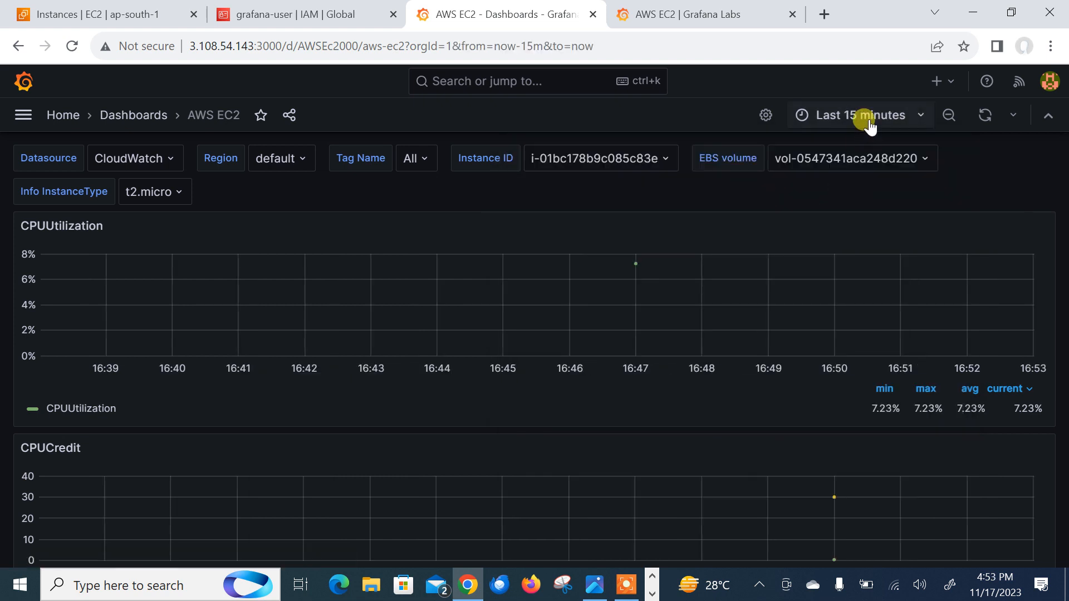
- Switch the dashboard's time range to the last 15 minutes
{"action": "left_click", "coordinate": [857, 115]}
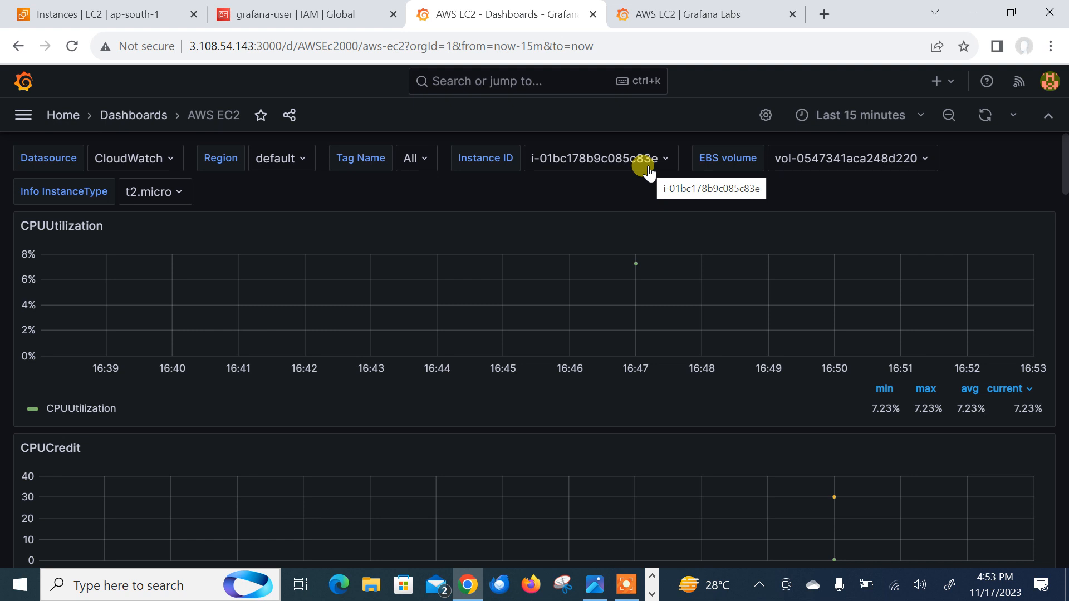
{"action": "mouse_move", "coordinate": [462, 169]}
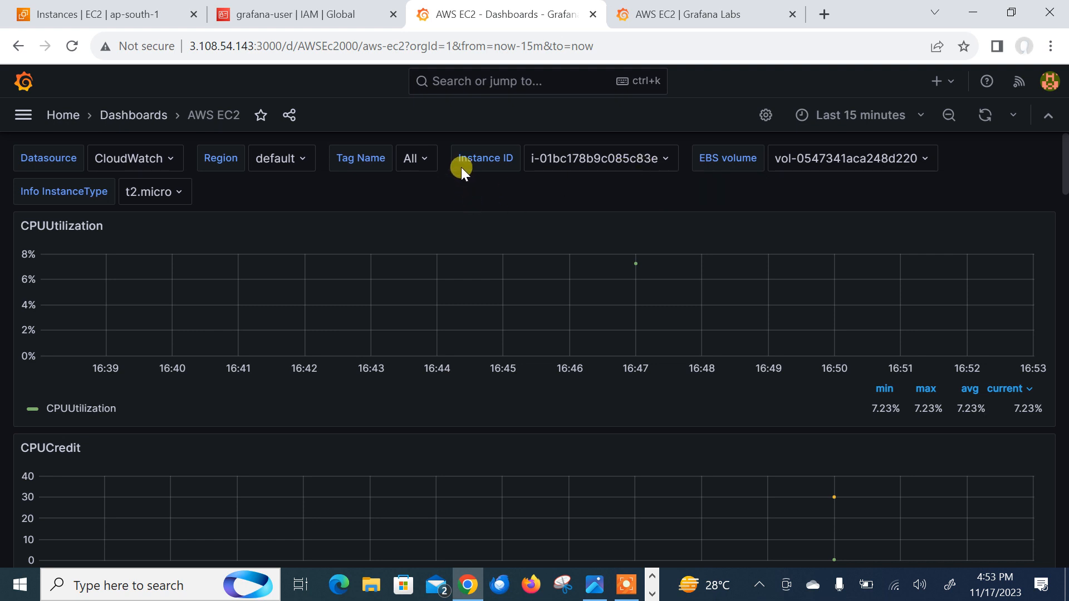
- Set the dashboard's Region variable to ap-south-1 and check instance IDs in the AWS console
{"action": "left_click", "coordinate": [281, 158]}
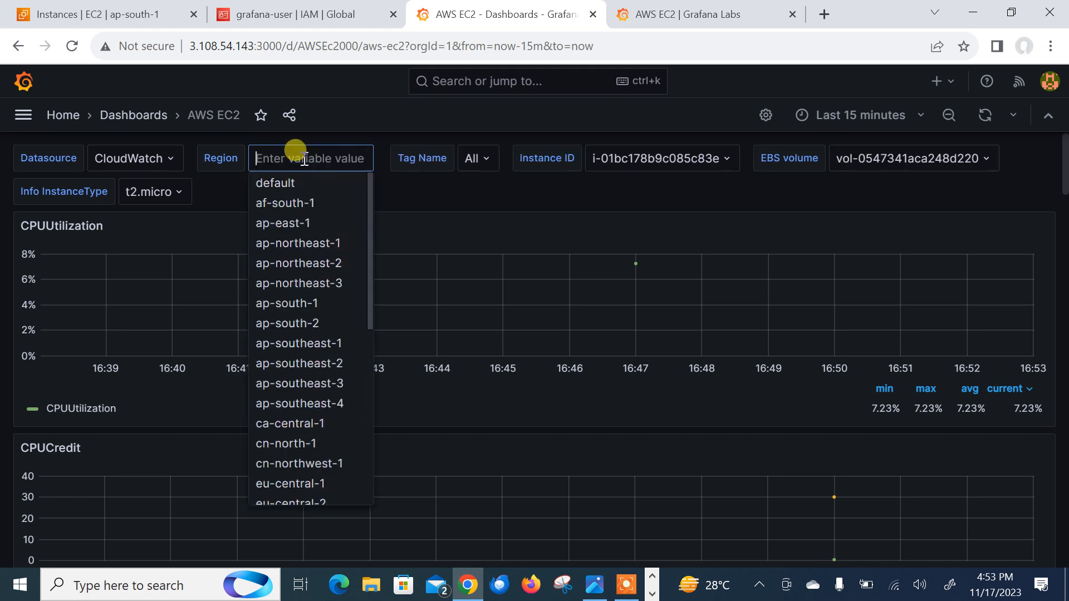
{"action": "mouse_move", "coordinate": [310, 223]}
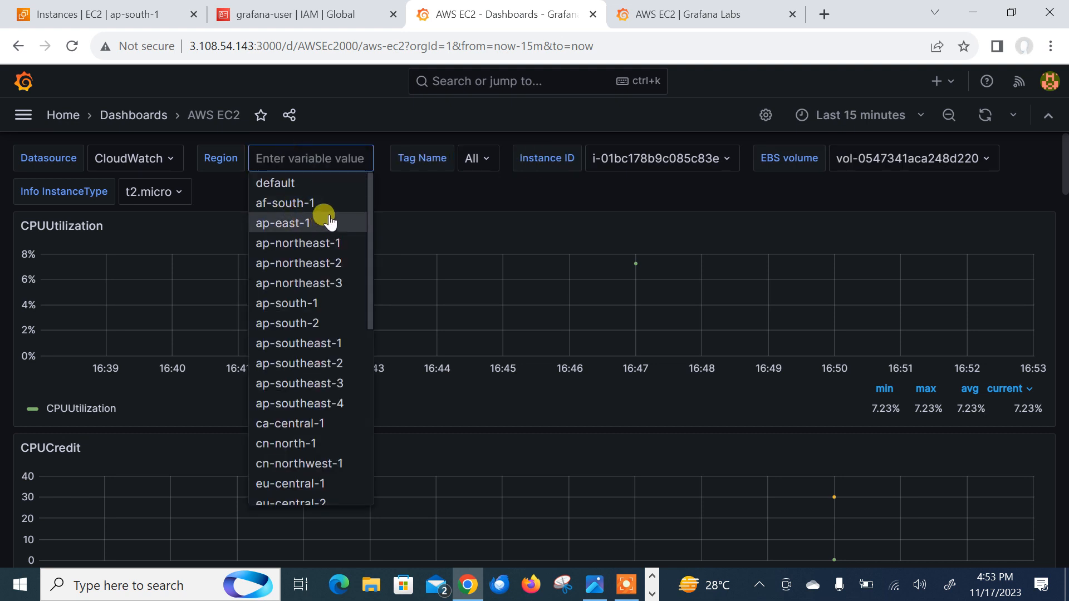
{"action": "mouse_move", "coordinate": [370, 312]}
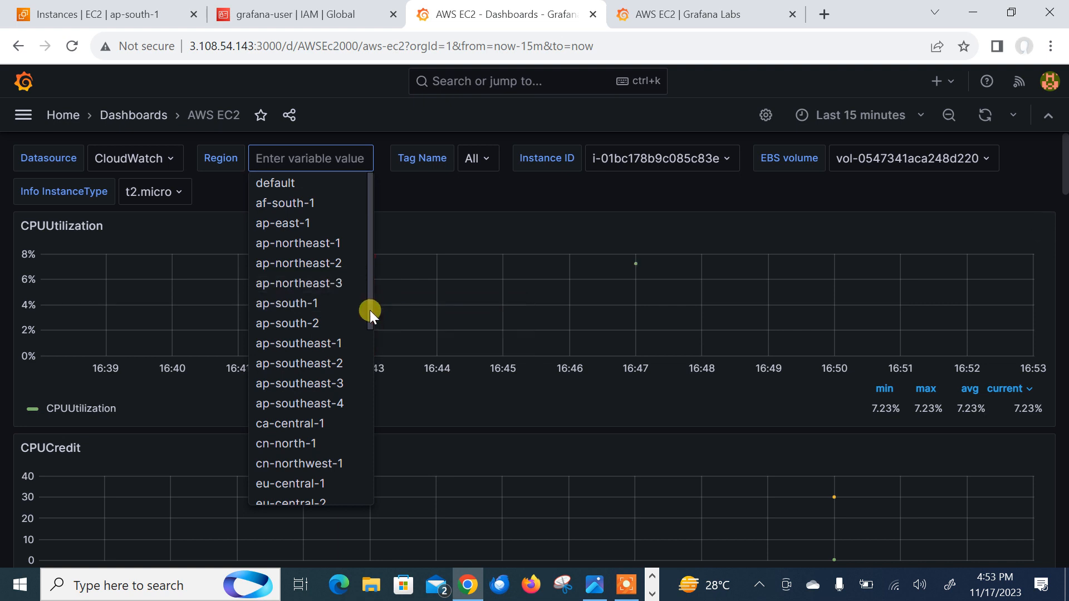
{"action": "scroll", "scroll_direction": "down", "scroll_amount": 3}
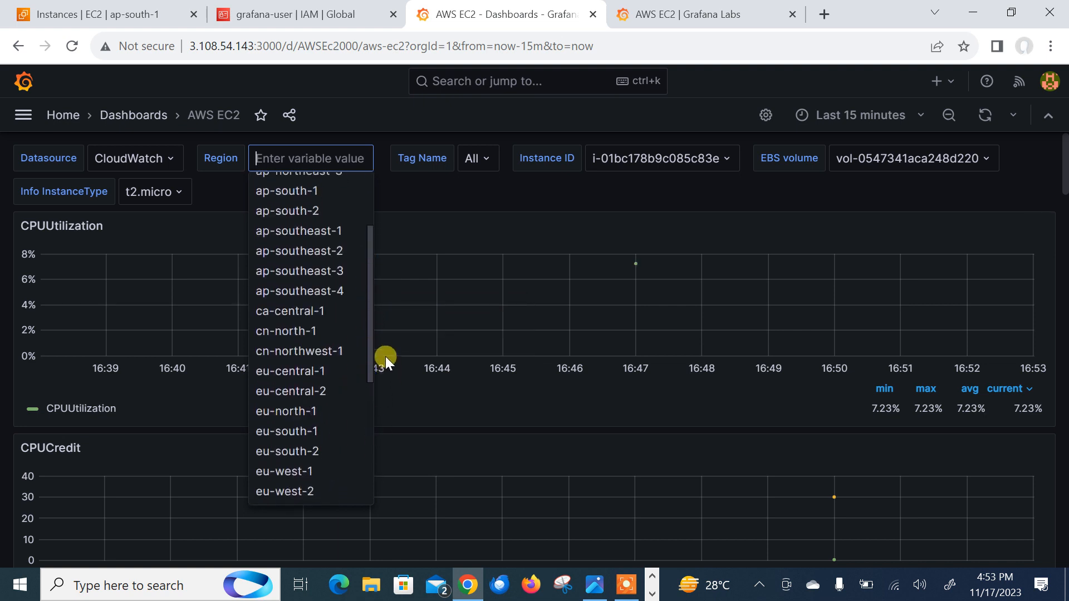
{"action": "left_click", "coordinate": [286, 191]}
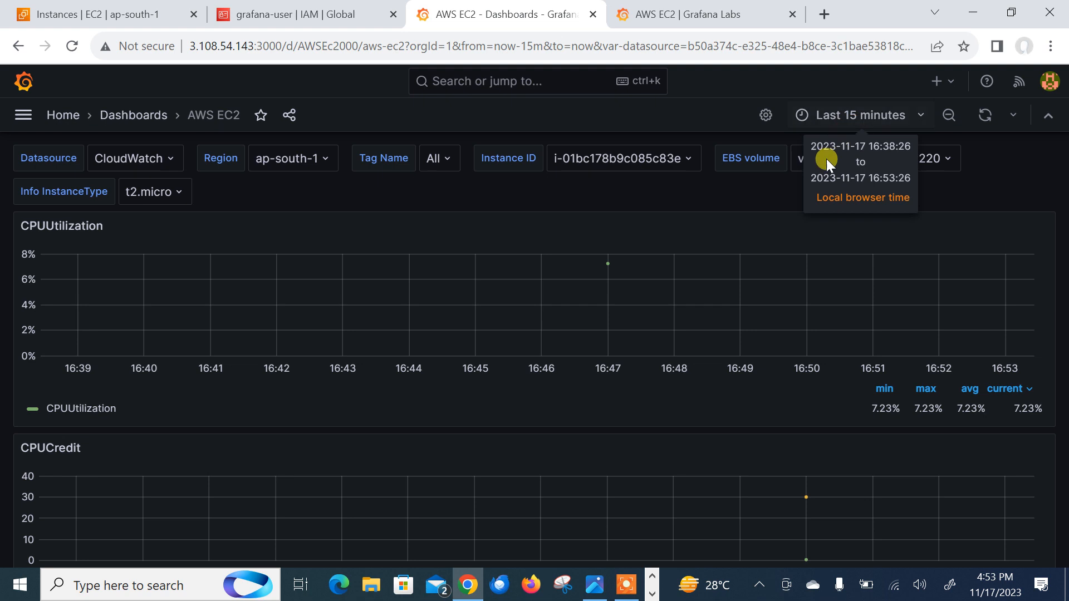
{"action": "left_click", "coordinate": [621, 158]}
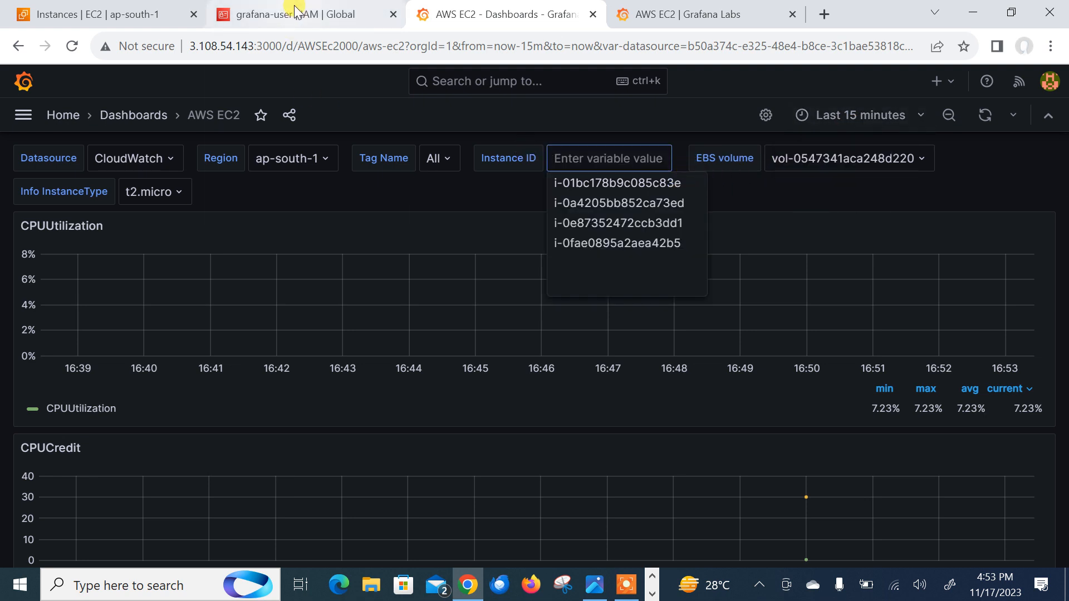
{"action": "left_click", "coordinate": [96, 13]}
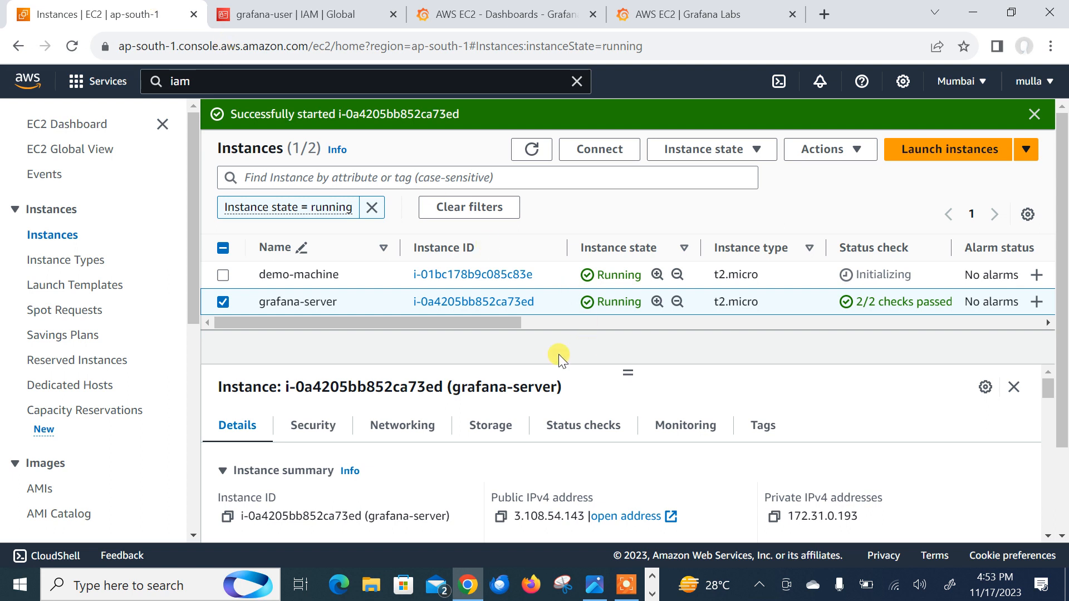
- Refresh the EC2 instances list so both instances show 2/2 checks passed
{"action": "left_click", "coordinate": [531, 148]}
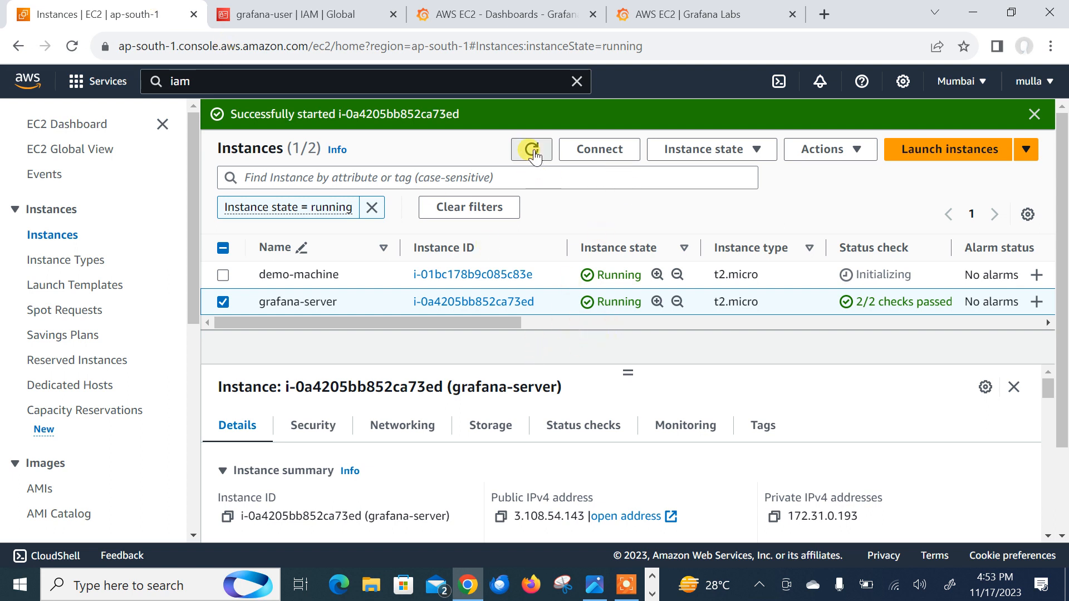
{"action": "left_click", "coordinate": [531, 148]}
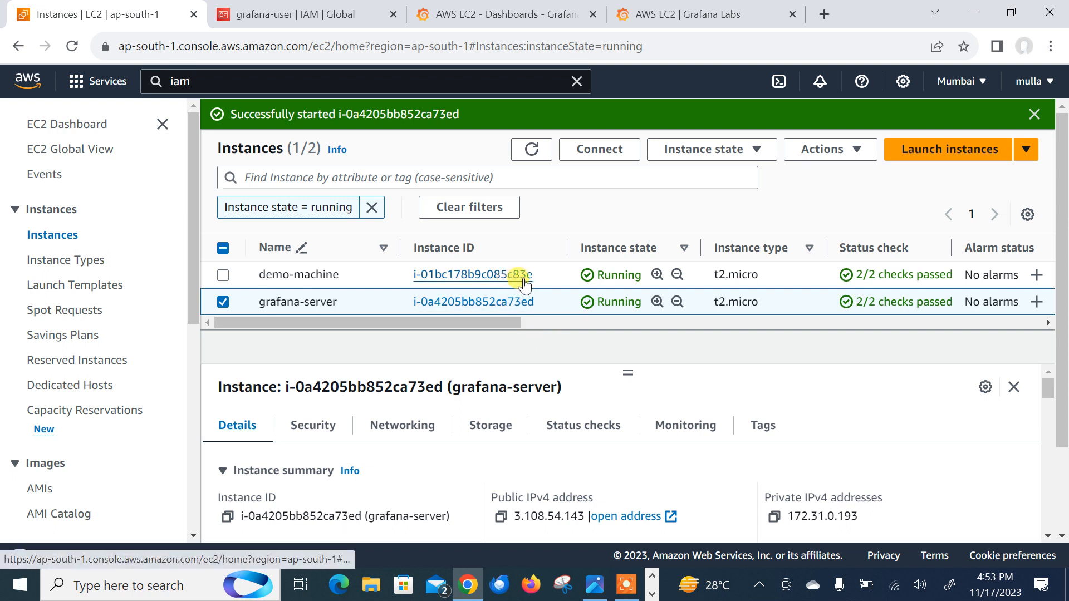
{"action": "mouse_move", "coordinate": [539, 315]}
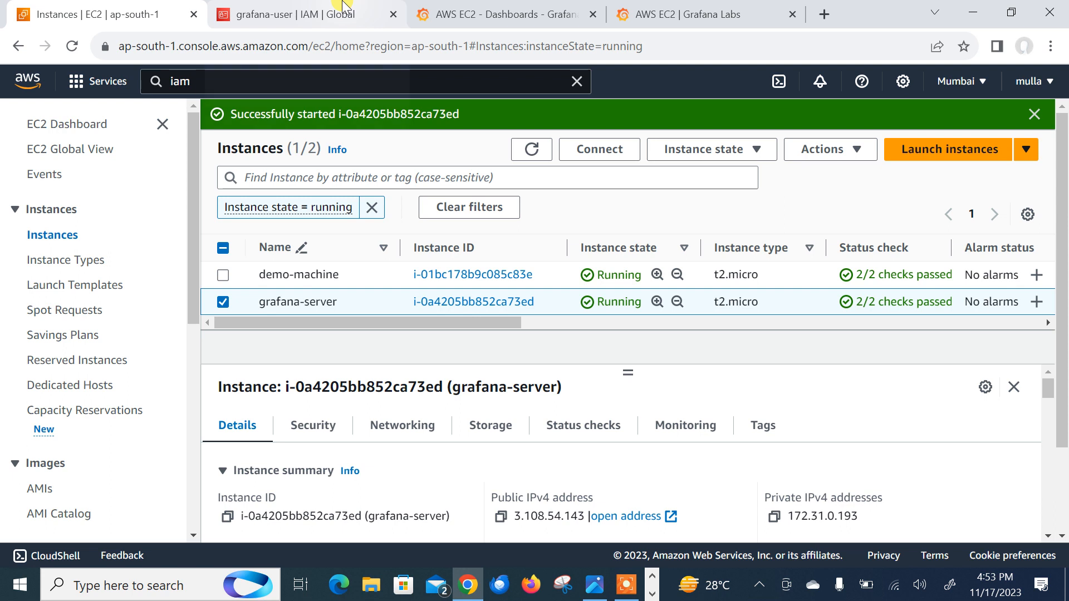
{"action": "mouse_move", "coordinate": [503, 14]}
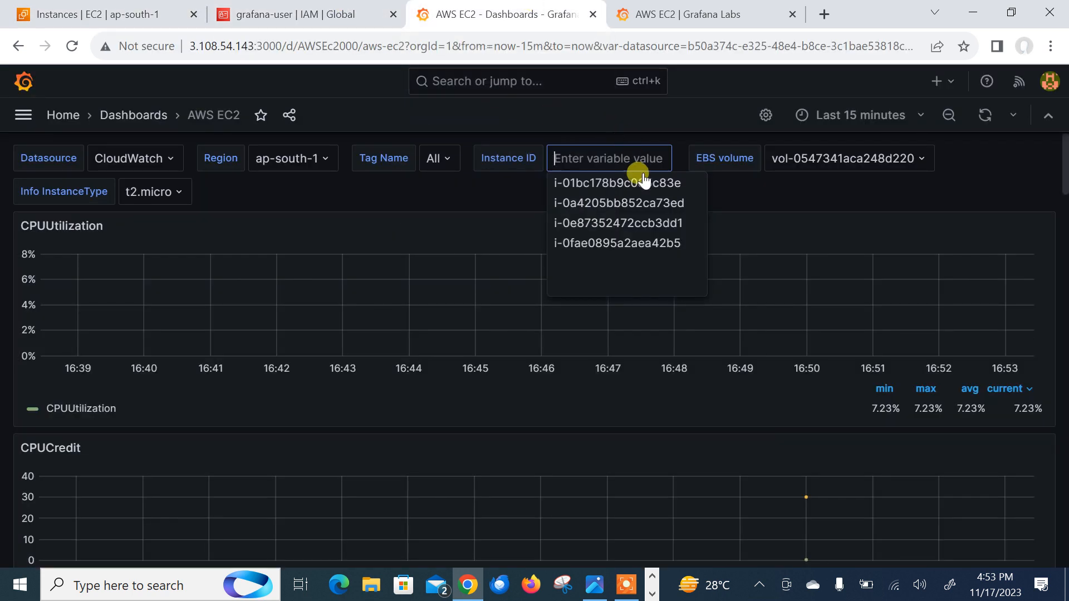
- Select the grafana-server instance i-0a4205bb852ca73ed as the dashboard's Instance ID, confirming it in AWS
{"action": "left_click", "coordinate": [617, 183]}
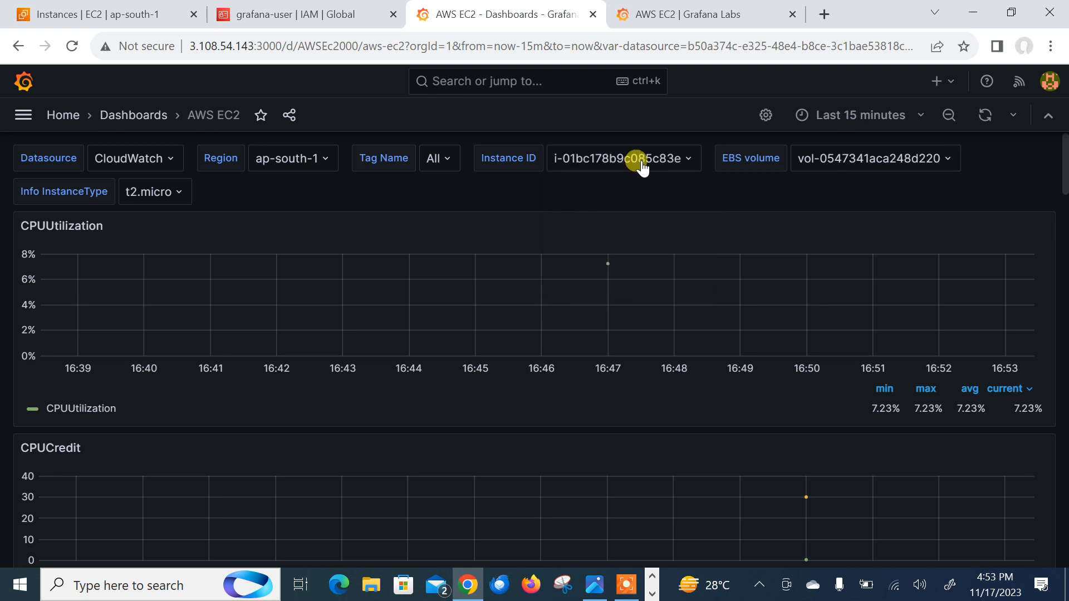
{"action": "left_click", "coordinate": [620, 158]}
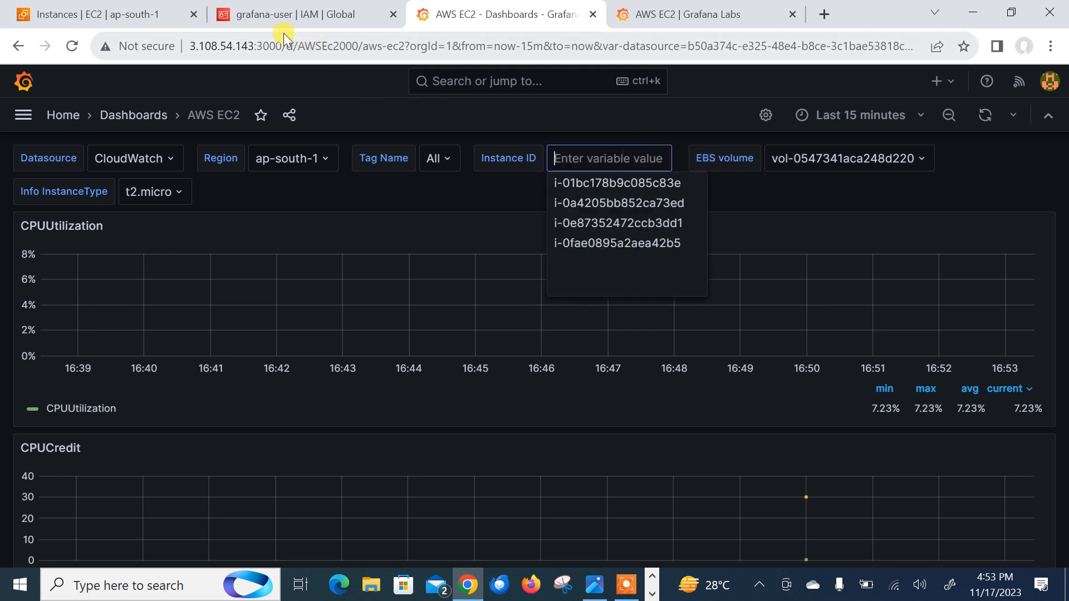
{"action": "left_click", "coordinate": [89, 14]}
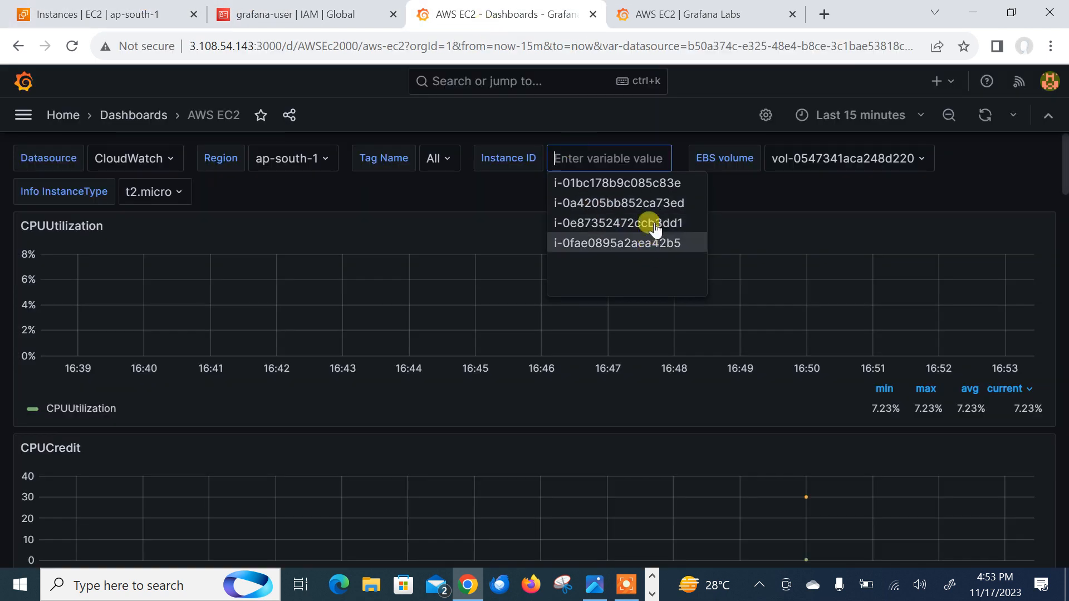
{"action": "left_click", "coordinate": [617, 202]}
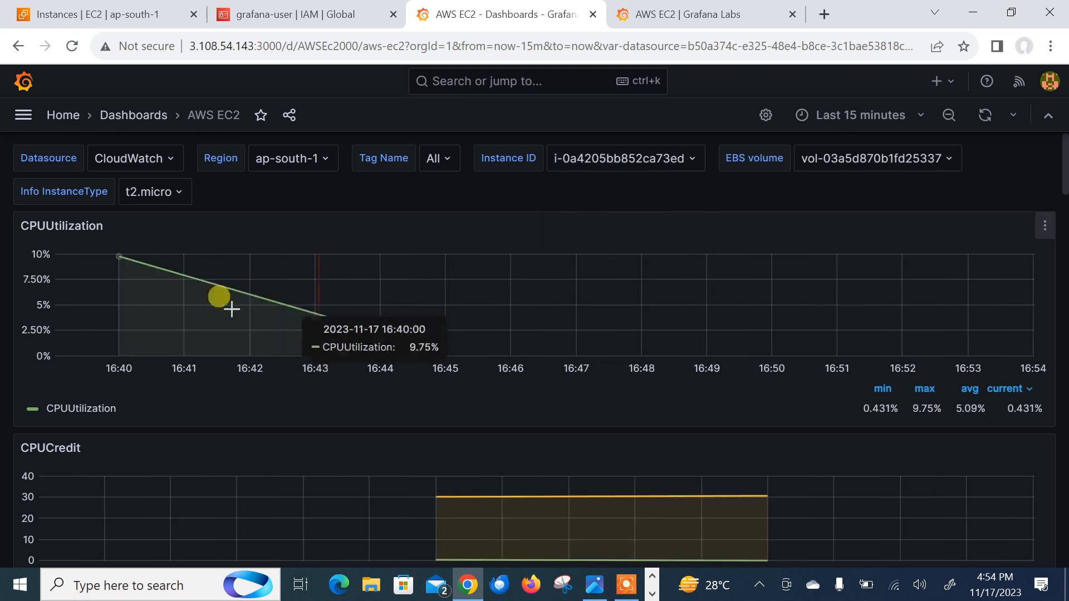
{"action": "mouse_move", "coordinate": [670, 186]}
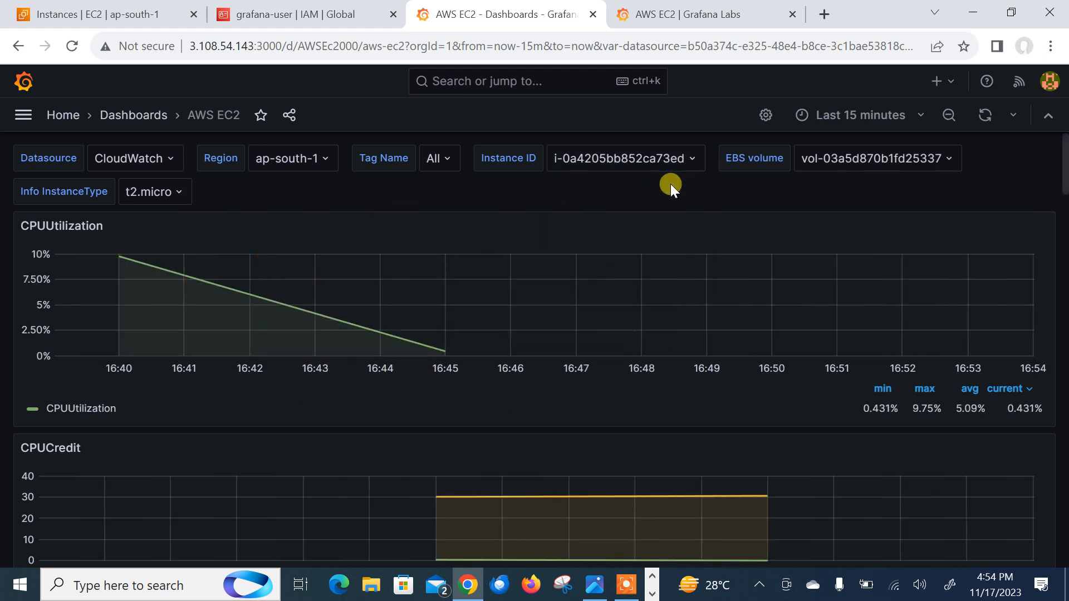
{"action": "left_click", "coordinate": [99, 13]}
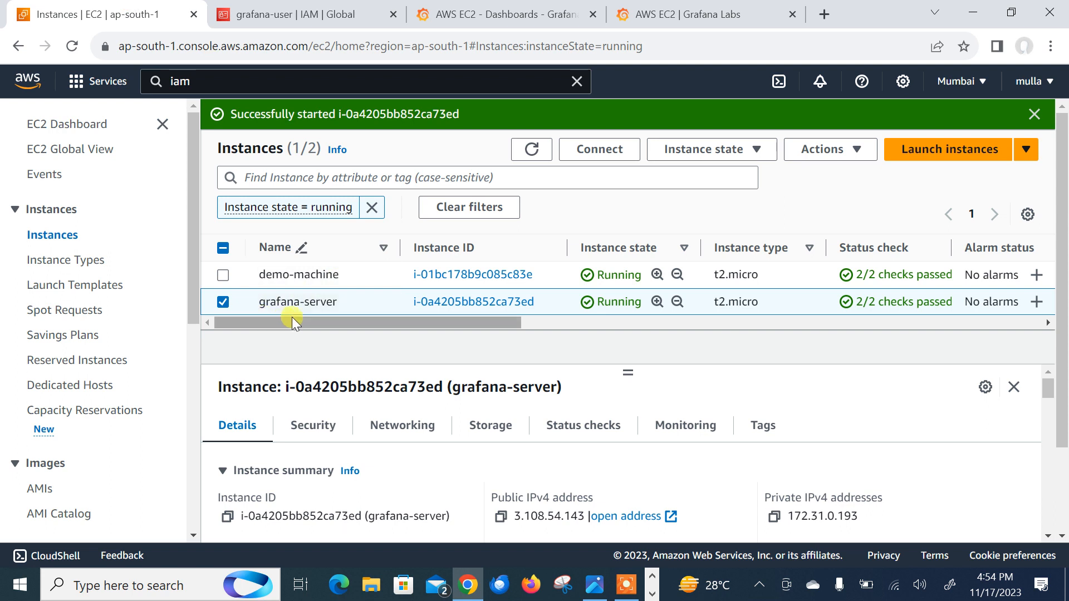
{"action": "mouse_move", "coordinate": [426, 256]}
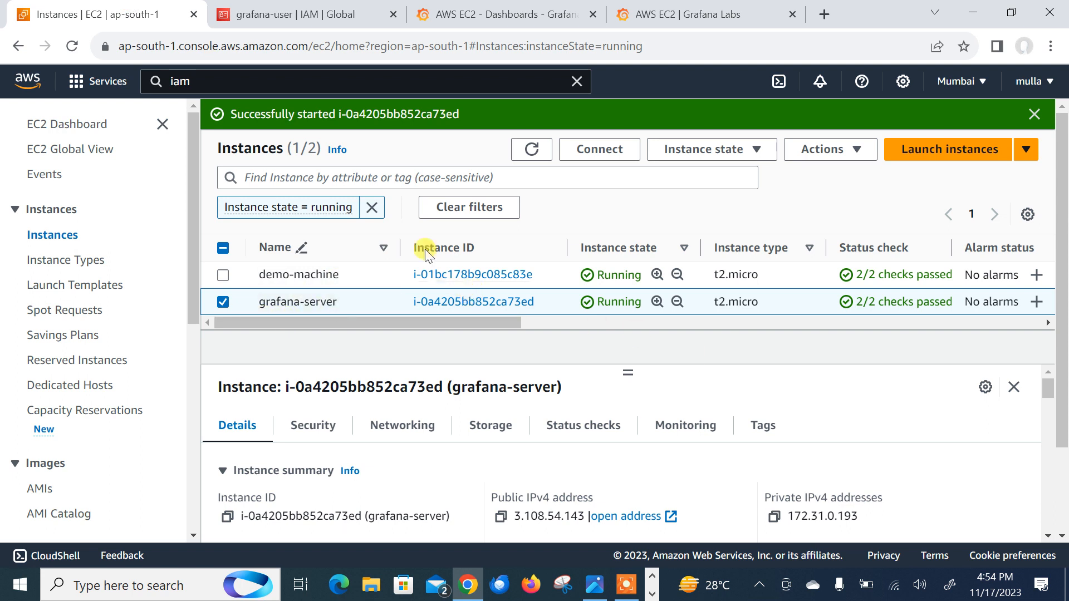
{"action": "left_click", "coordinate": [501, 13]}
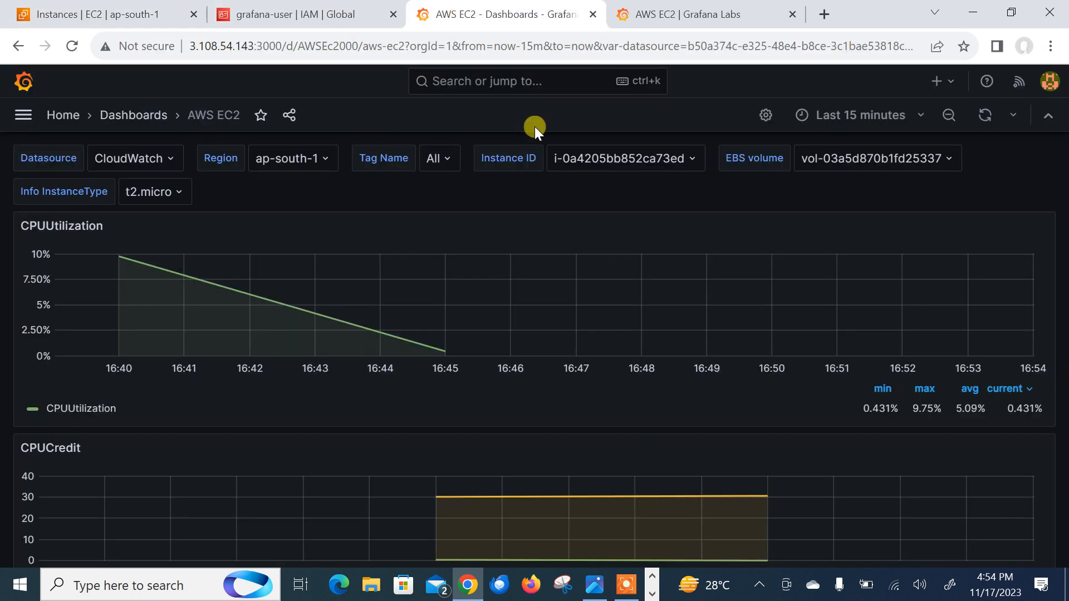
{"action": "mouse_move", "coordinate": [440, 228]}
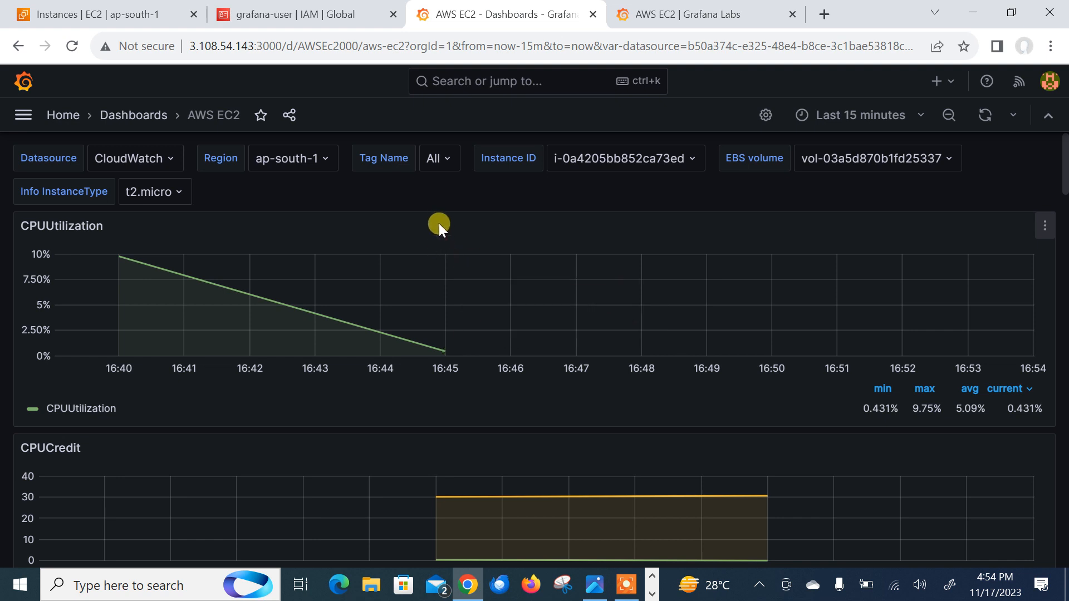
{"action": "mouse_move", "coordinate": [859, 115]}
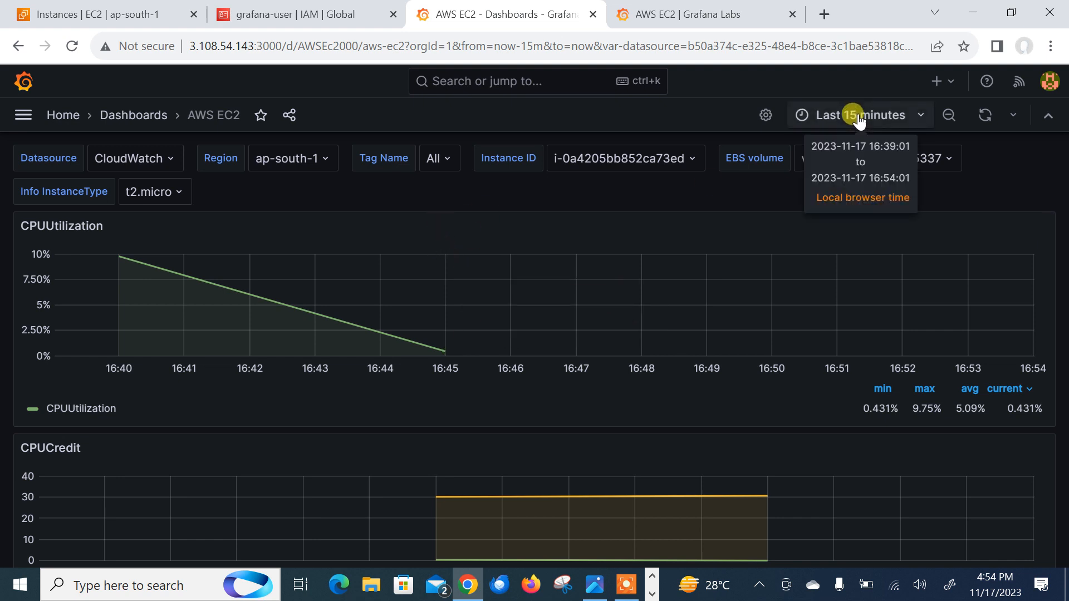
{"action": "left_click", "coordinate": [1014, 115]}
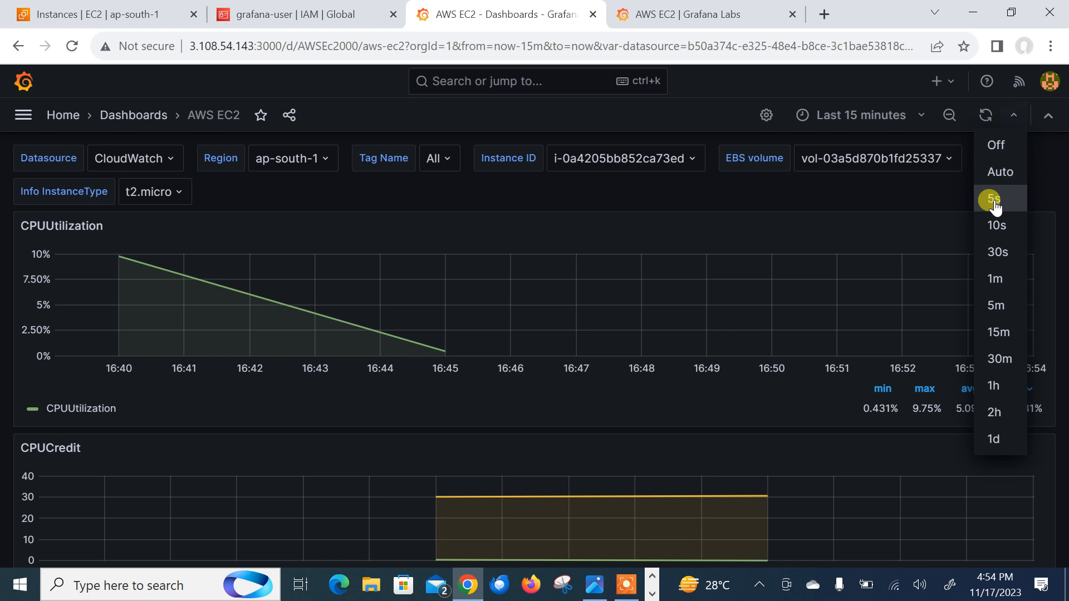
{"action": "left_click", "coordinate": [995, 198]}
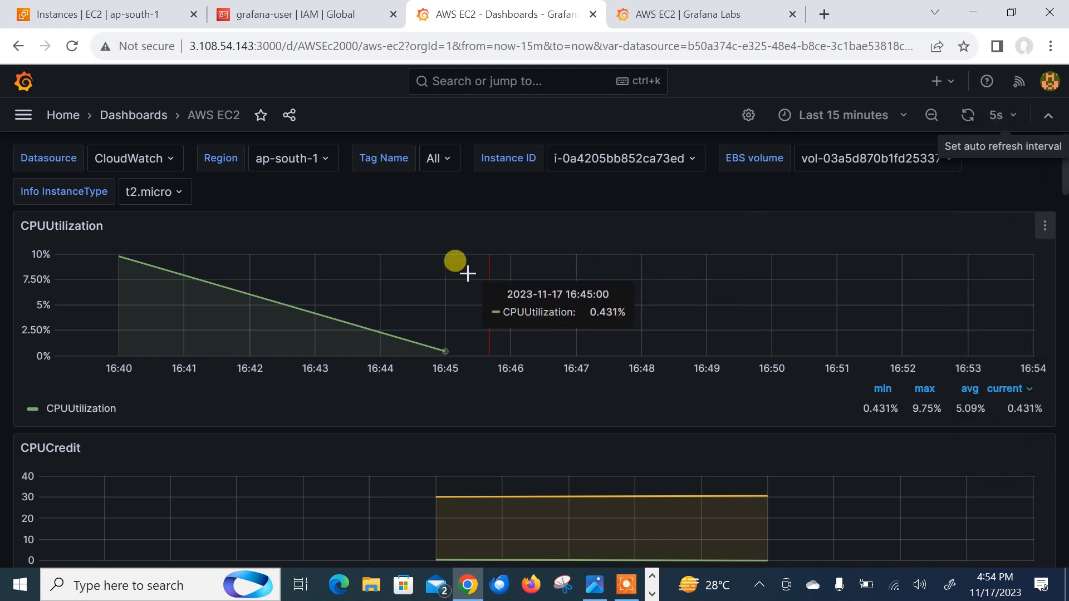
{"action": "mouse_move", "coordinate": [615, 229]}
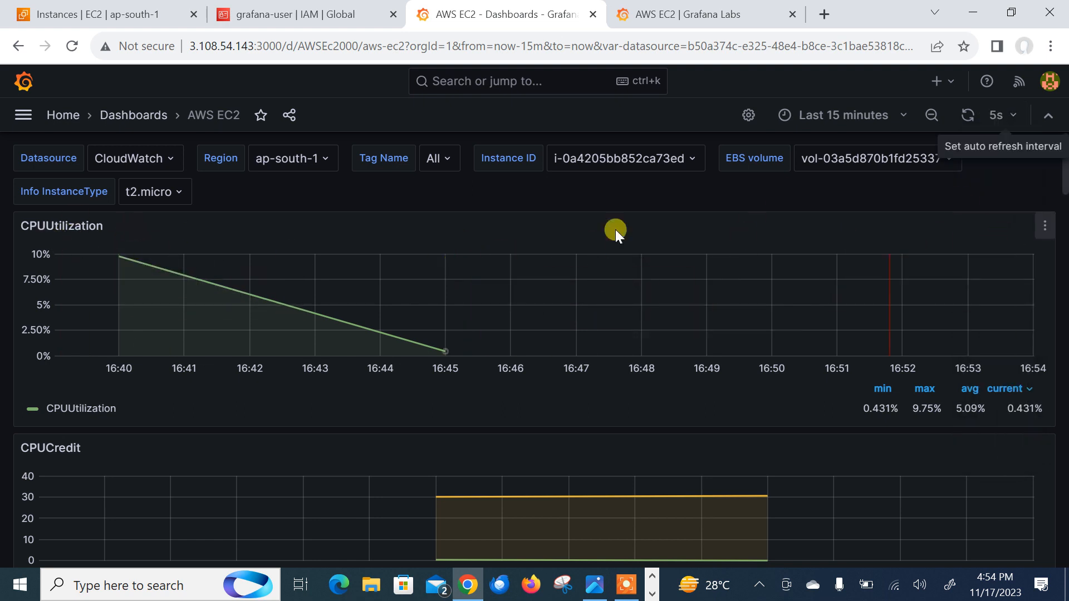
{"action": "left_click", "coordinate": [154, 191]}
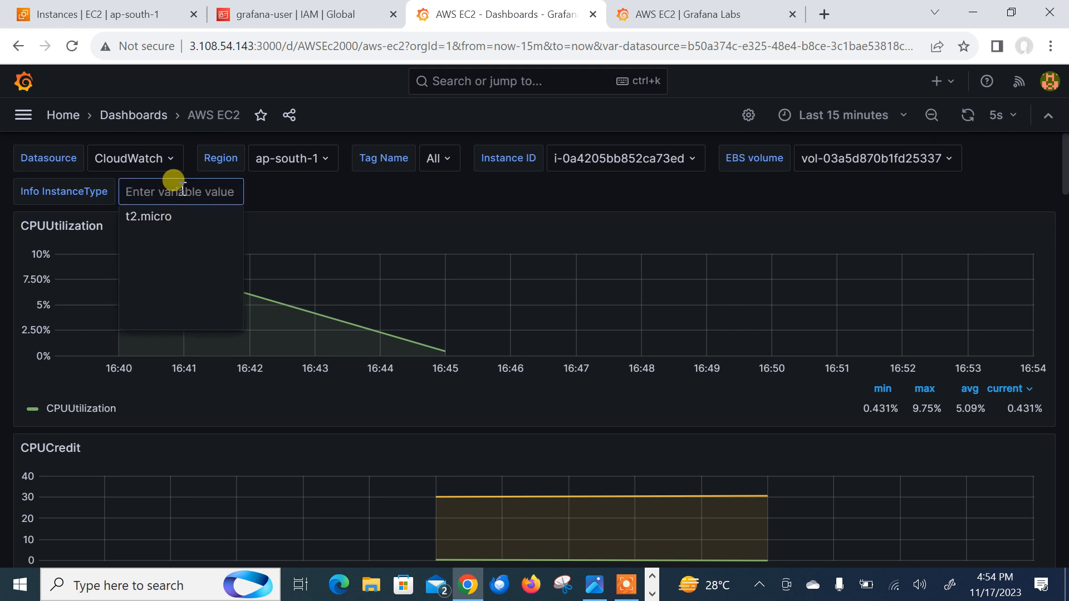
{"action": "left_click", "coordinate": [147, 216]}
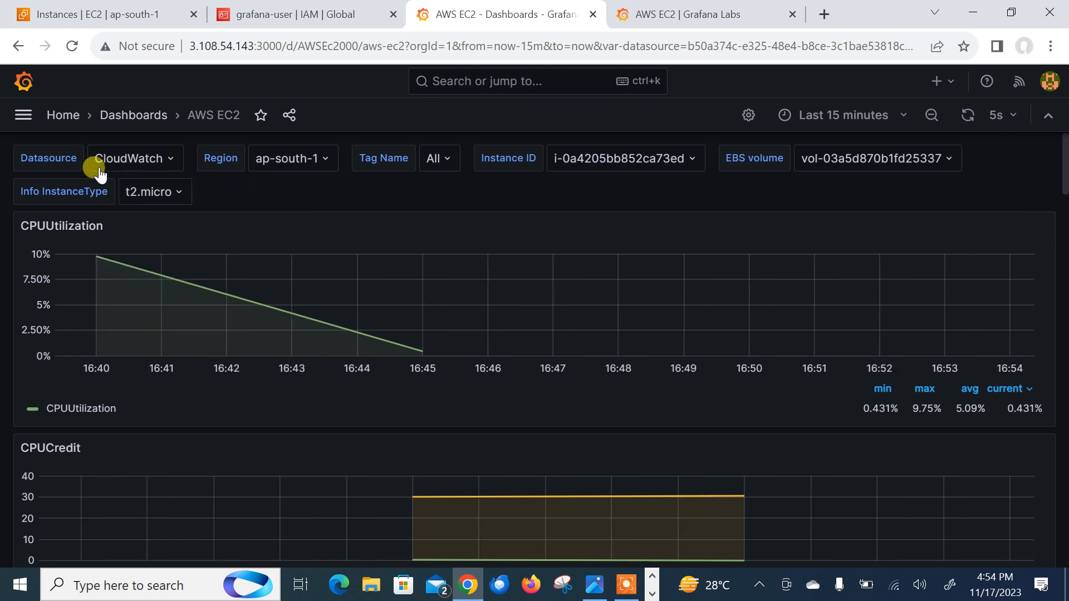
{"action": "mouse_move", "coordinate": [1061, 173]}
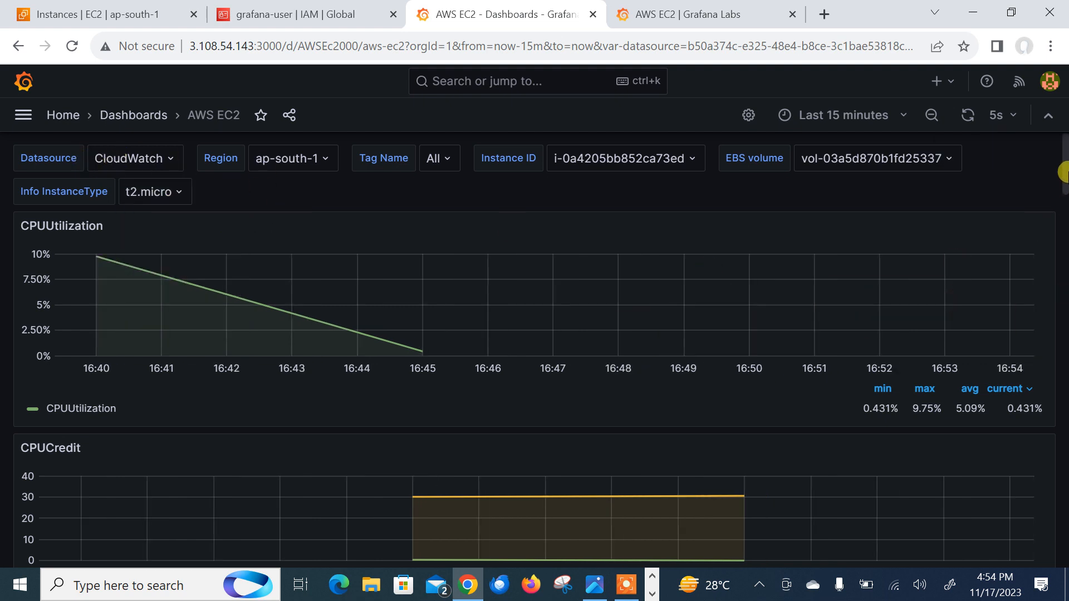
{"action": "scroll", "scroll_direction": "down", "scroll_amount": 3}
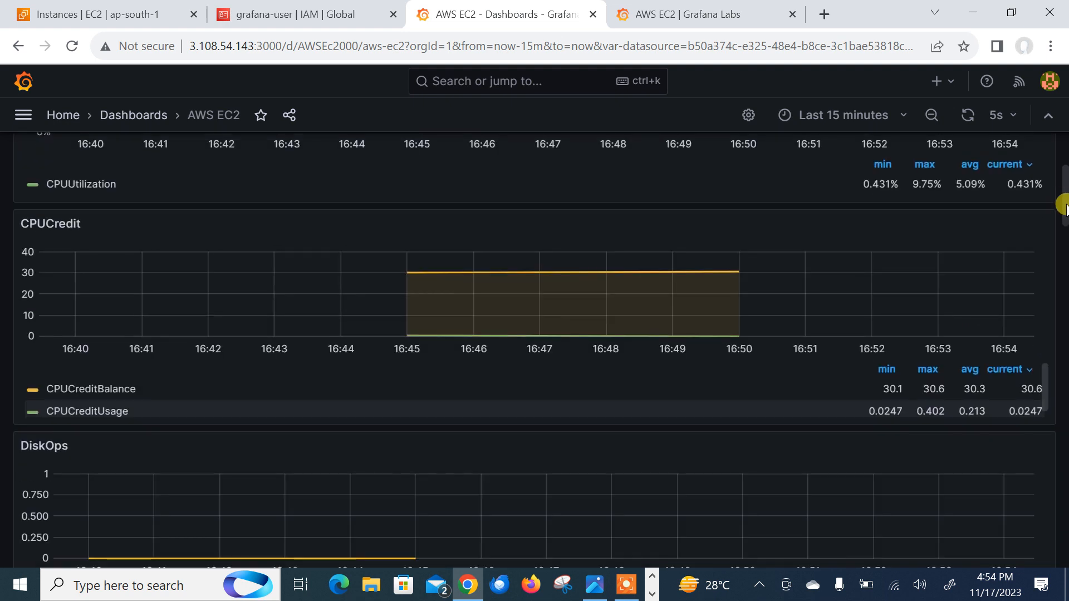
{"action": "scroll", "scroll_direction": "down", "scroll_amount": 3}
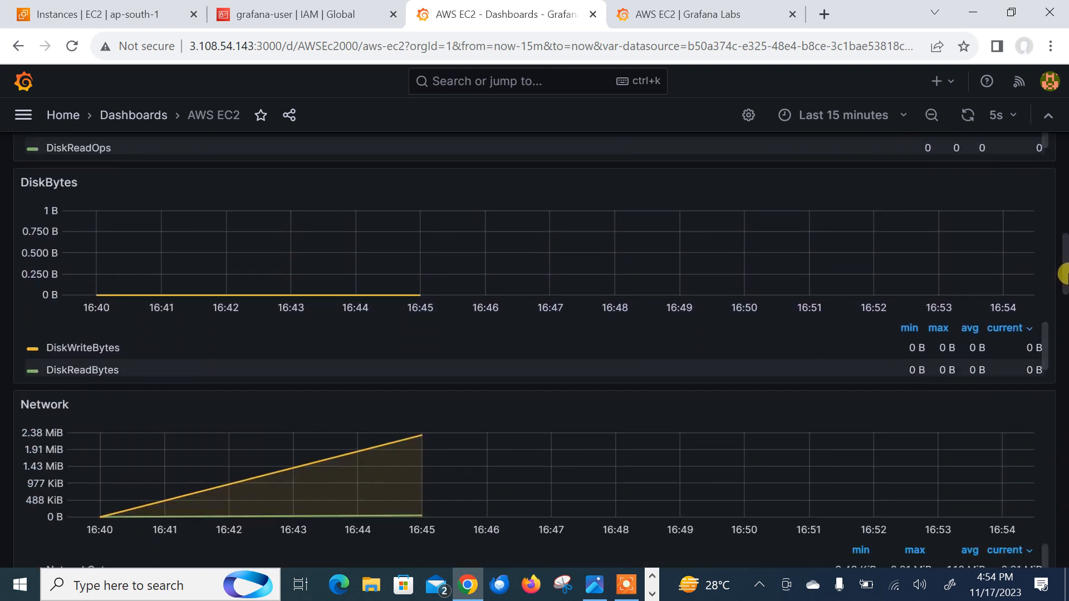
{"action": "scroll", "scroll_direction": "down", "scroll_amount": 3}
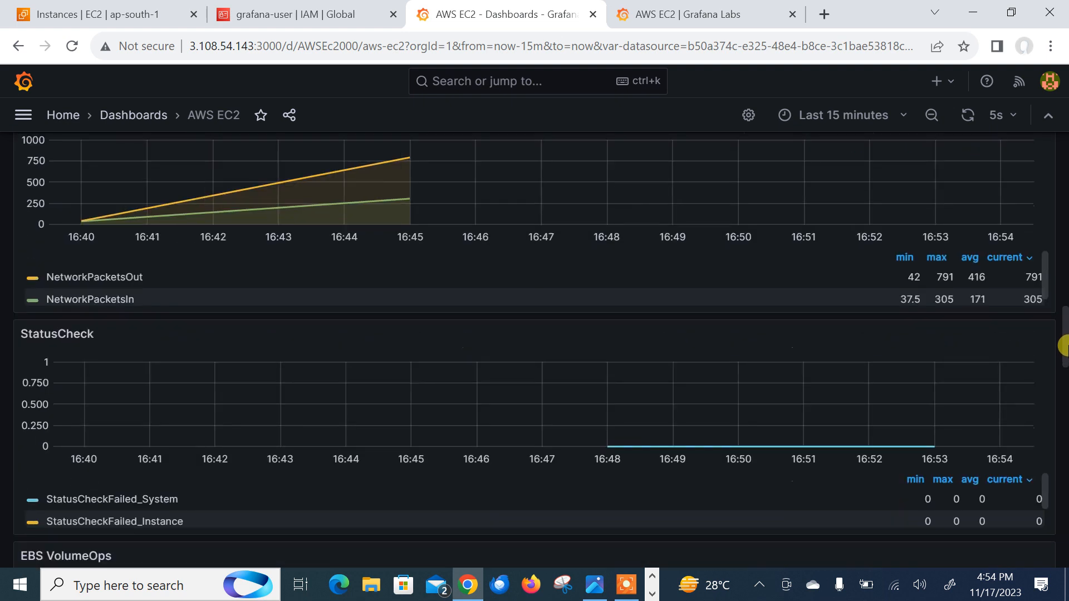
{"action": "scroll", "scroll_direction": "up", "scroll_amount": 3}
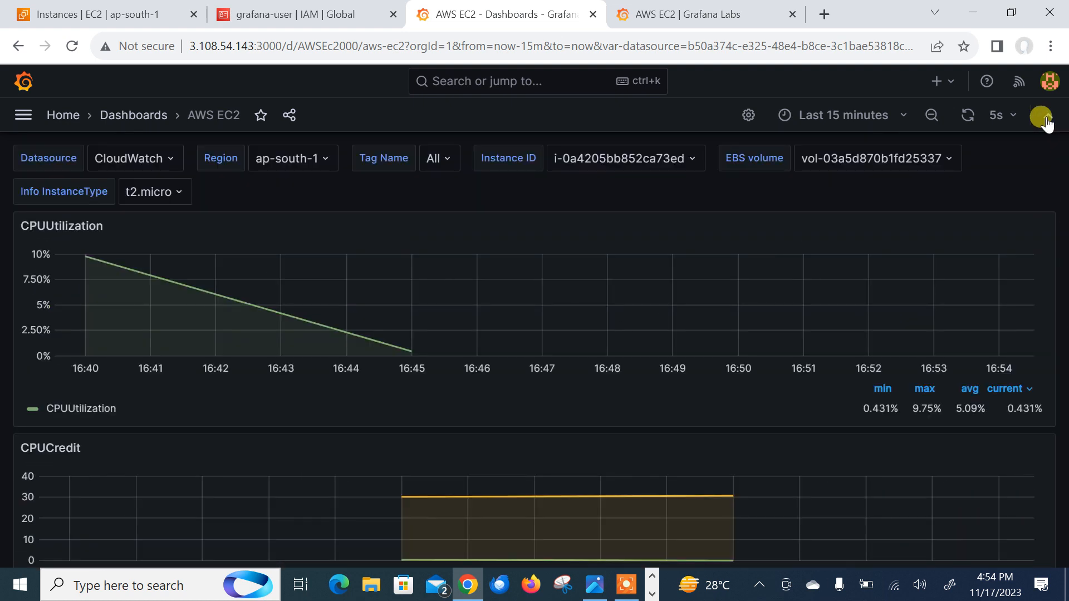
- Make the AWS EC2 dashboard editable in its settings
{"action": "left_click", "coordinate": [748, 115]}
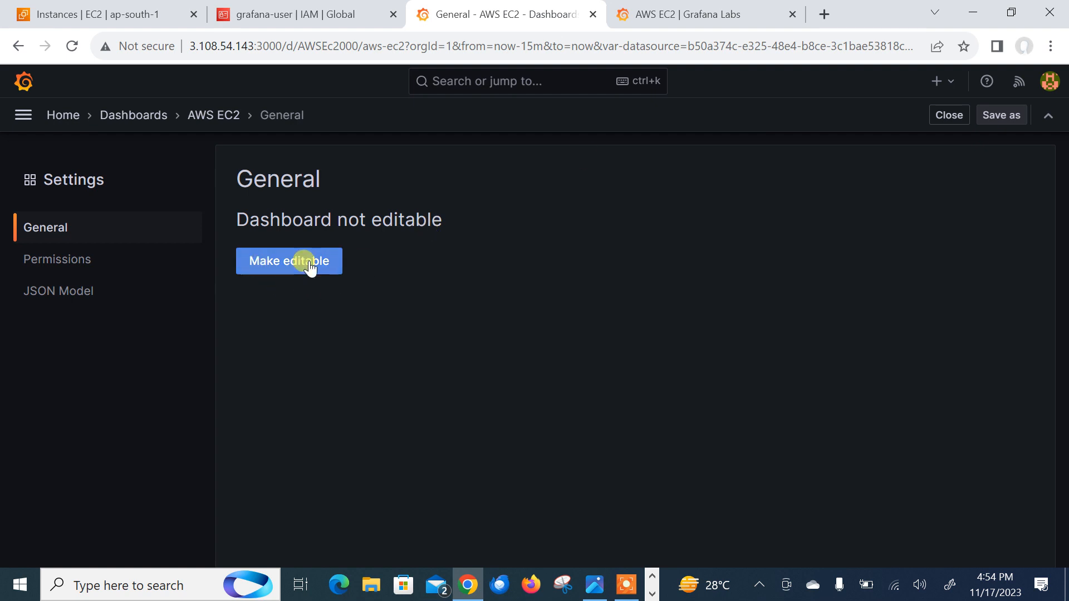
{"action": "left_click", "coordinate": [289, 261]}
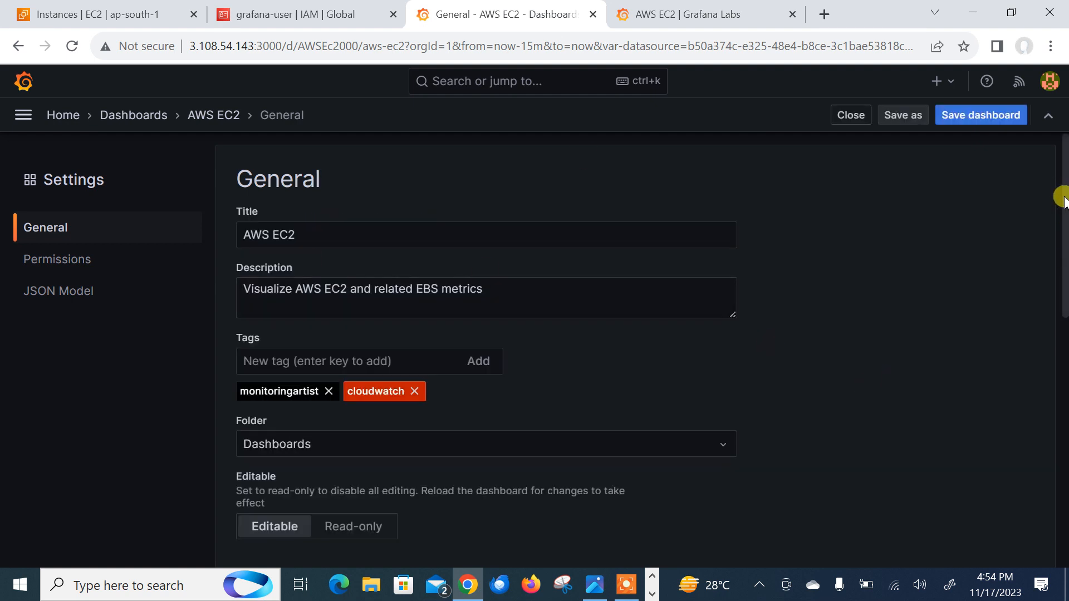
{"action": "scroll", "scroll_direction": "down", "scroll_amount": 3}
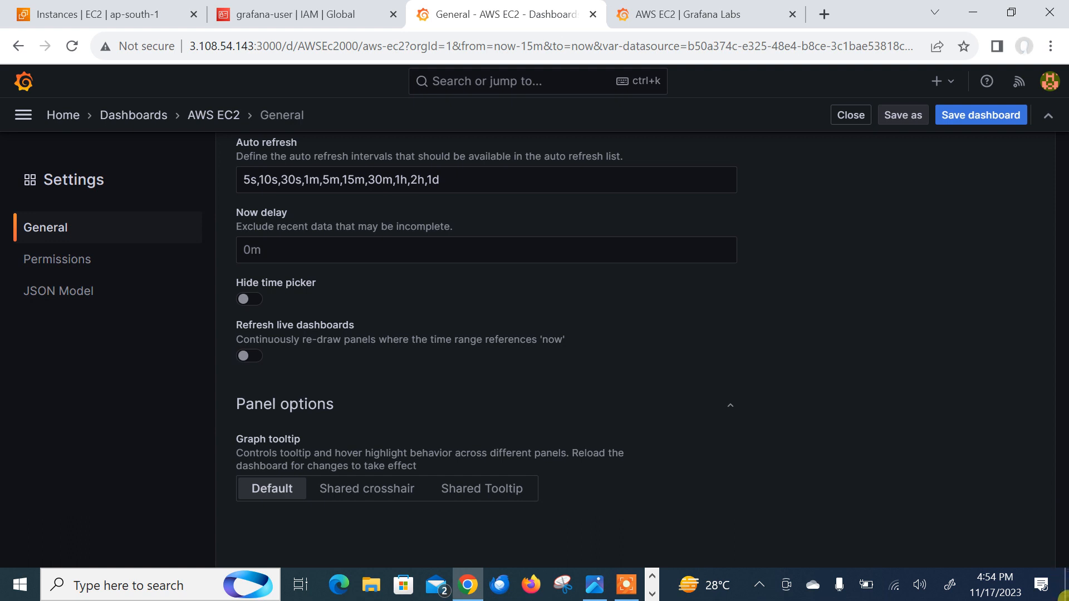
{"action": "scroll", "scroll_direction": "up", "scroll_amount": 3}
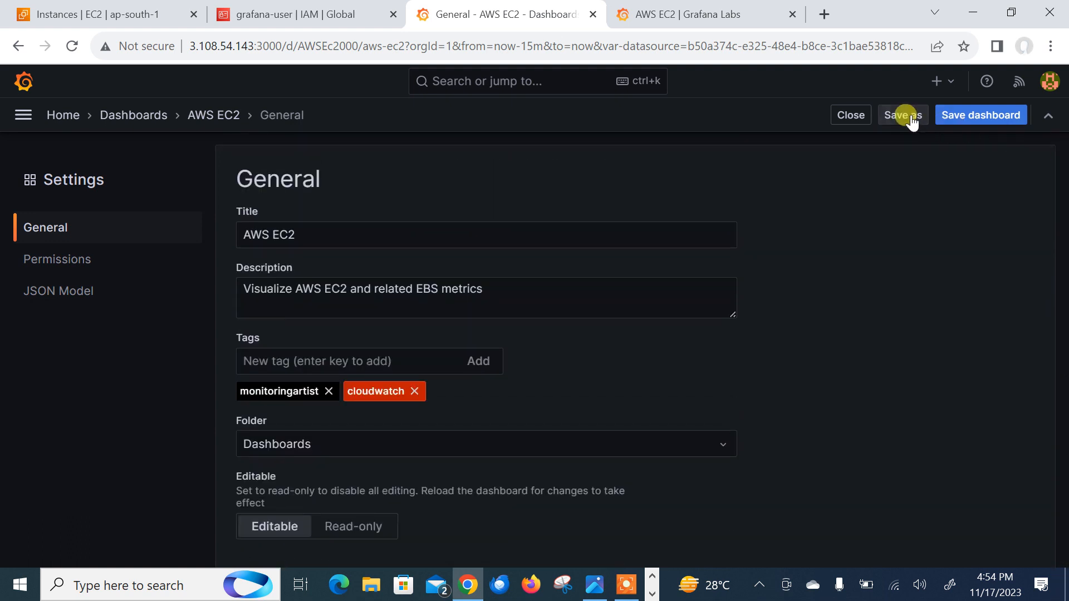
- Save the dashboard with the current time range as its default
{"action": "left_click", "coordinate": [980, 115]}
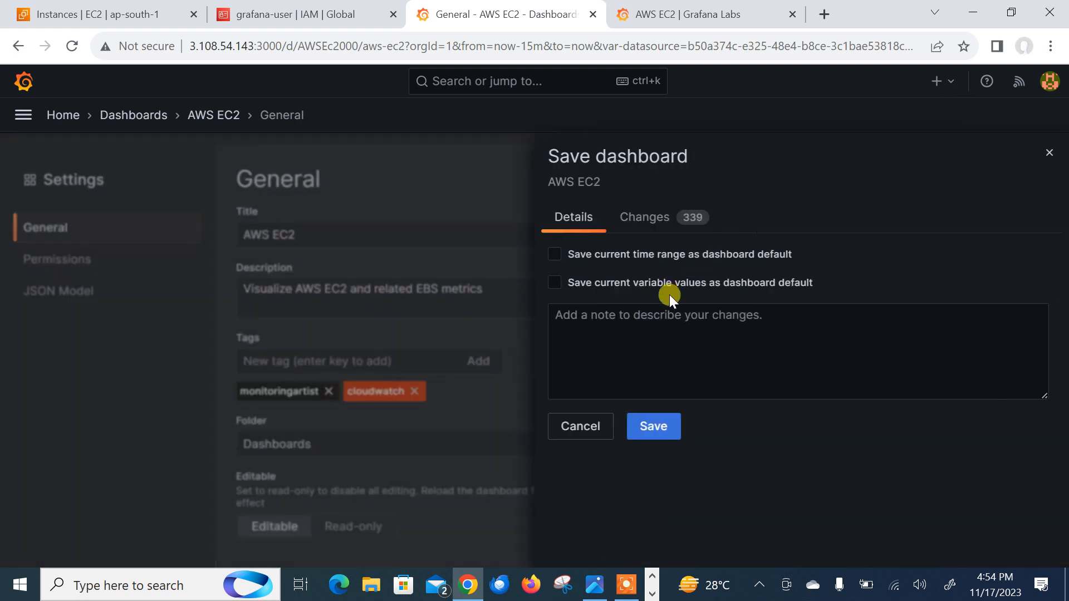
{"action": "left_click", "coordinate": [554, 254]}
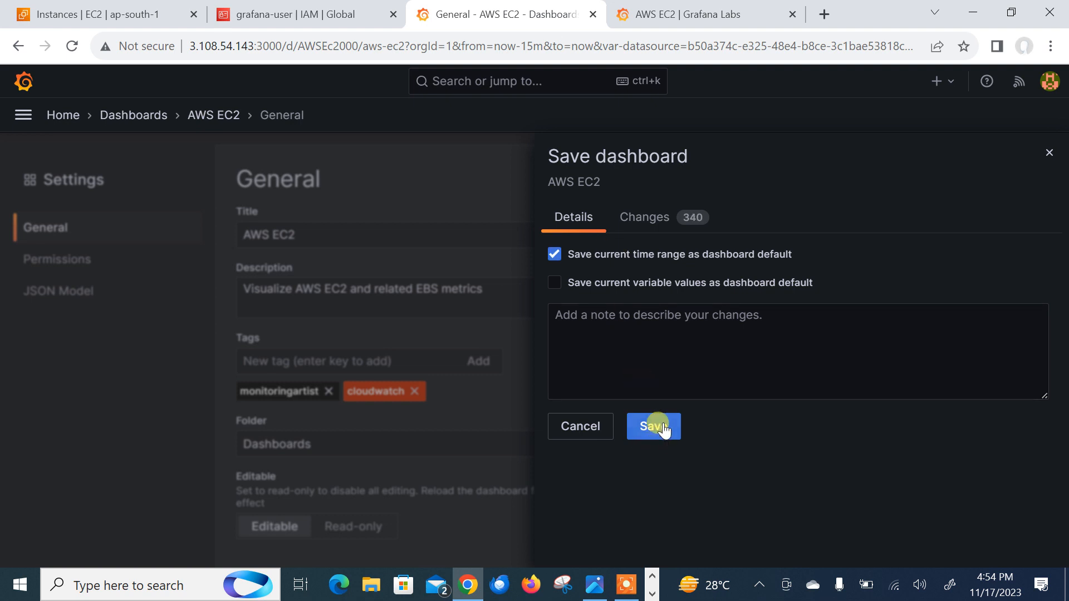
{"action": "left_click", "coordinate": [653, 427]}
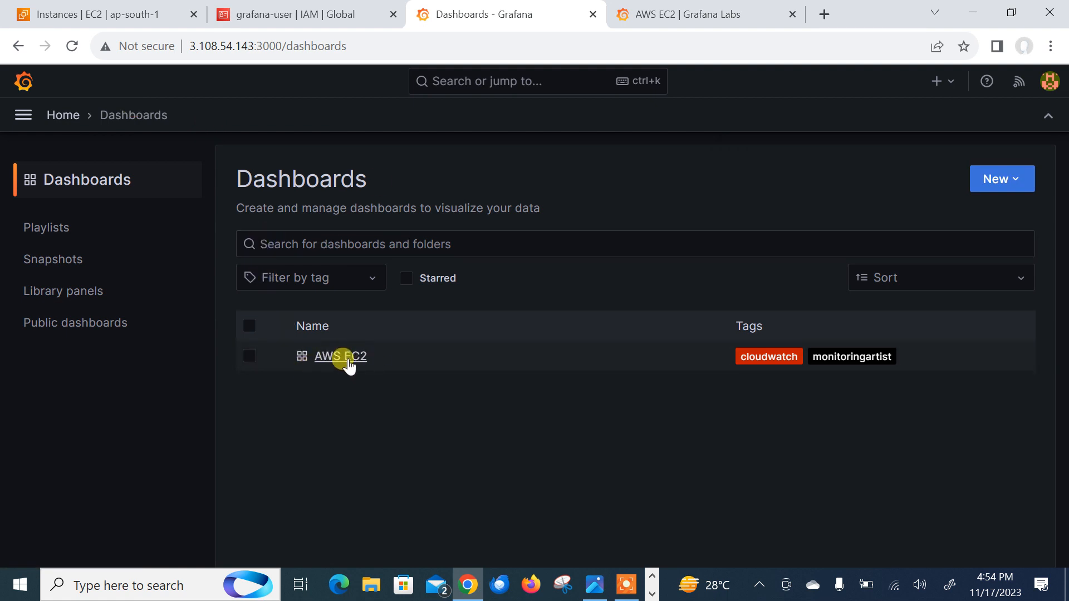
- Reopen the AWS EC2 dashboard and switch its Instance ID to i-0a4205bb852ca73ed
{"action": "left_click", "coordinate": [340, 356]}
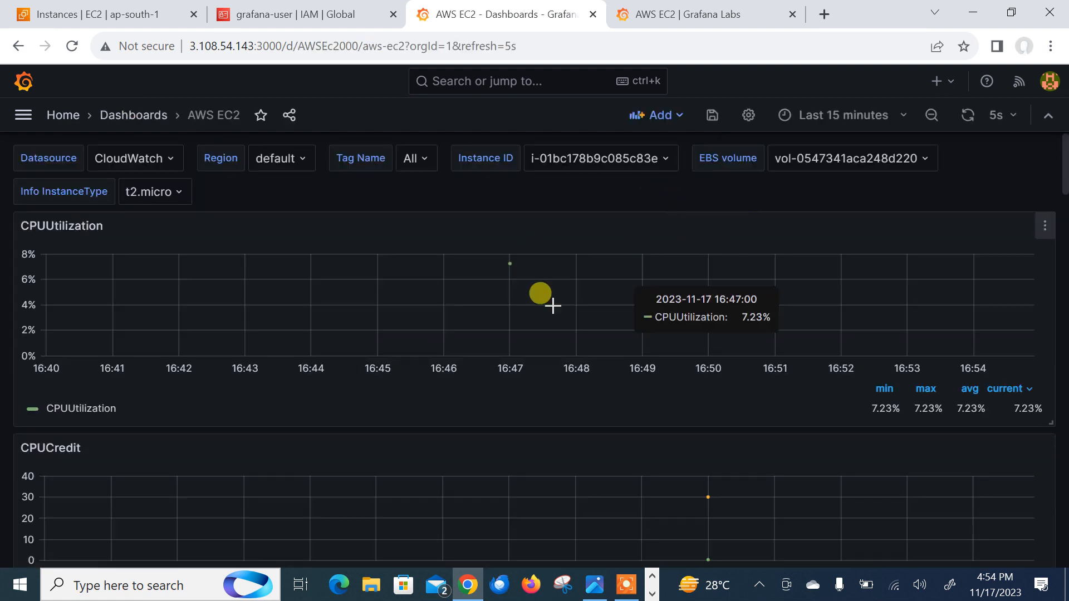
{"action": "mouse_move", "coordinate": [528, 305]}
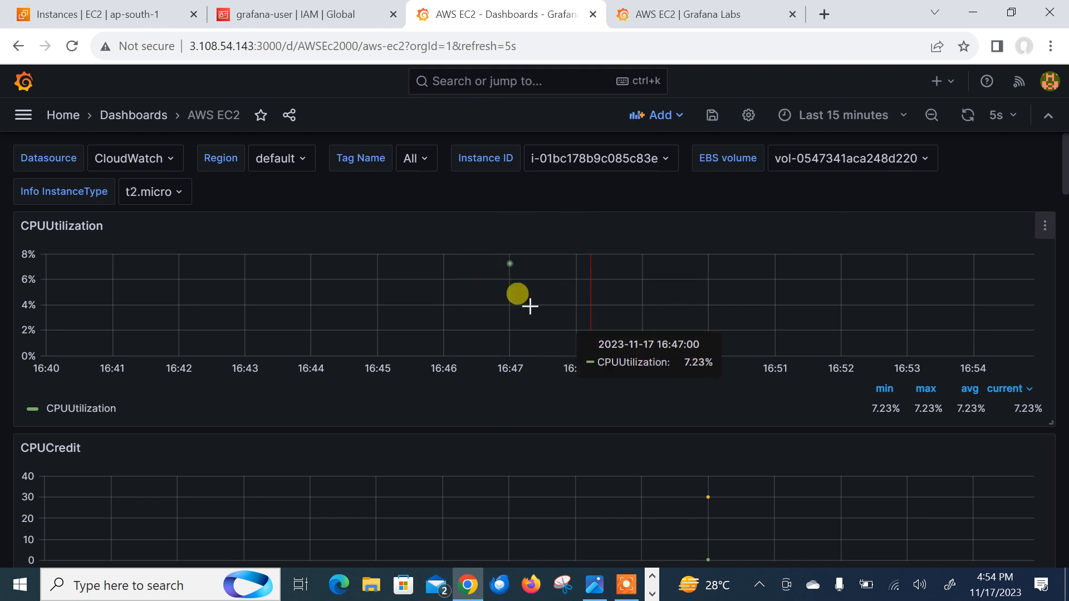
{"action": "left_click", "coordinate": [600, 158]}
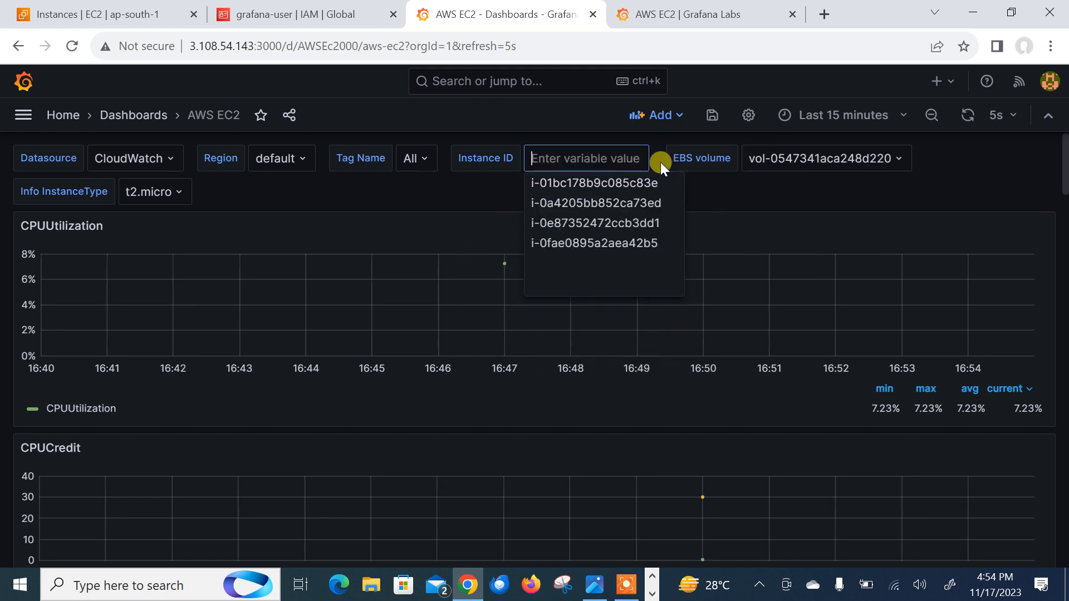
{"action": "left_click", "coordinate": [595, 203]}
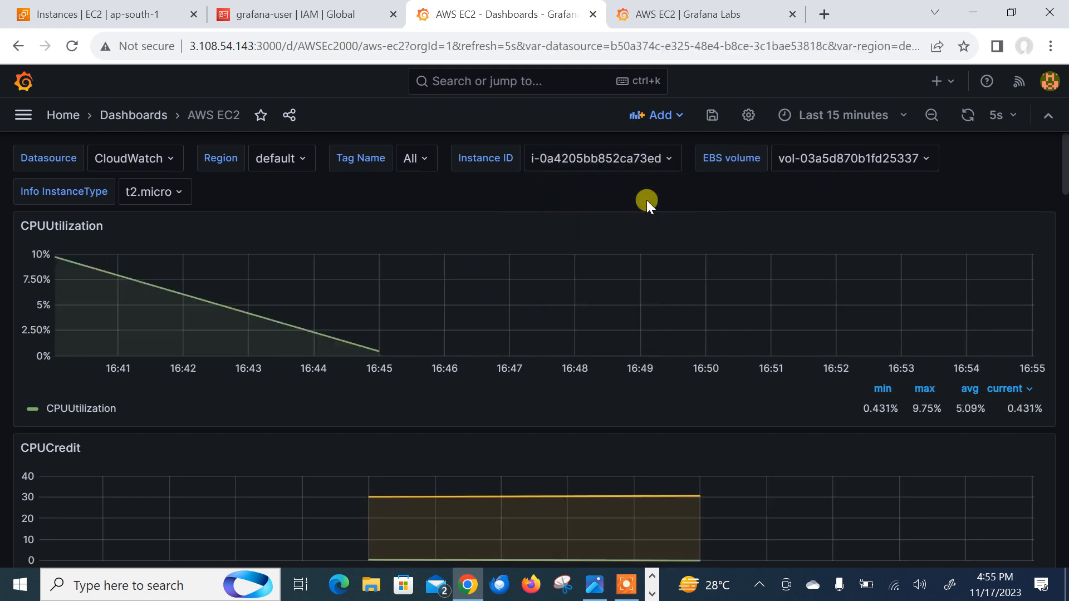
{"action": "mouse_move", "coordinate": [1060, 242]}
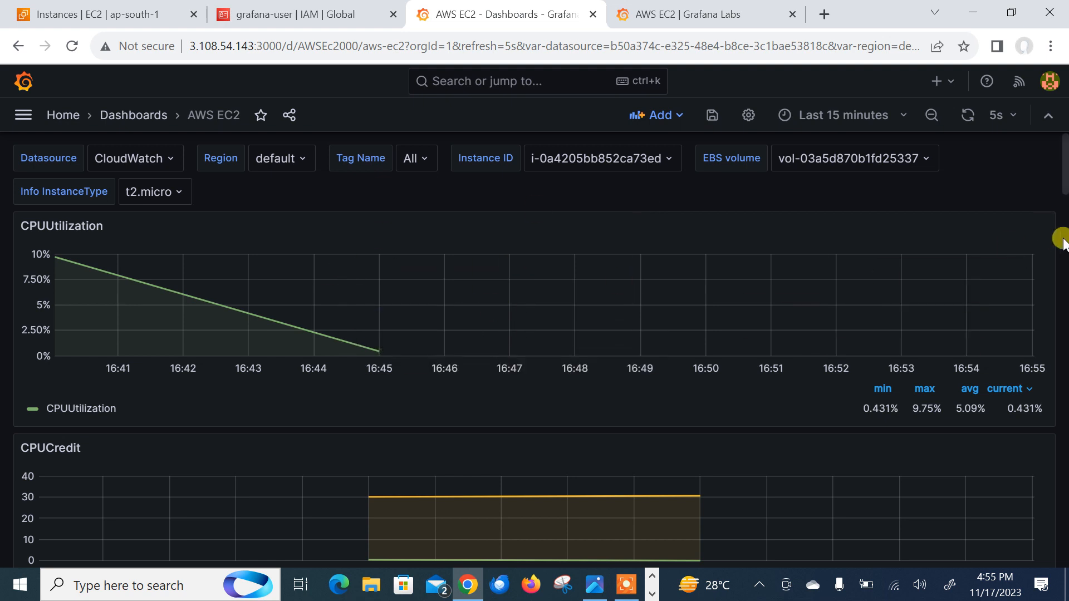
{"action": "left_click", "coordinate": [1045, 225]}
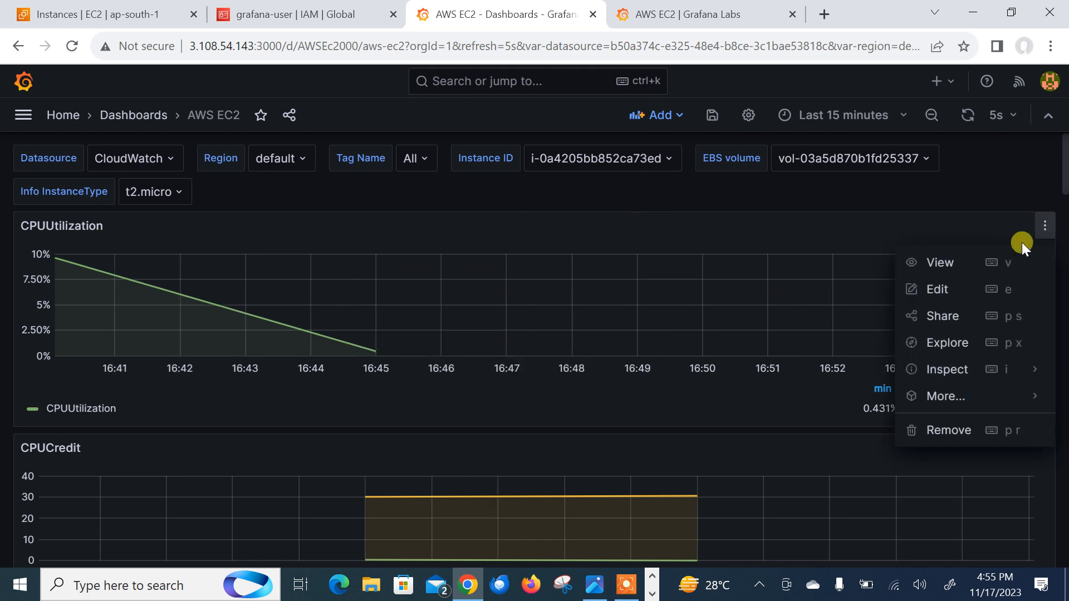
{"action": "mouse_move", "coordinate": [789, 312]}
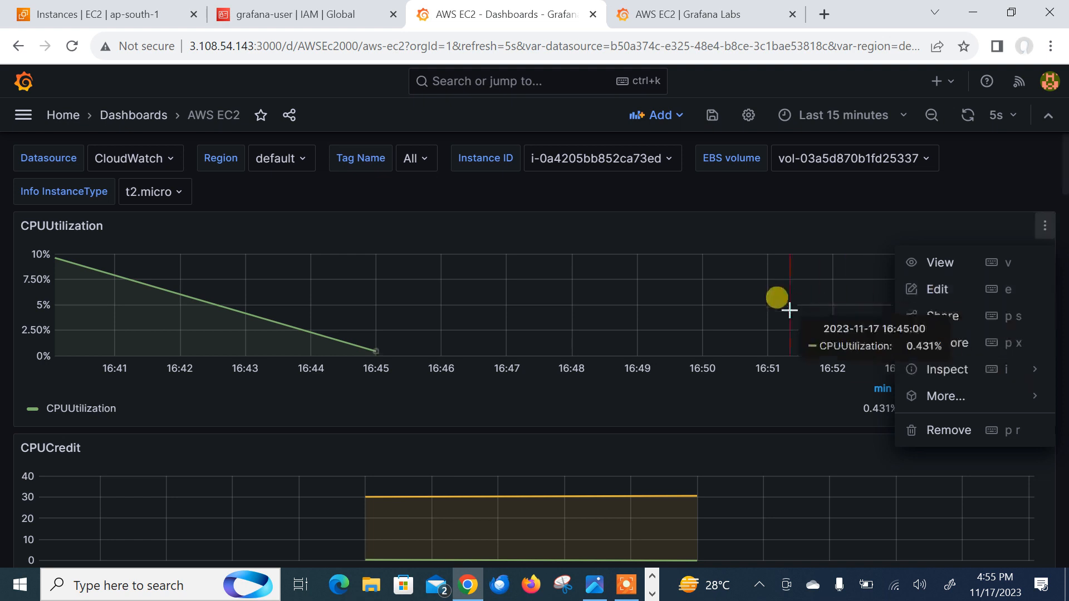
{"action": "mouse_move", "coordinate": [1060, 198]}
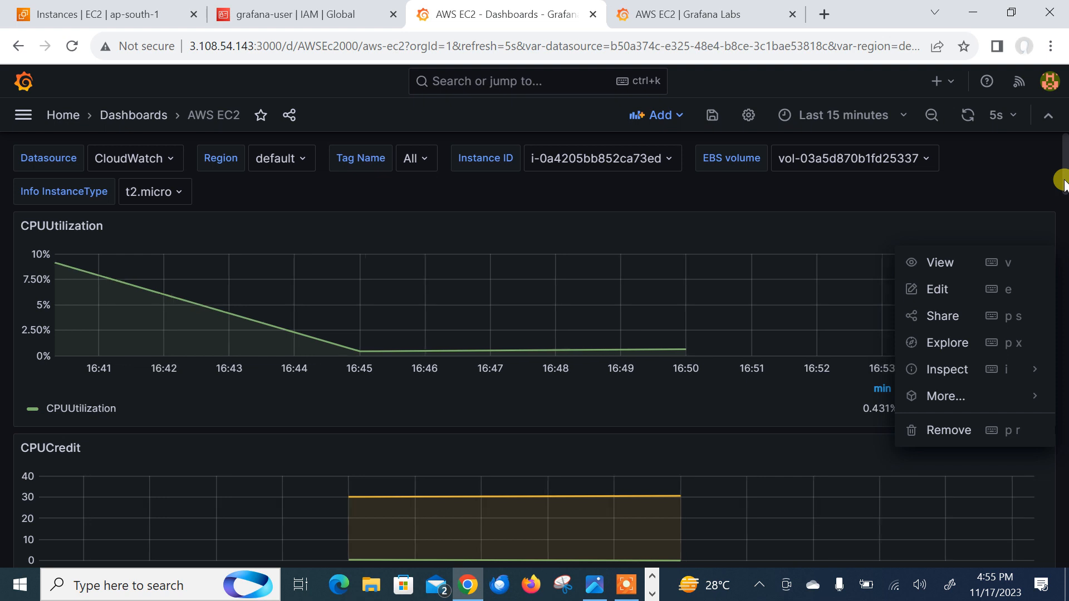
{"action": "mouse_move", "coordinate": [954, 290]}
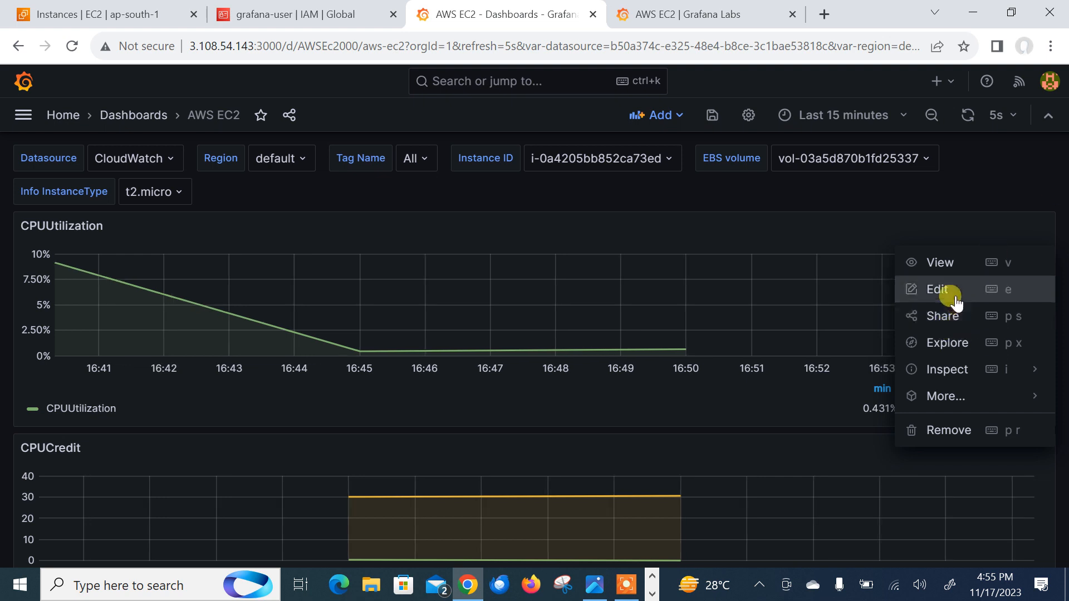
- Edit the CPUUtilization panel, dismissing the Angular notice, and set its visualization to Gauge
{"action": "left_click", "coordinate": [939, 289]}
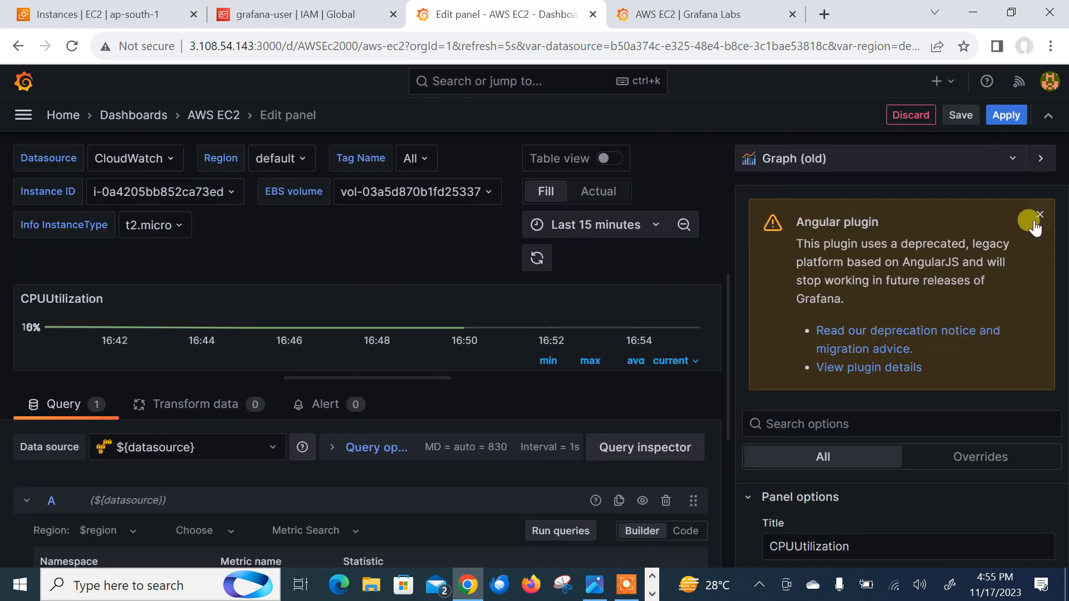
{"action": "left_click", "coordinate": [1040, 214]}
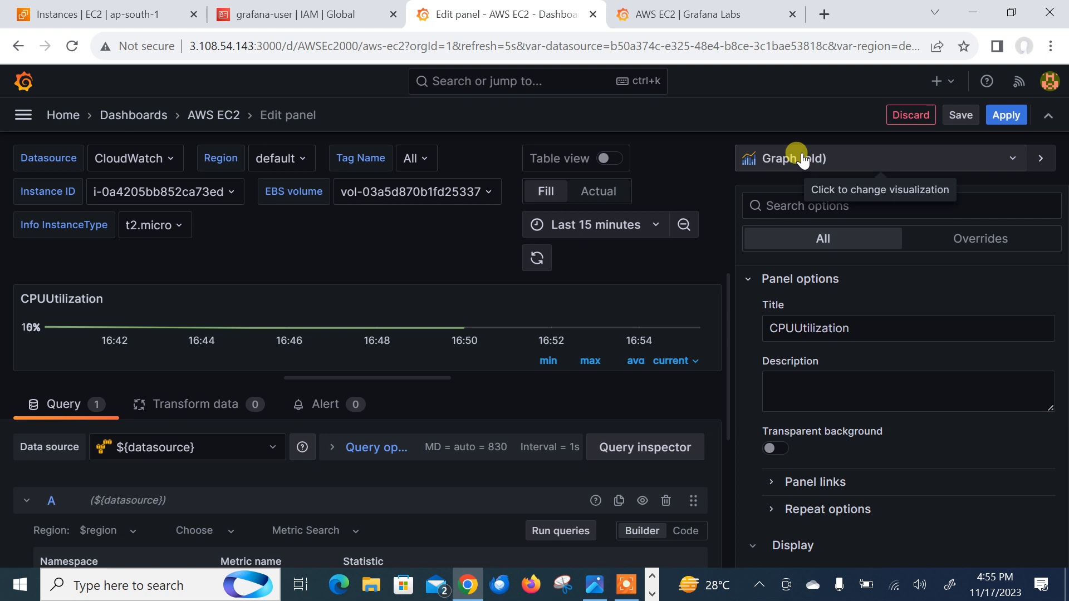
{"action": "left_click", "coordinate": [788, 158]}
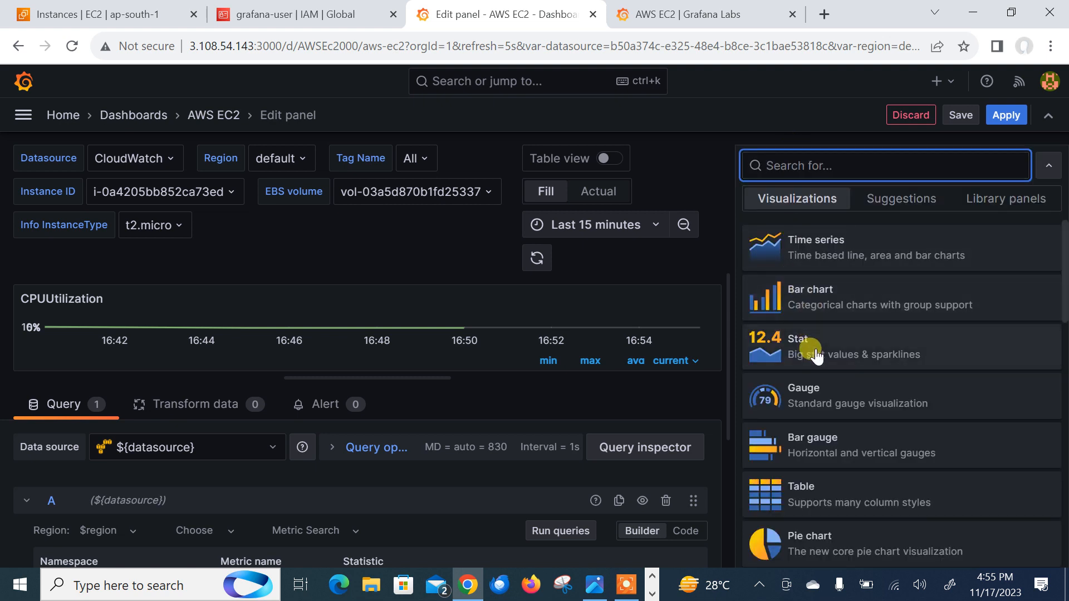
{"action": "left_click", "coordinate": [803, 395]}
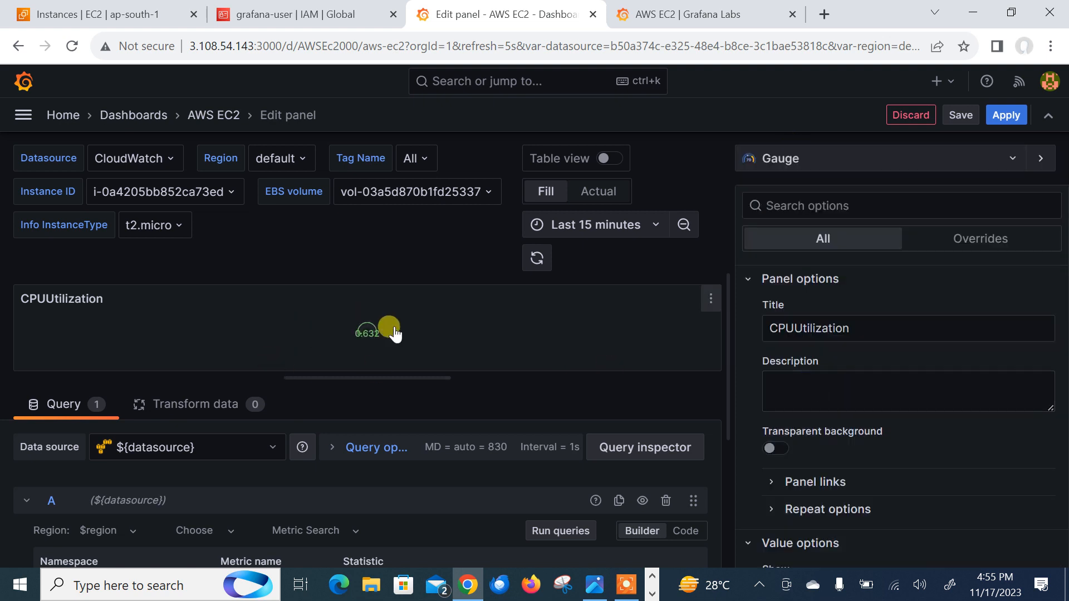
{"action": "mouse_move", "coordinate": [242, 129]}
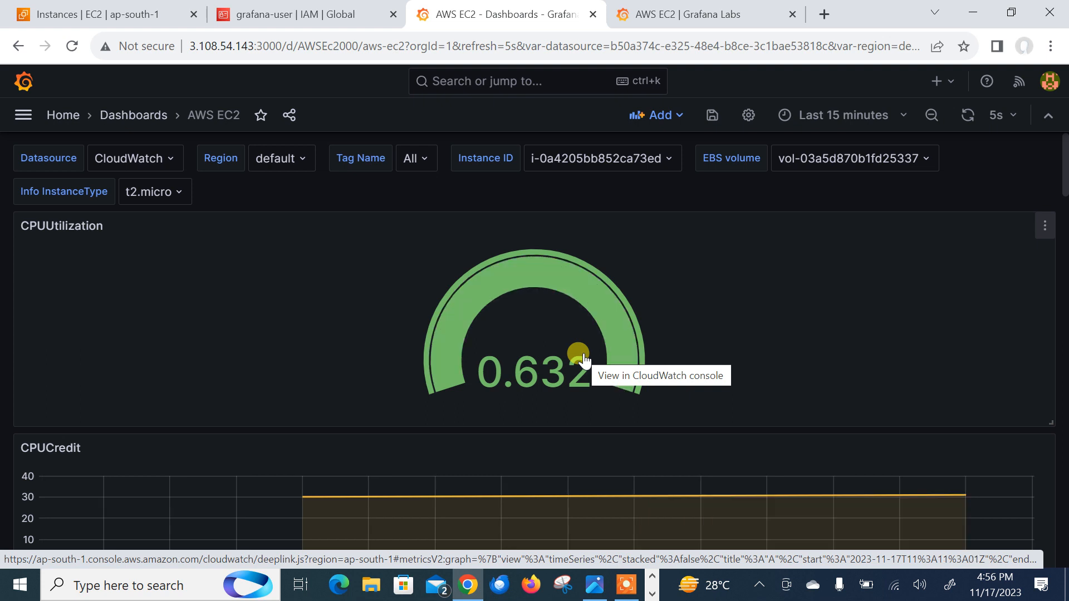
{"action": "mouse_move", "coordinate": [1061, 213]}
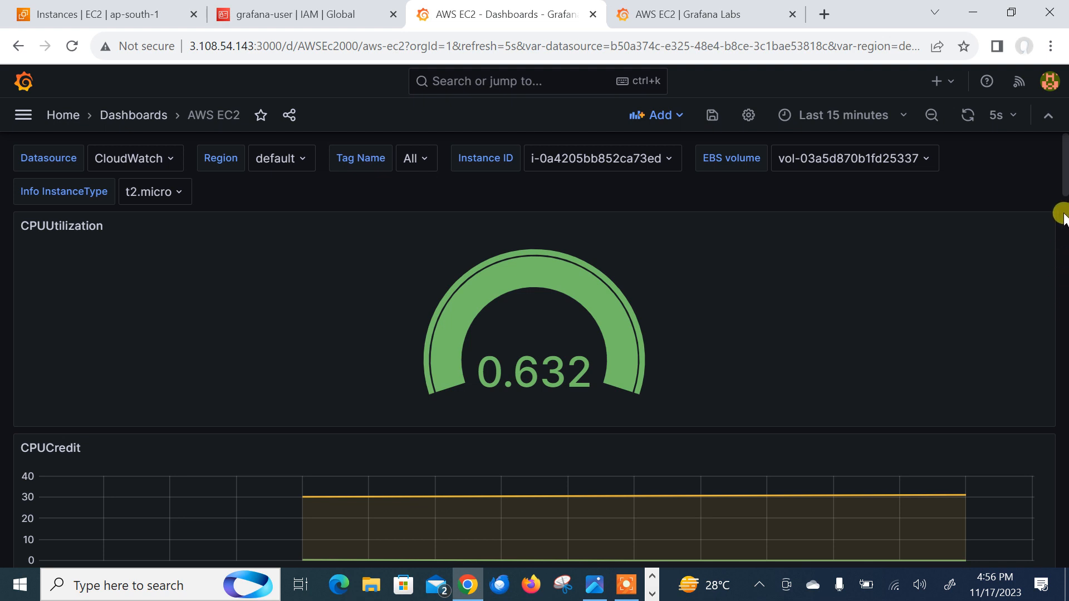
- Scroll down the dashboard to check the CPUCredit and DiskOps panels below the gauge
{"action": "scroll", "scroll_direction": "down", "scroll_amount": 3}
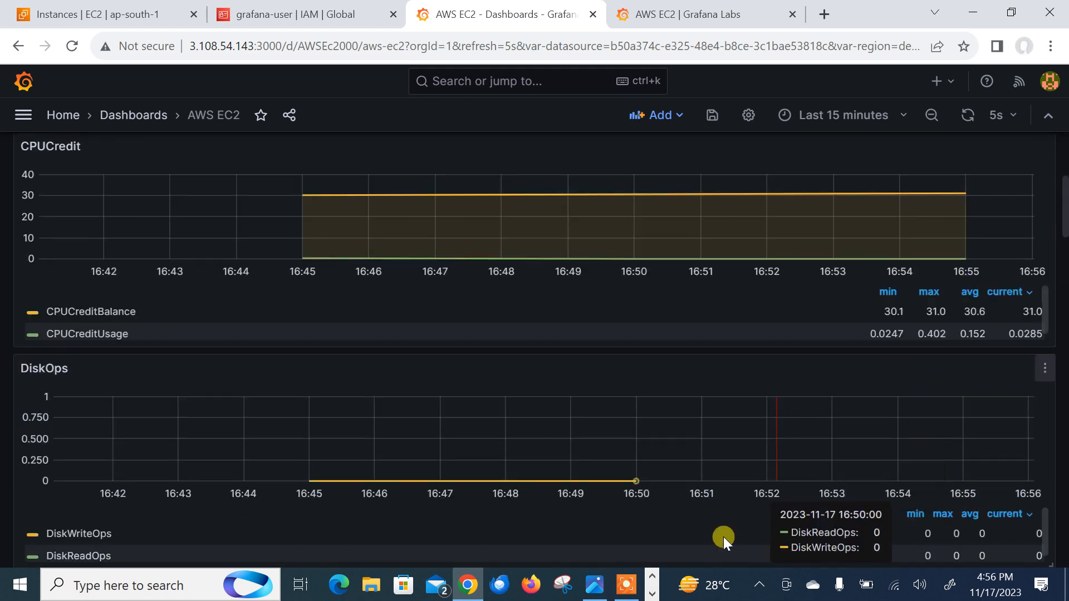